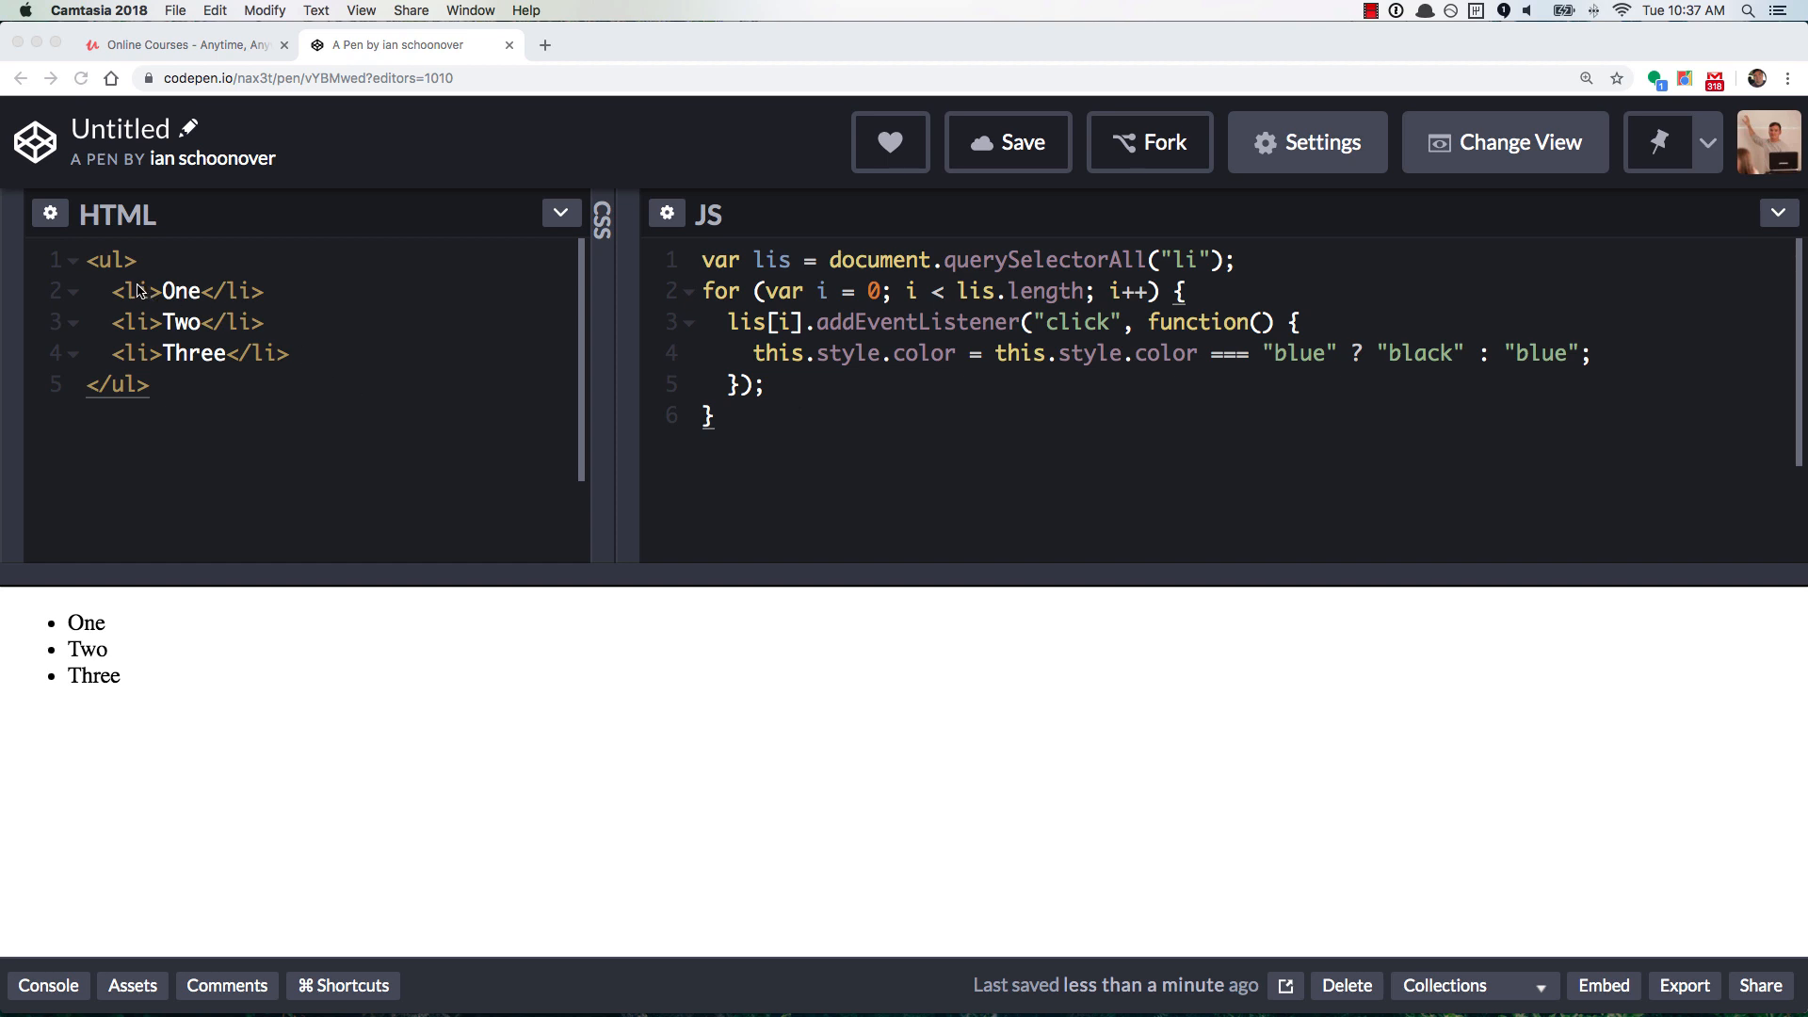
mouse_move(175, 332)
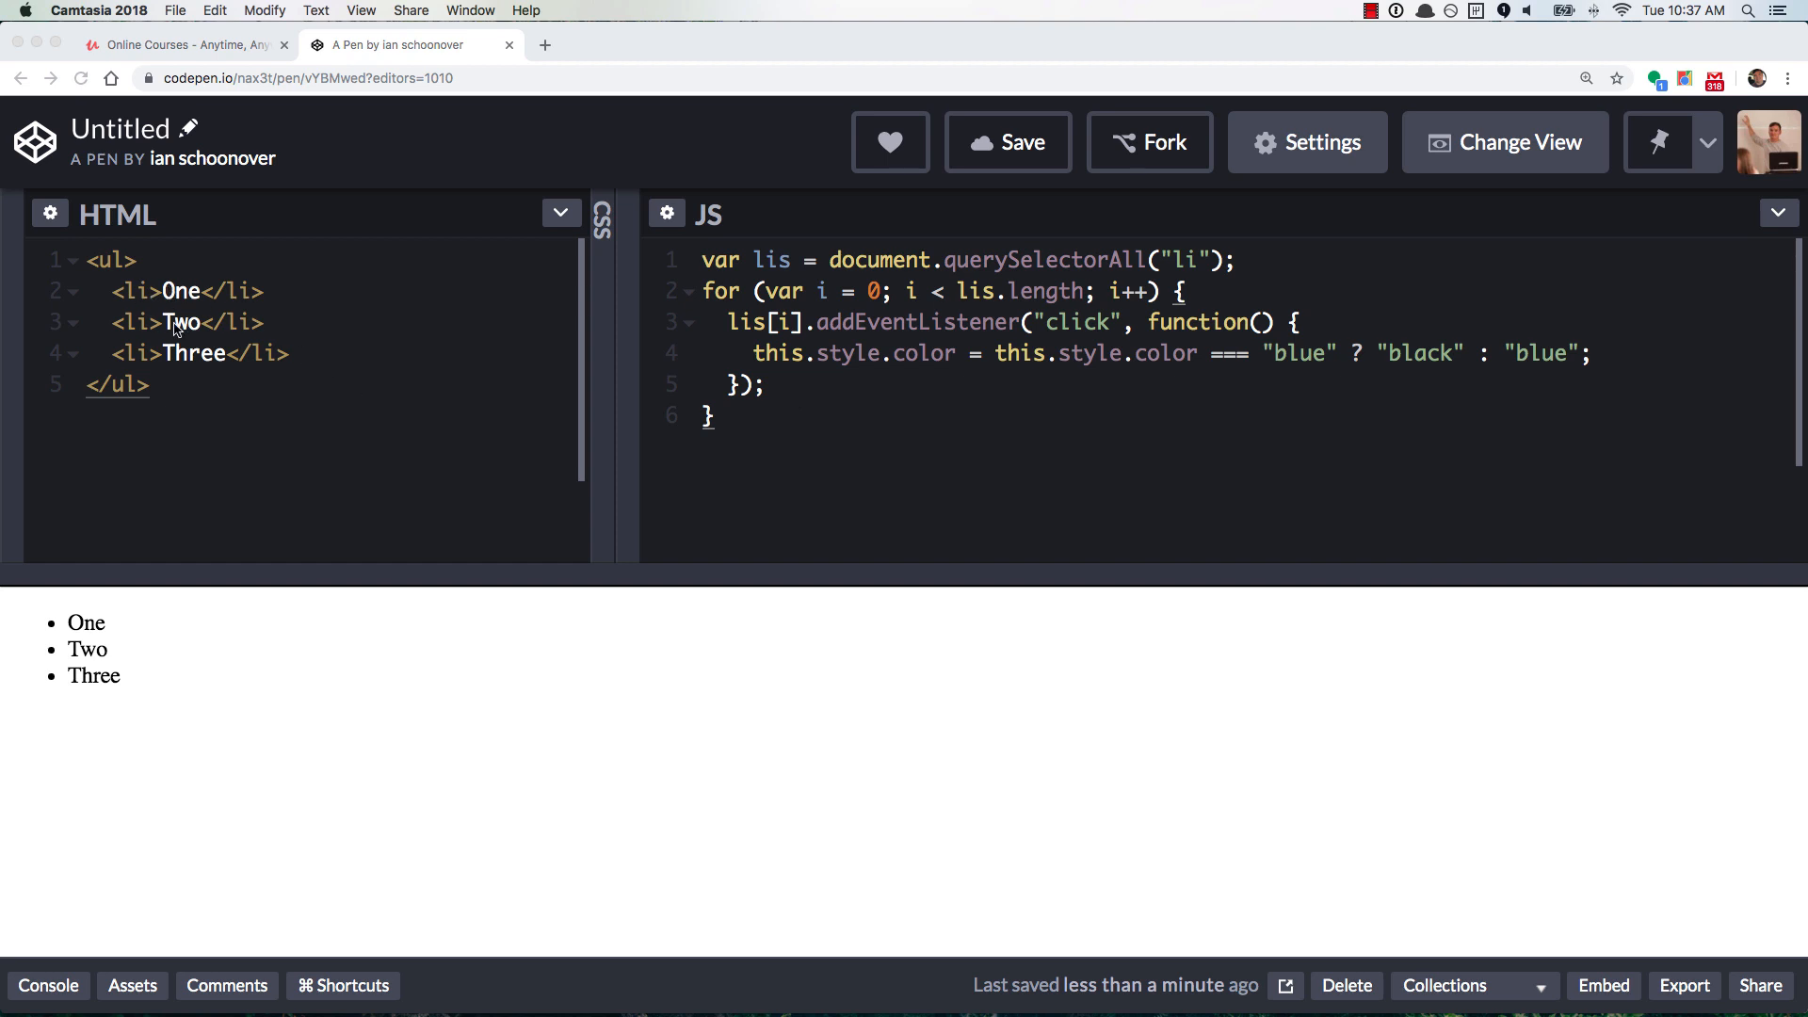
mouse_move(1018, 363)
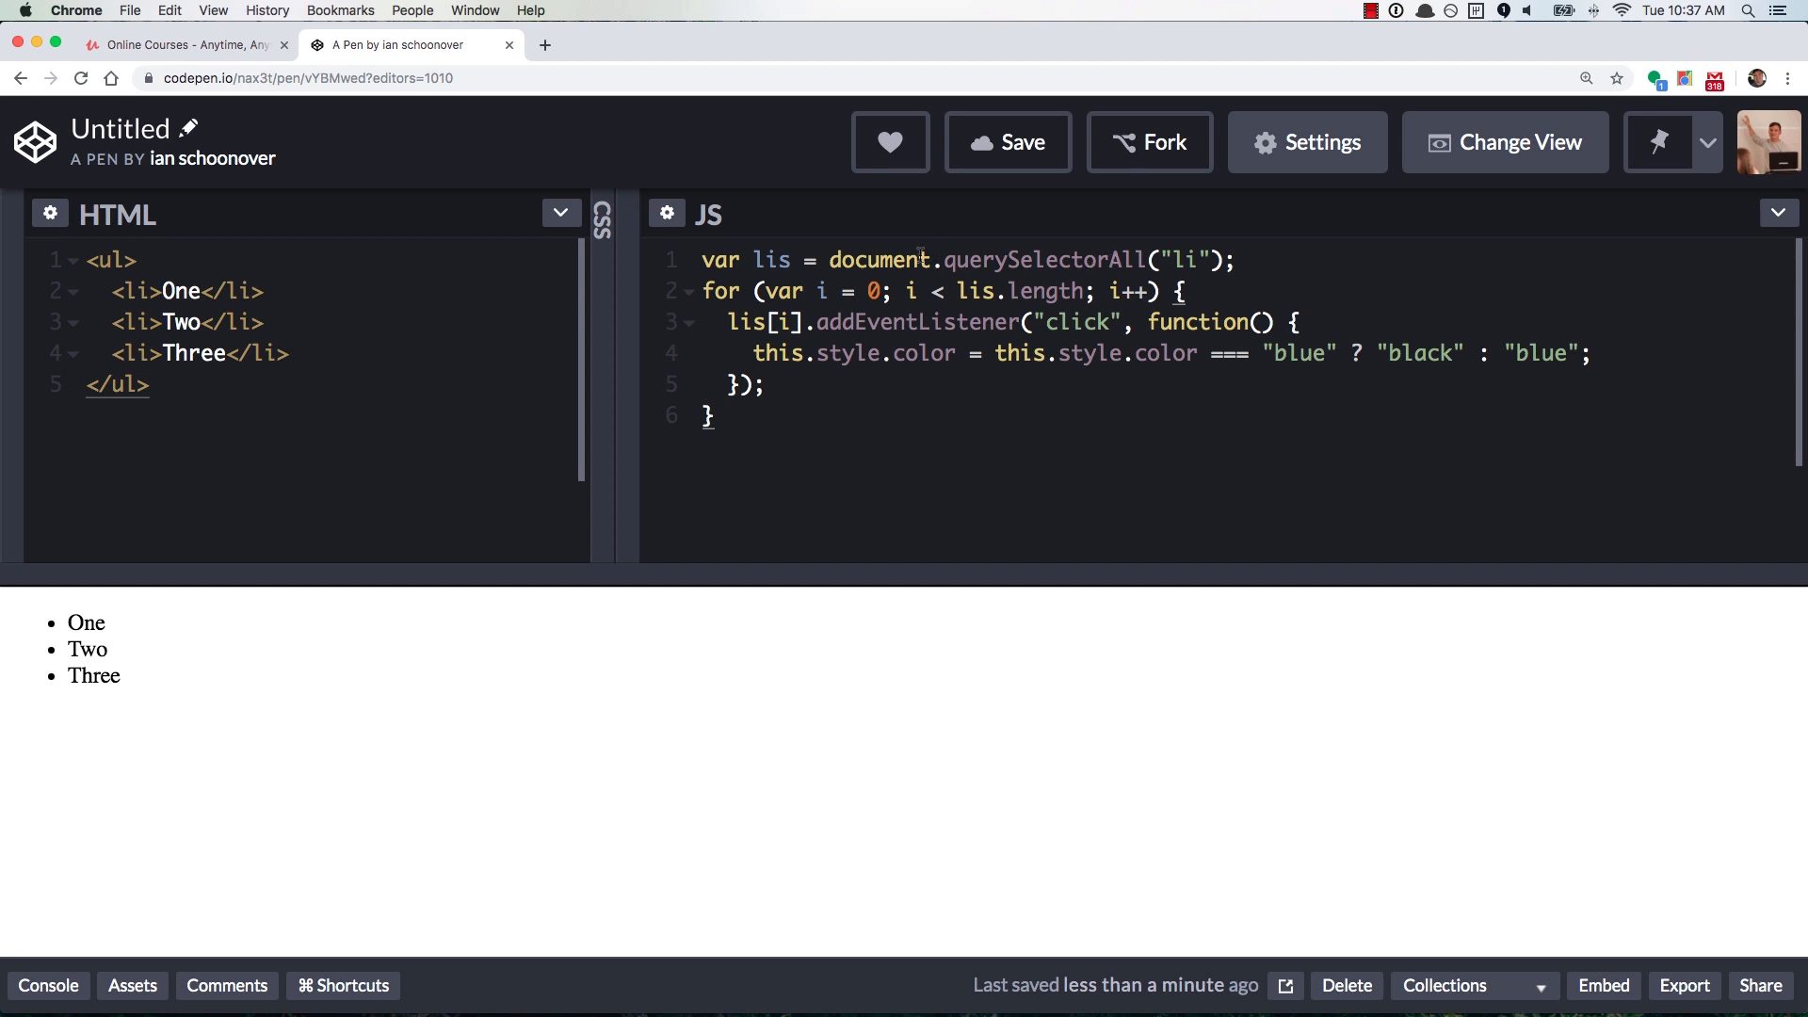
Review the handler's this keyword and the surrounding for loop in the JS panel
double_click(770, 260)
text(lis[i)
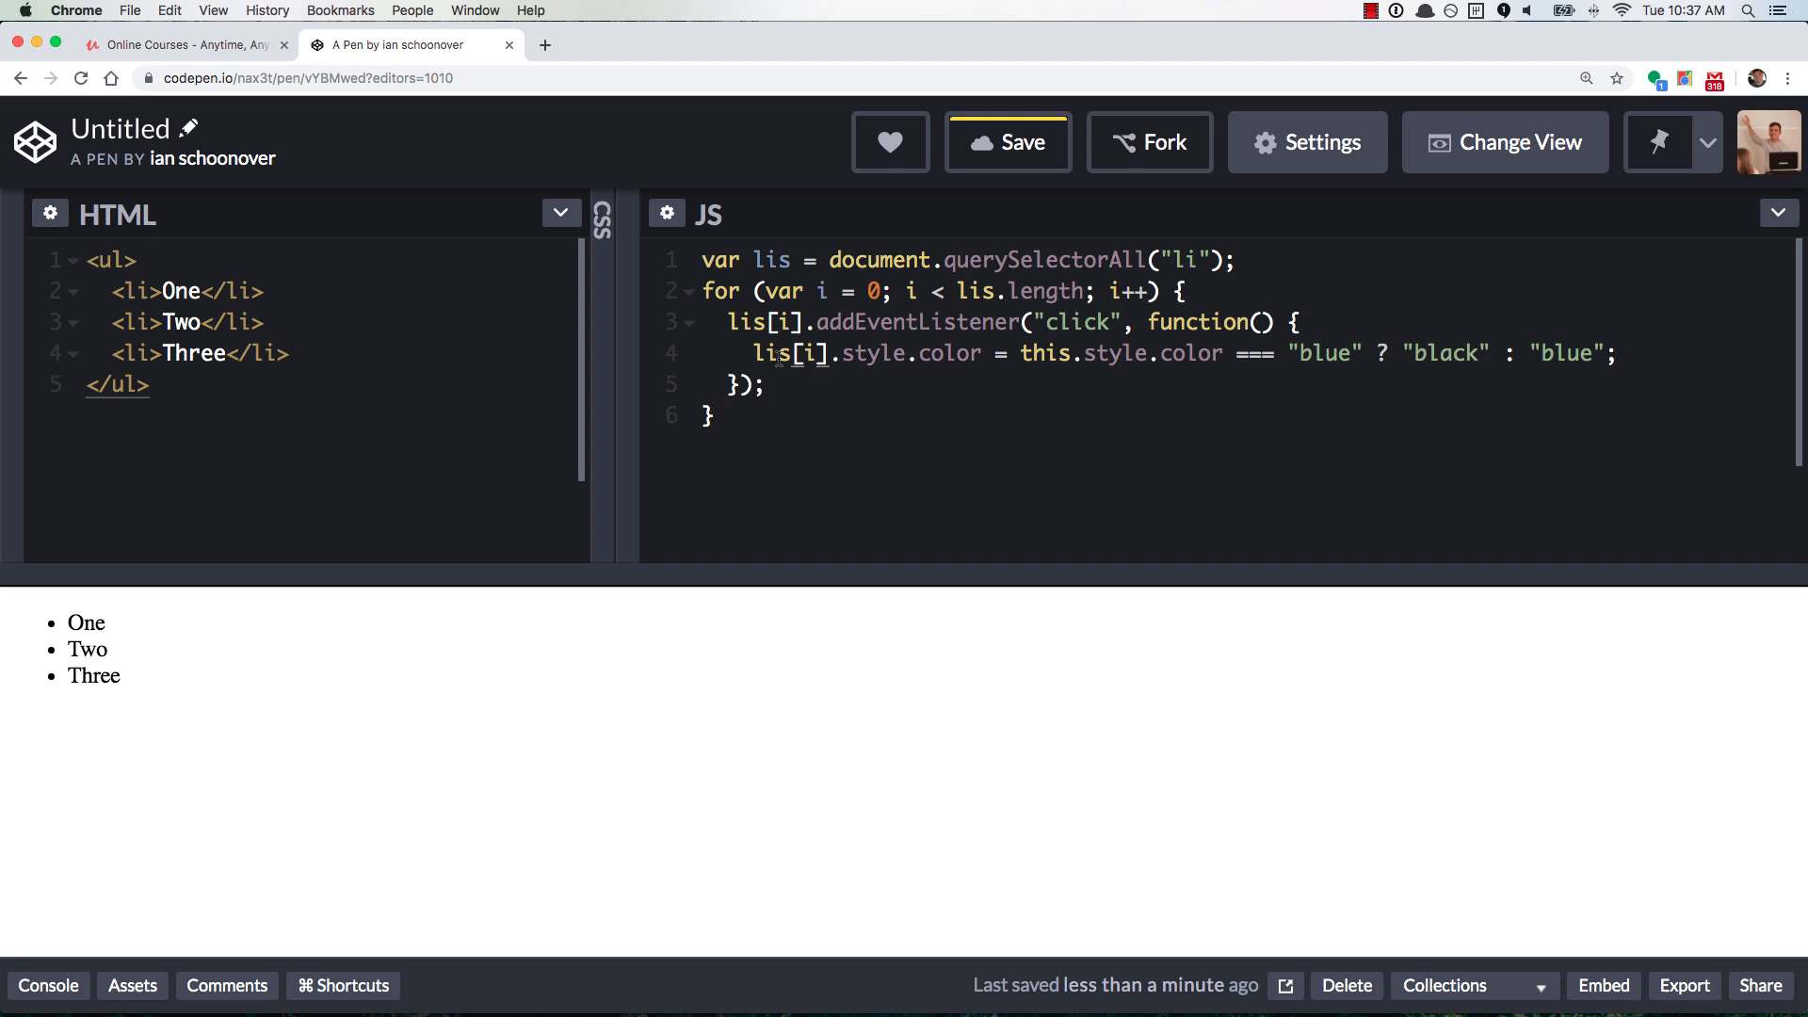
text(this)
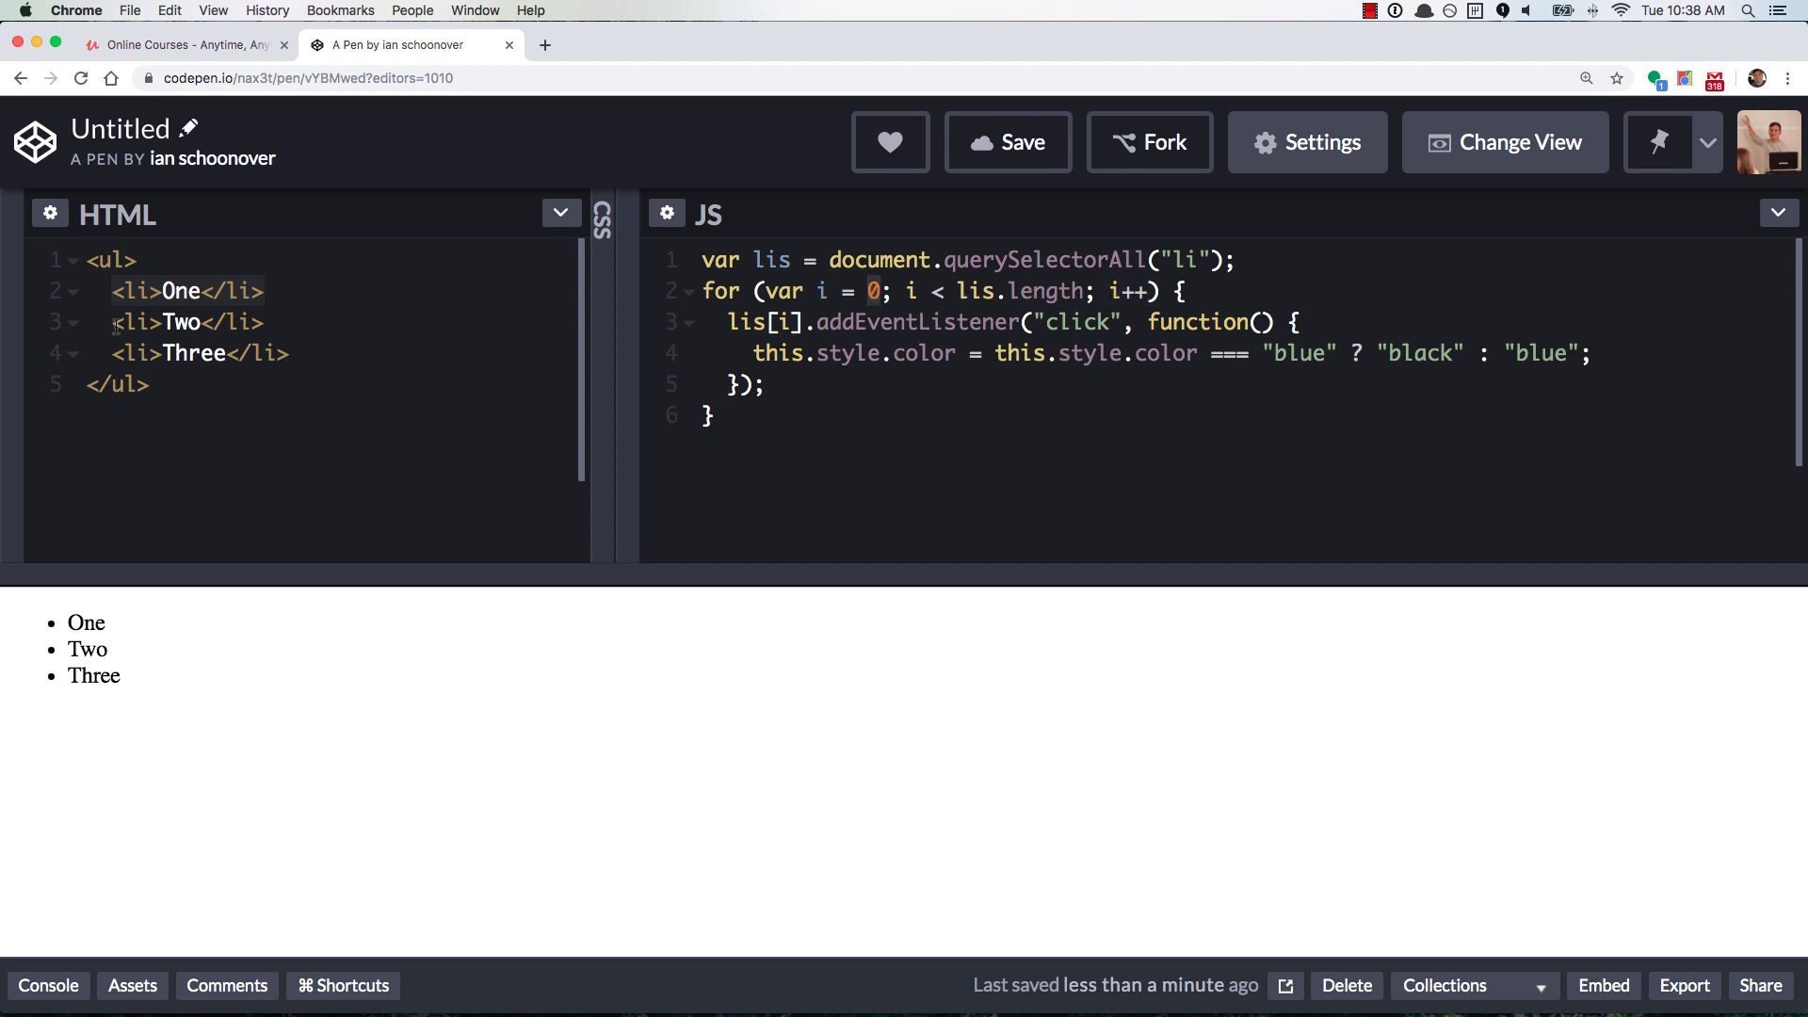
click(262, 322)
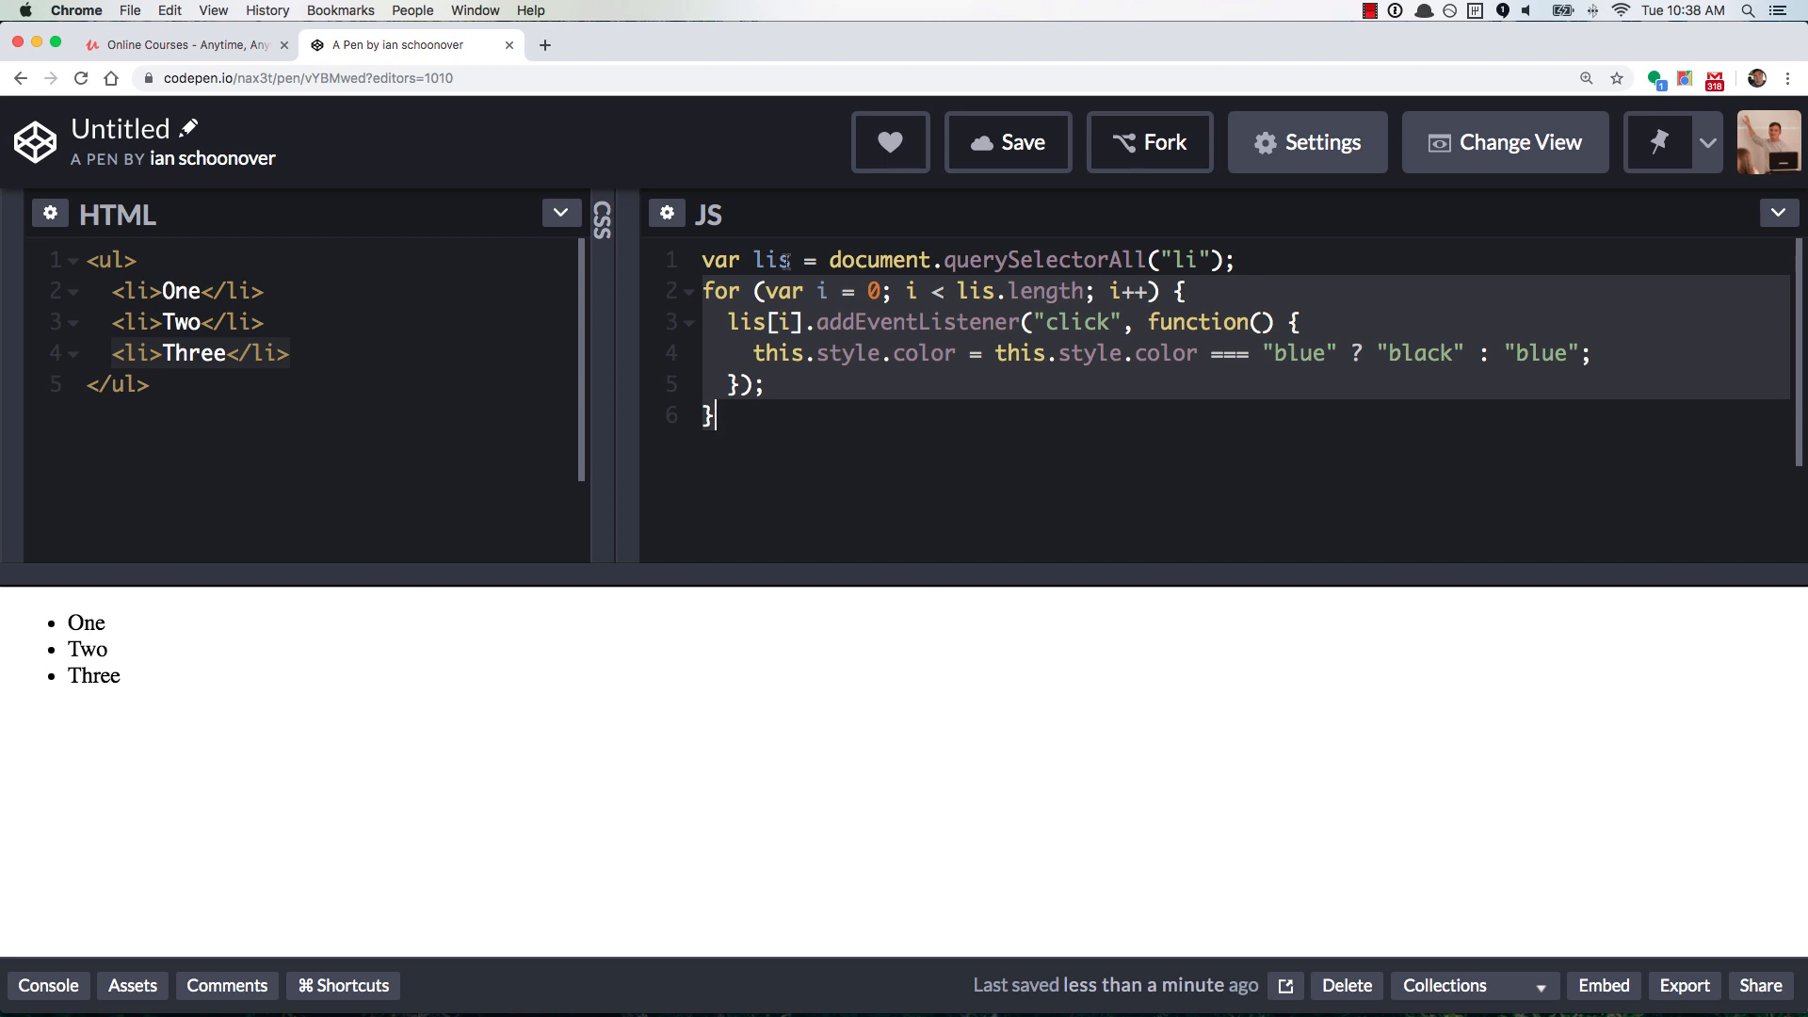
double_click(772, 260)
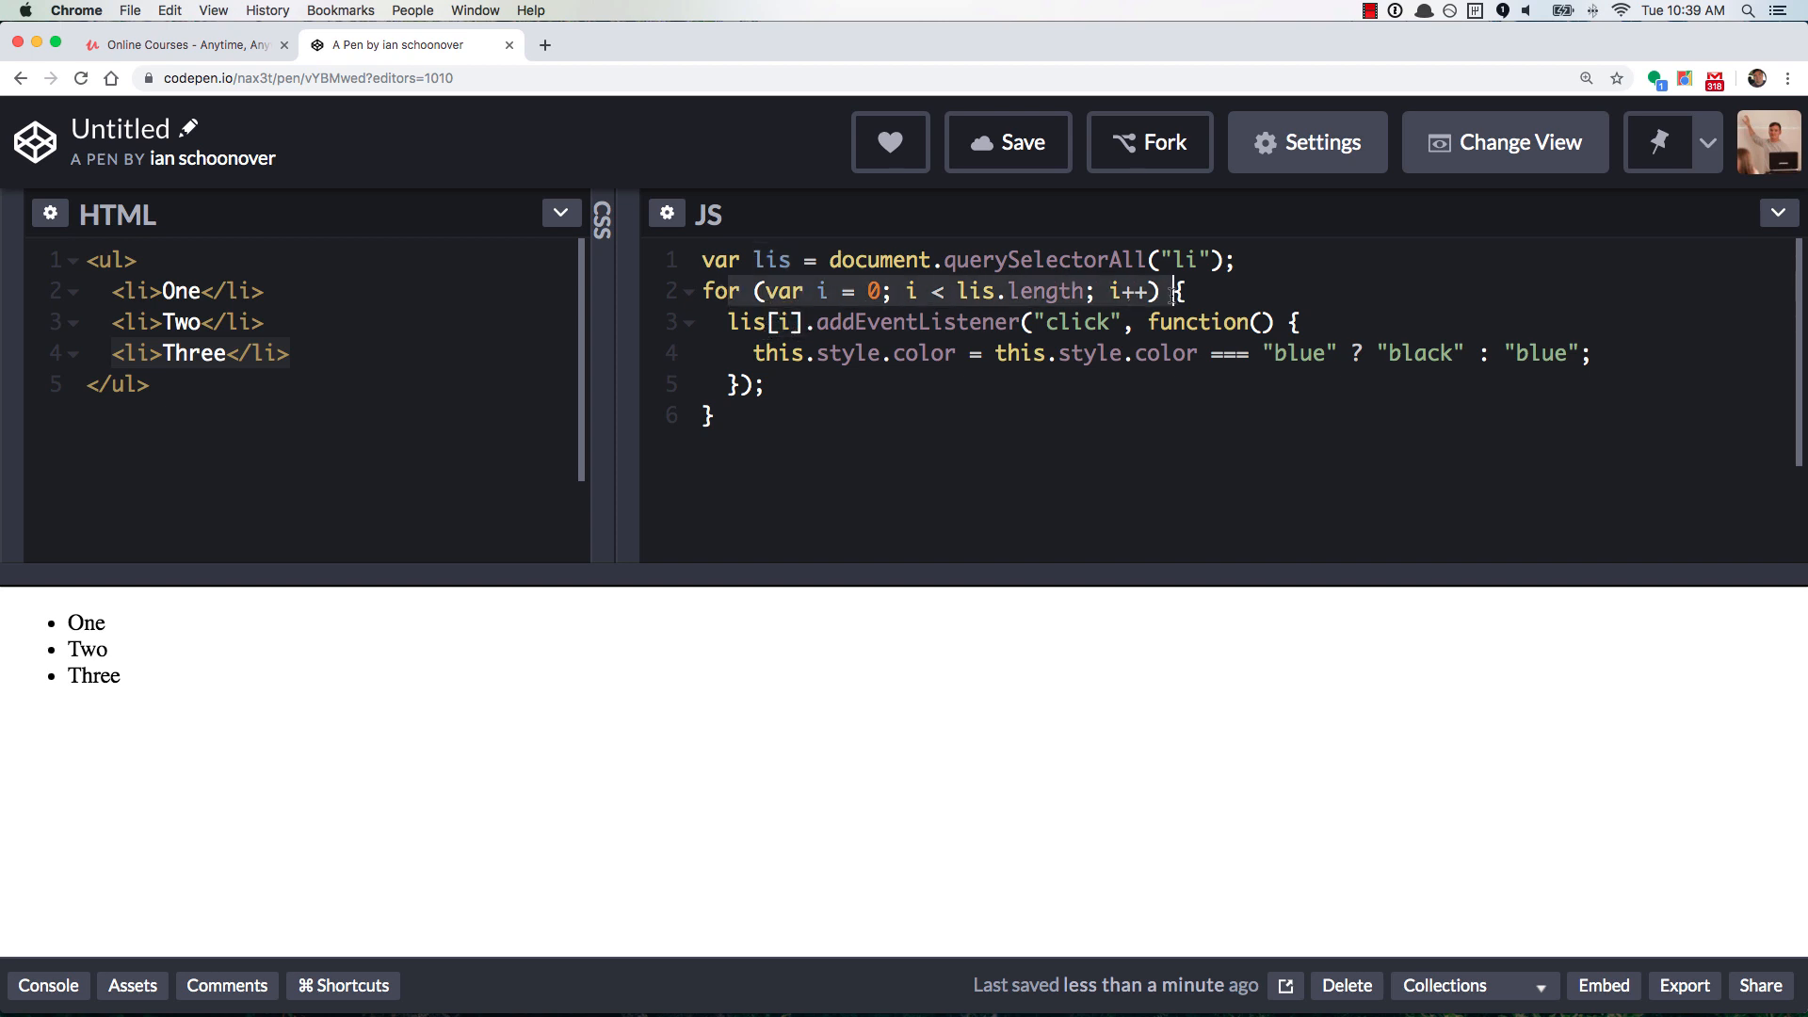
mouse_move(901, 413)
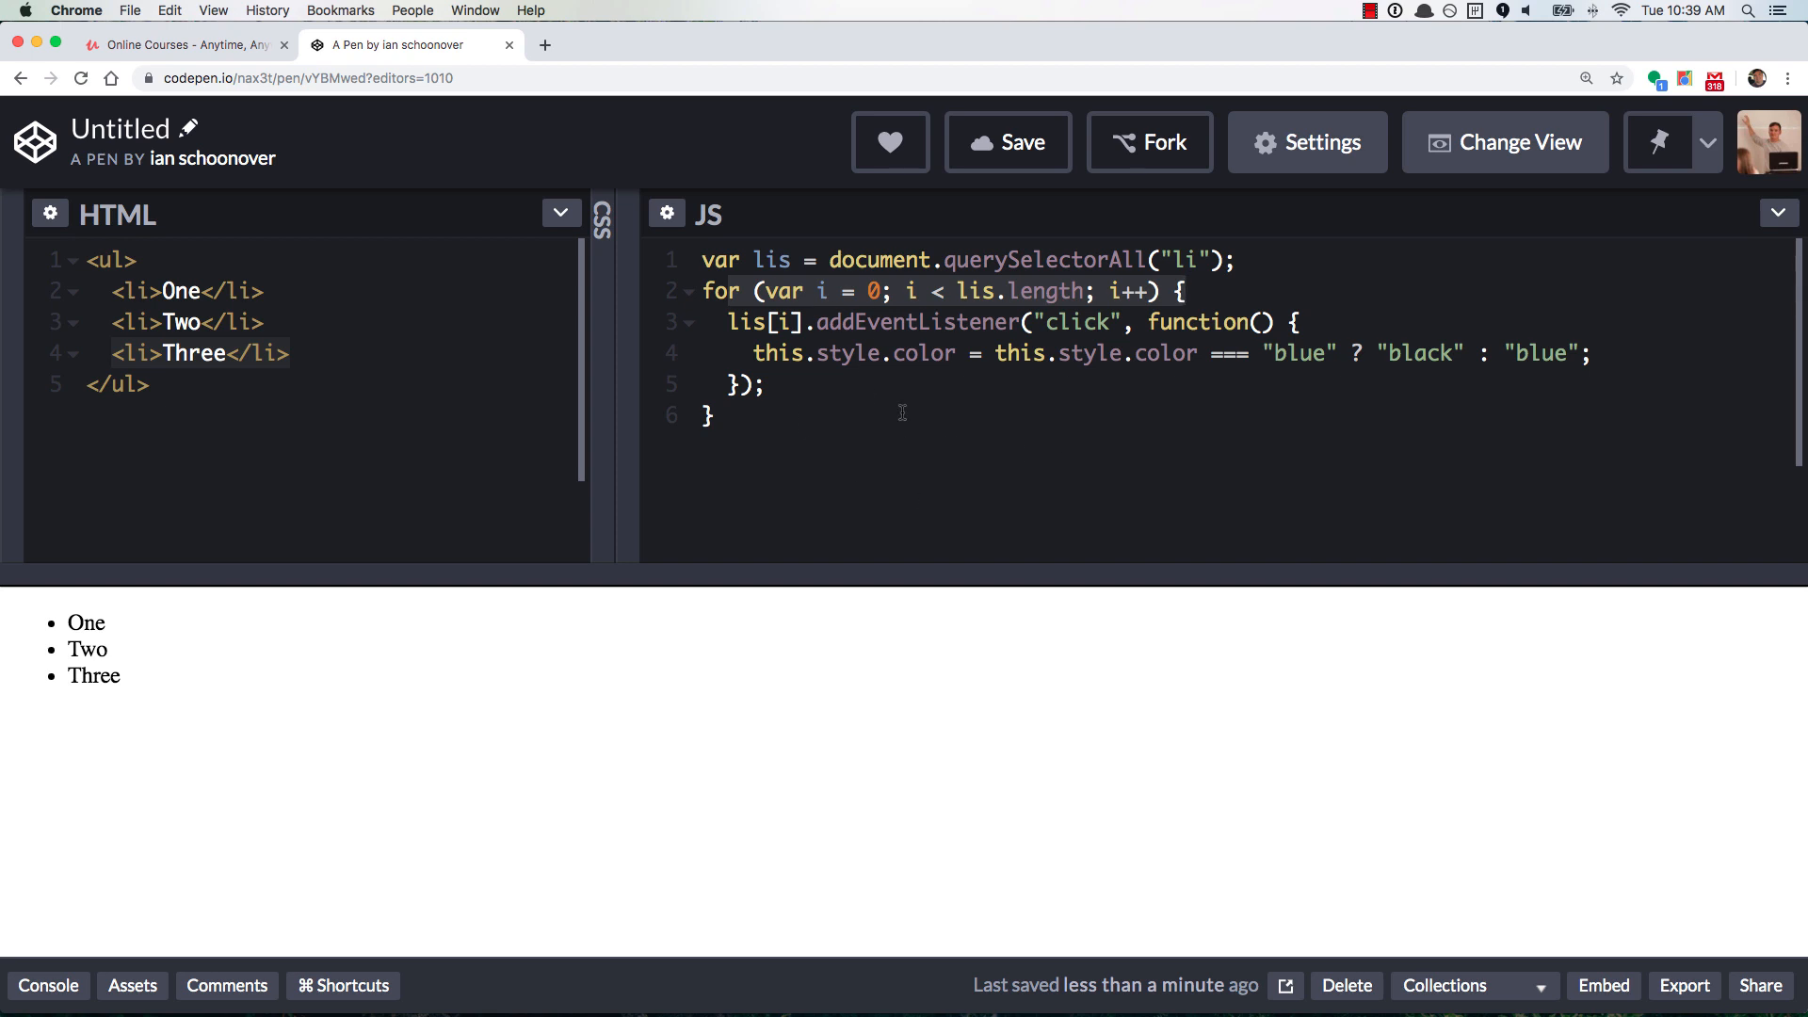
mouse_move(545, 685)
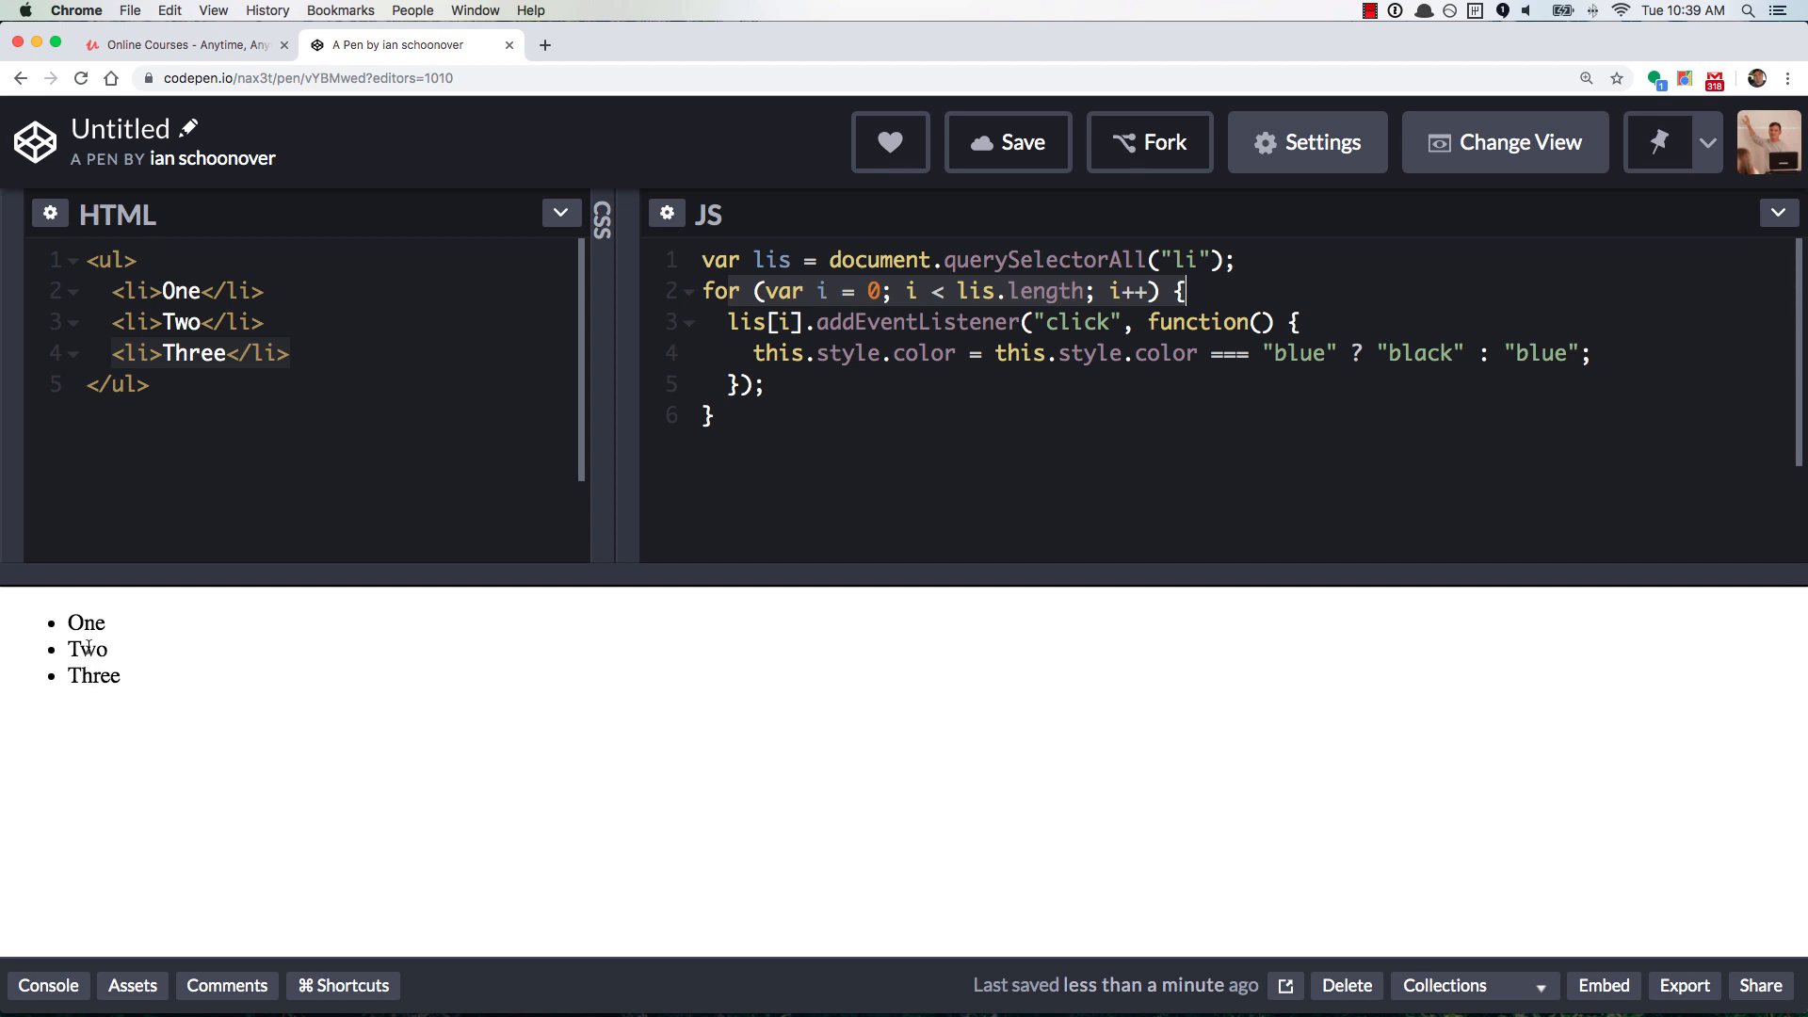
mouse_move(567, 620)
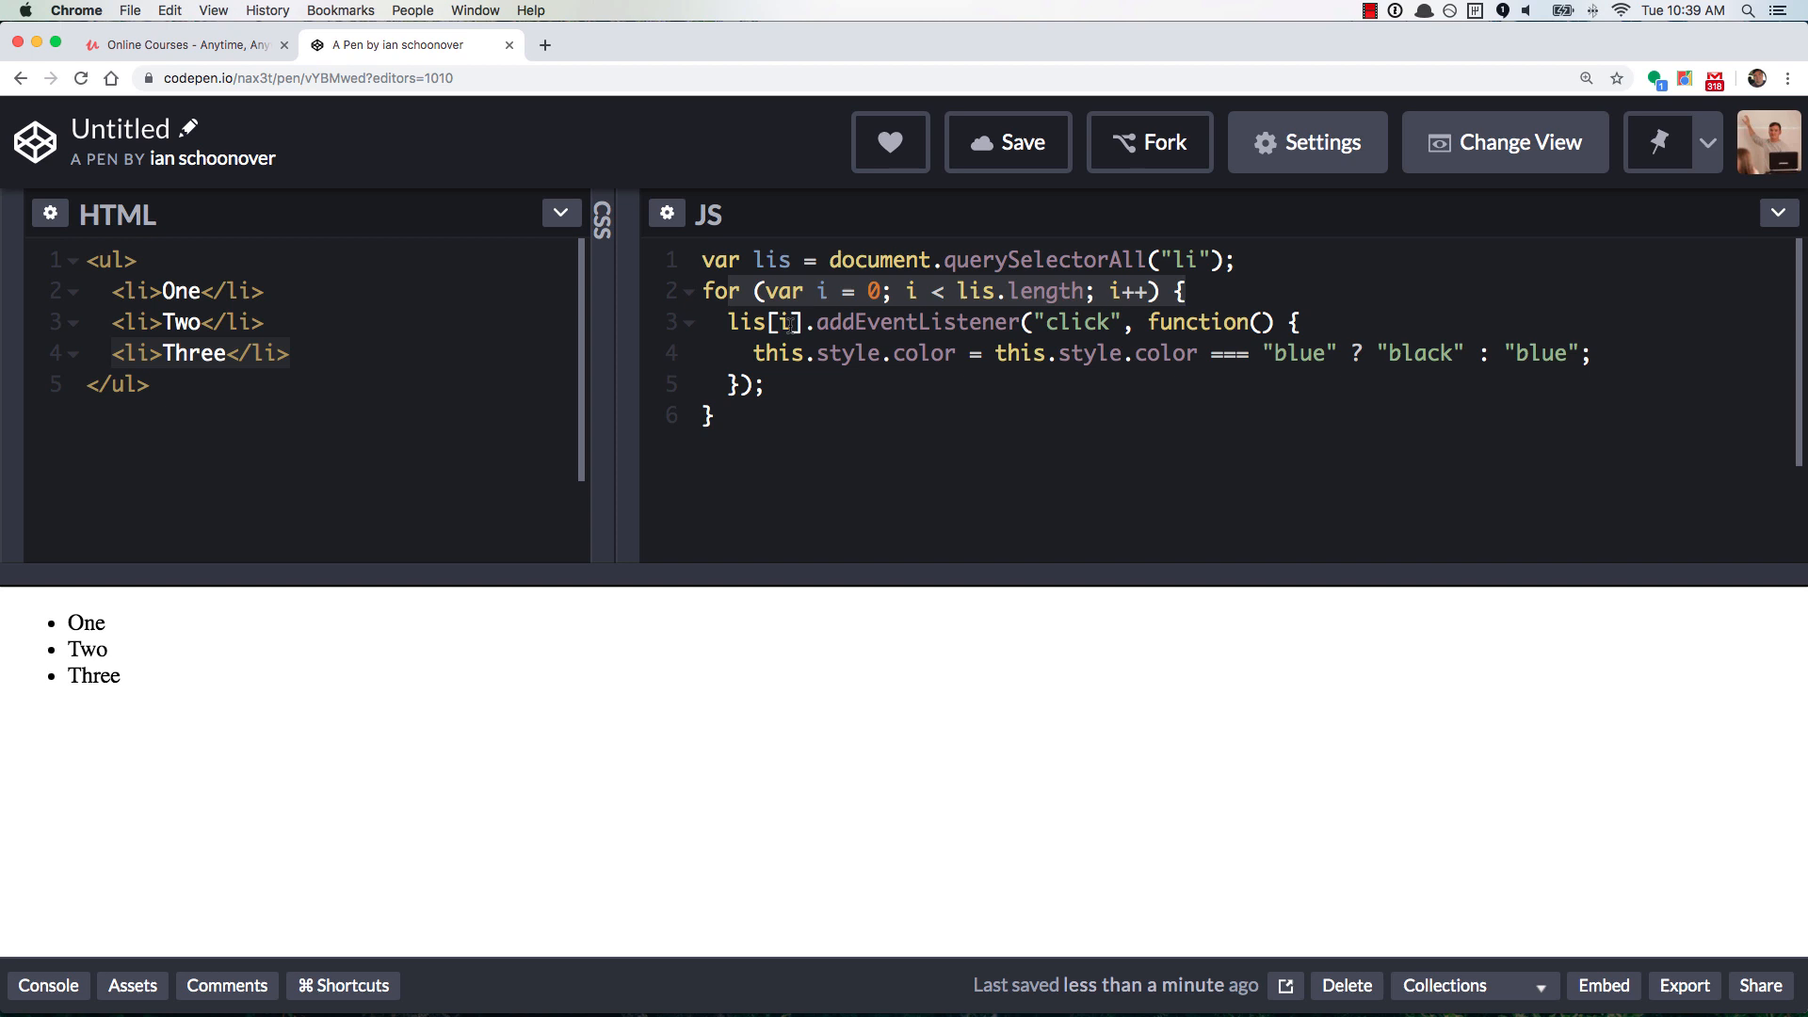
click(1185, 290)
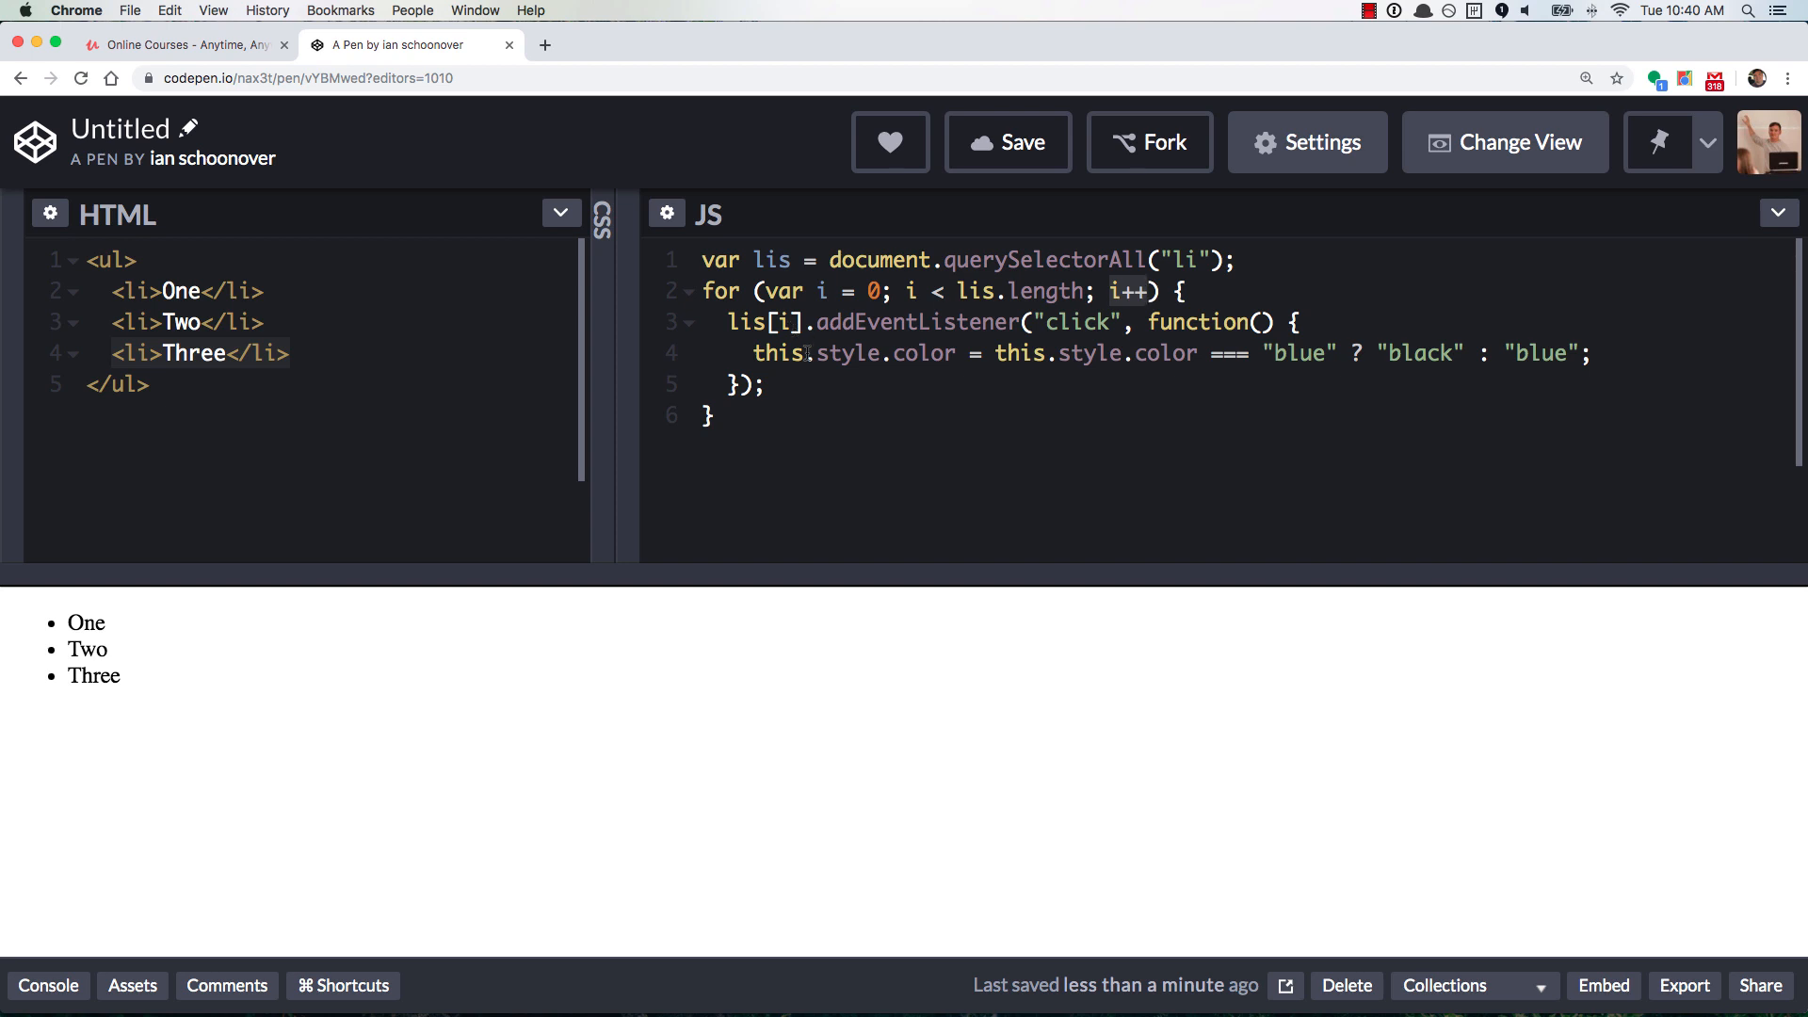
mouse_move(1132, 551)
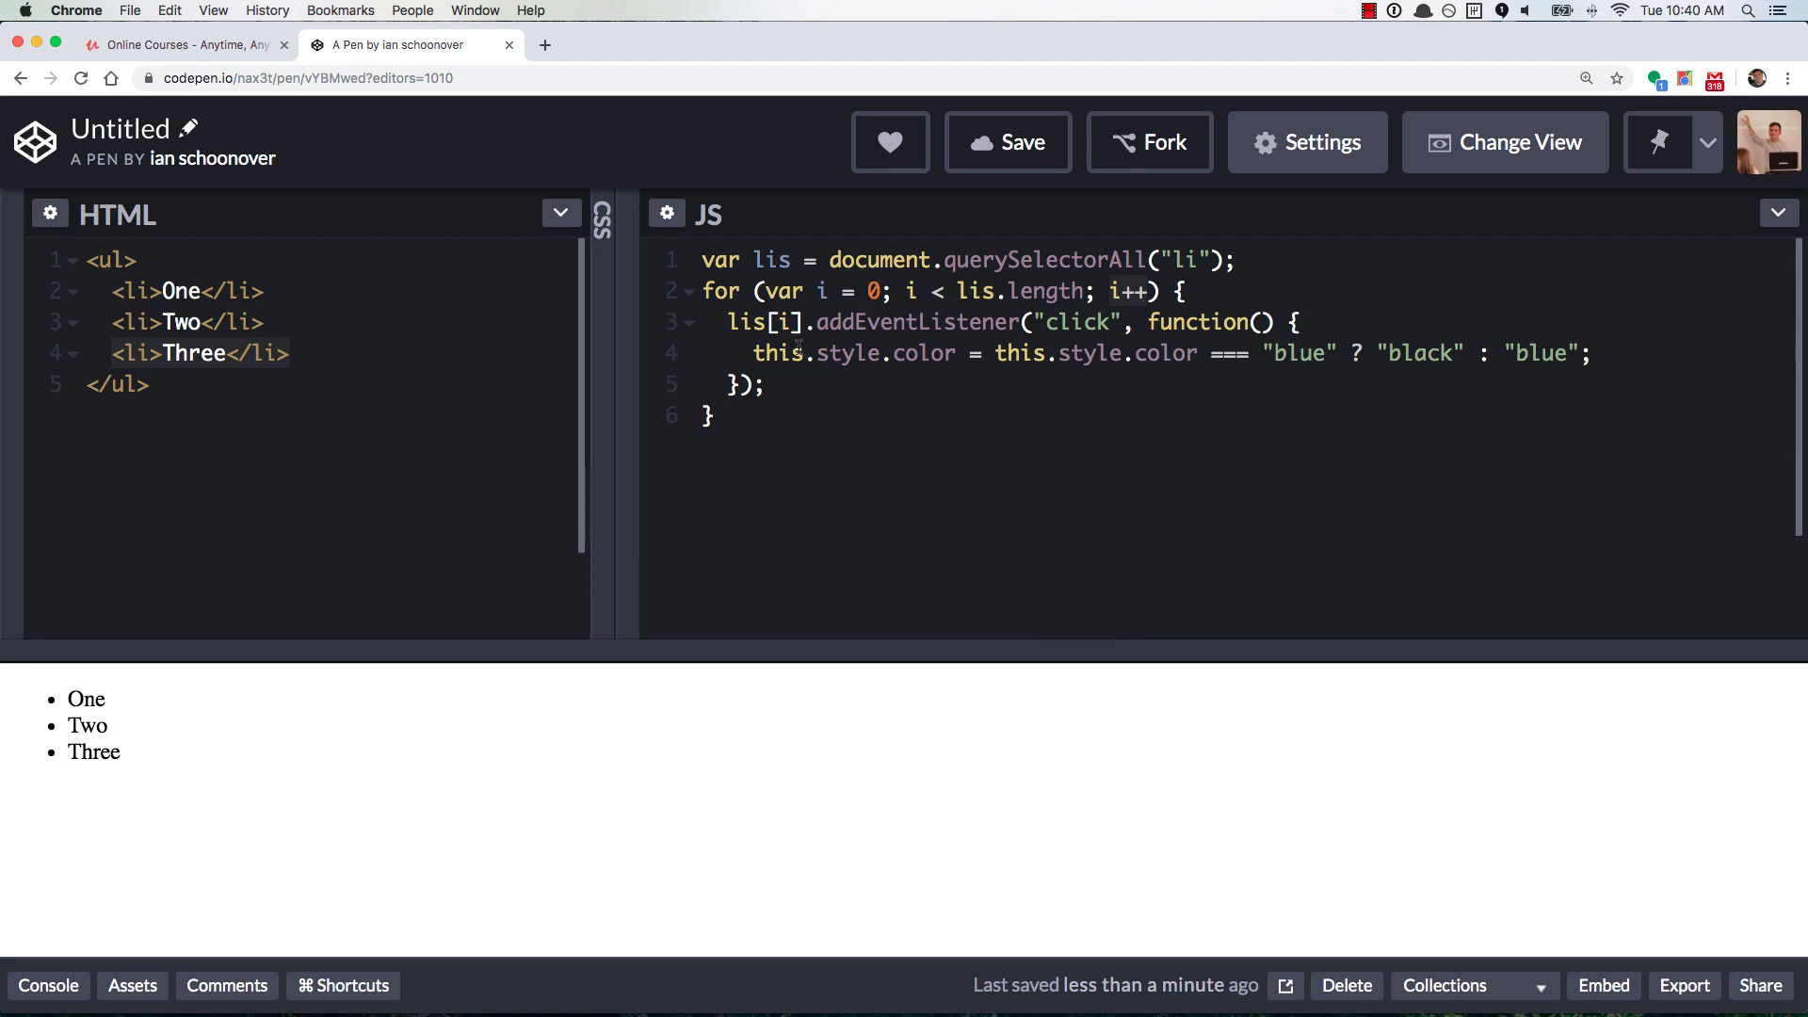
Add a debugger; statement as the first line of the click handler
text(de)
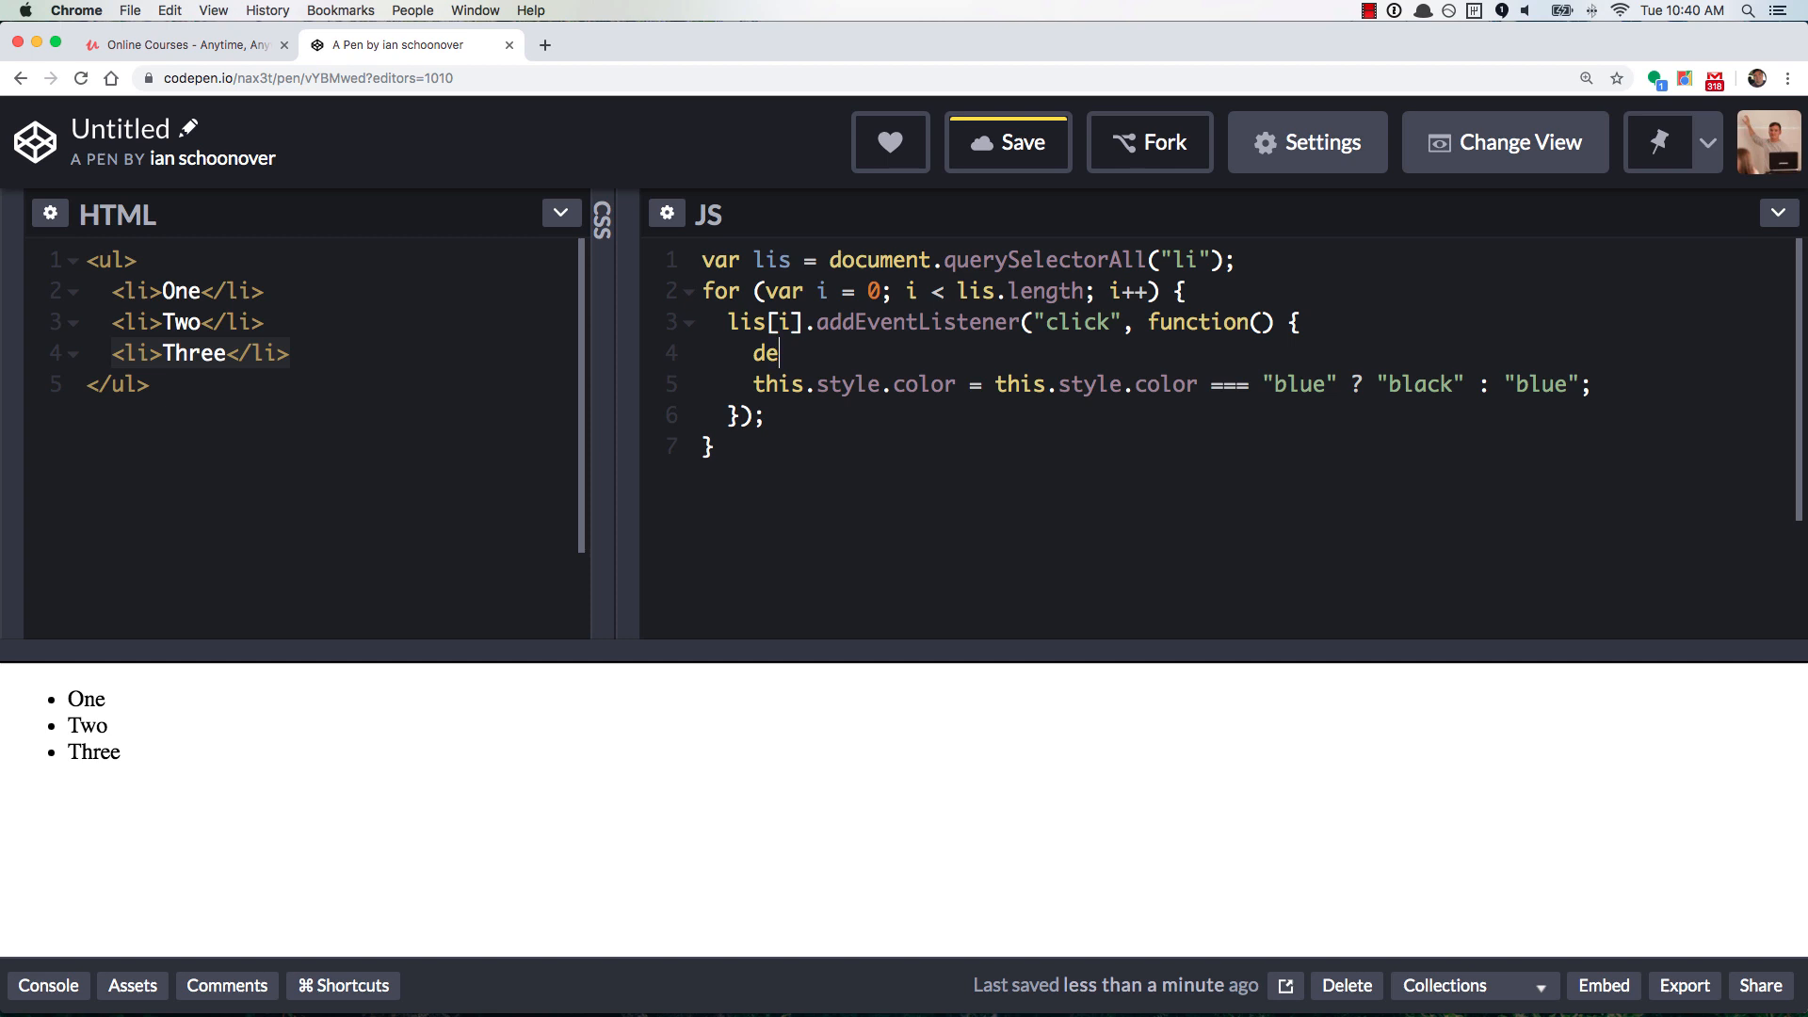
text(bugger)
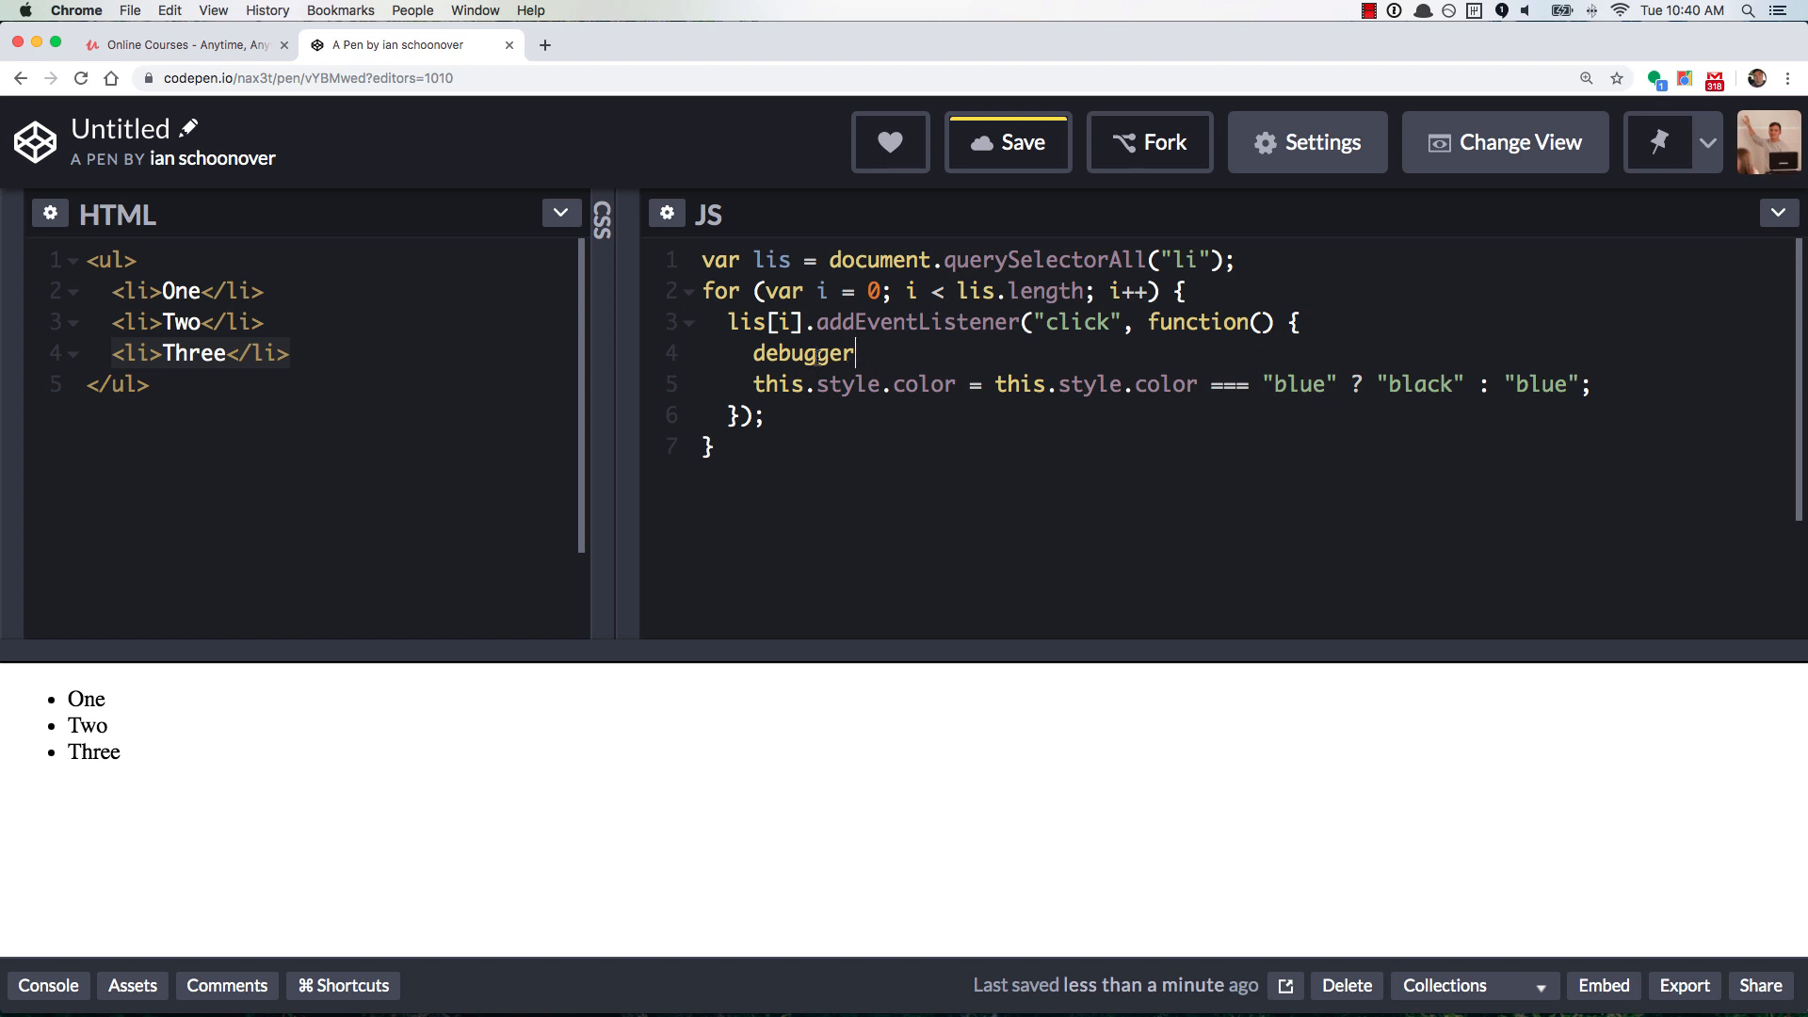
text(;)
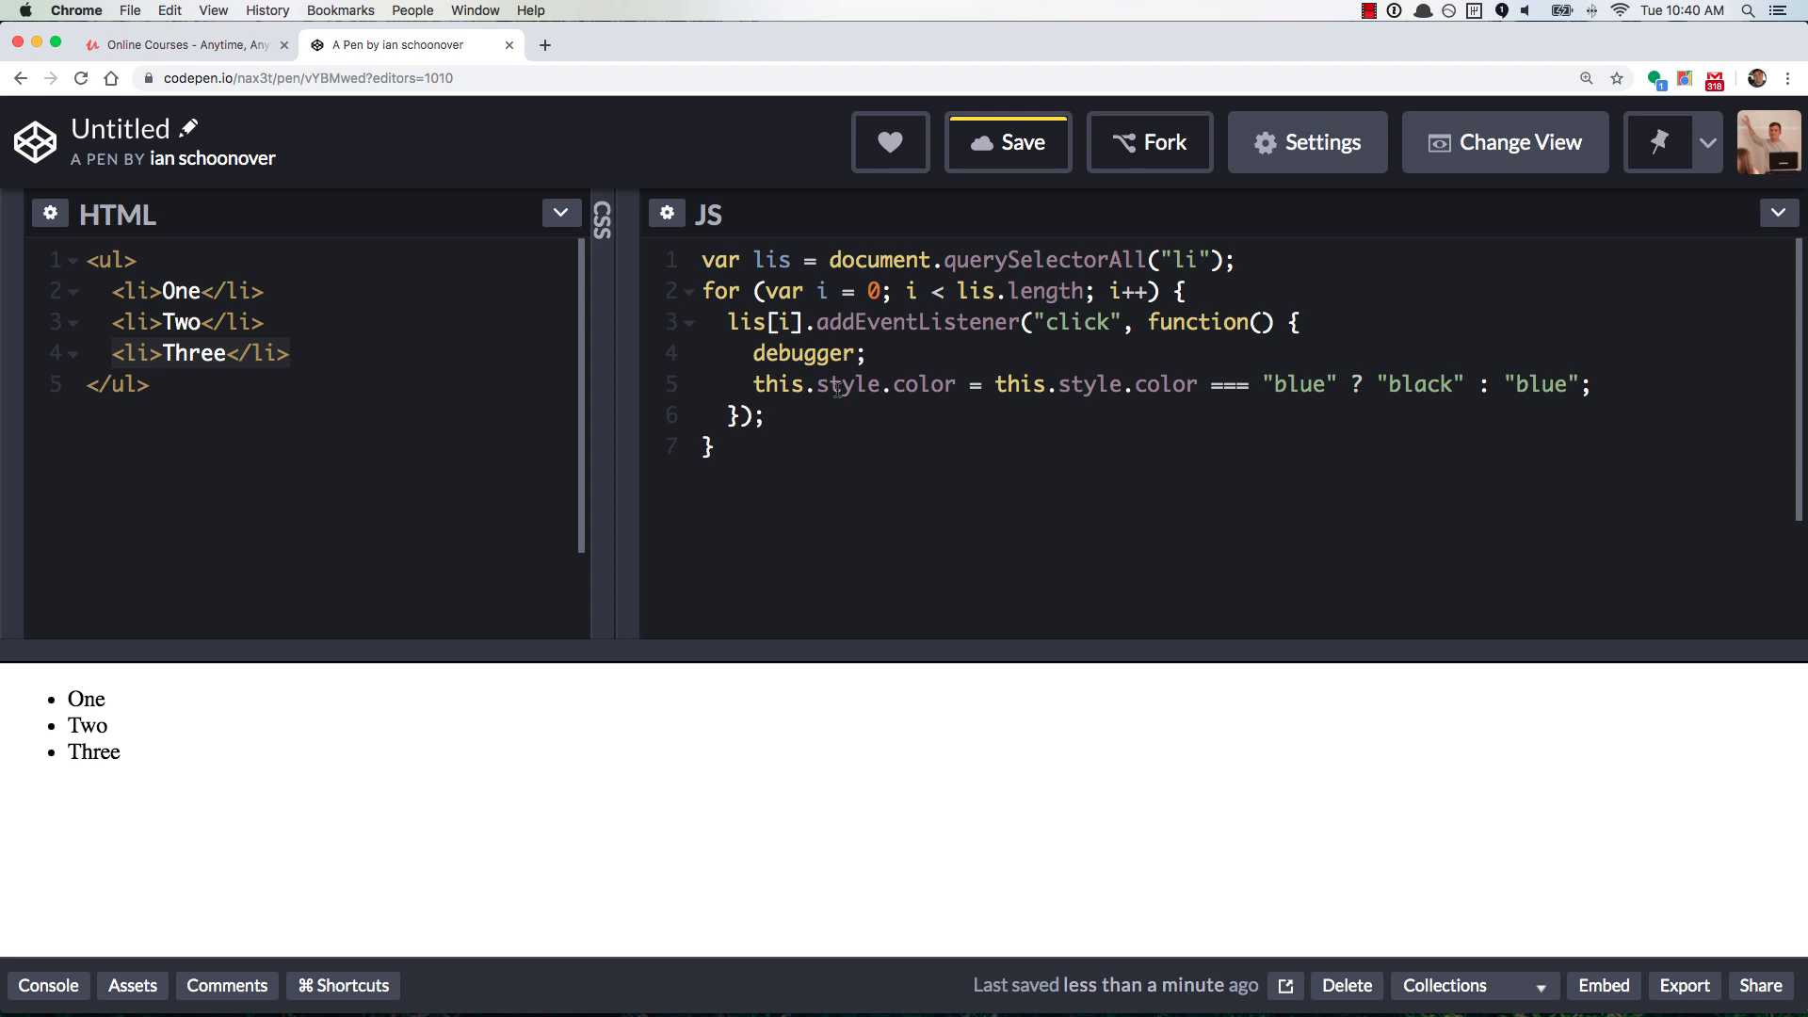
mouse_move(665, 793)
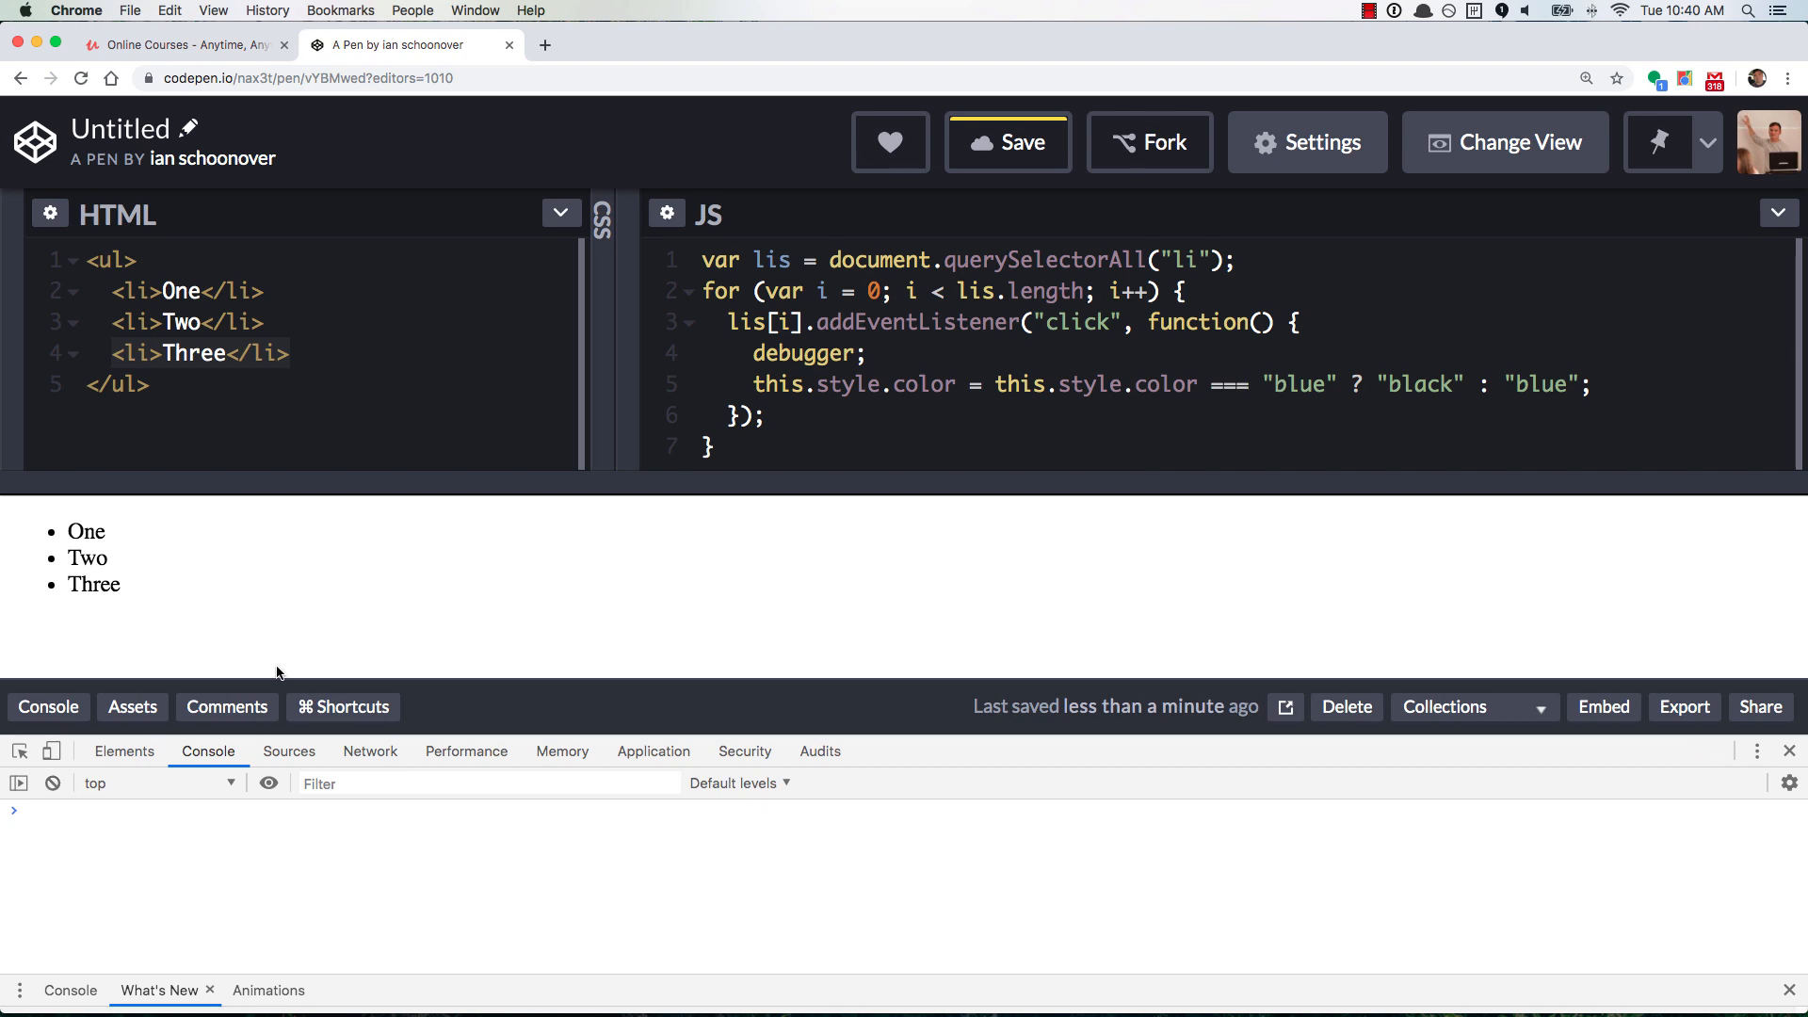
Click item One to pause at the debugger line, then return to the Console in the pen's frame
click(85, 531)
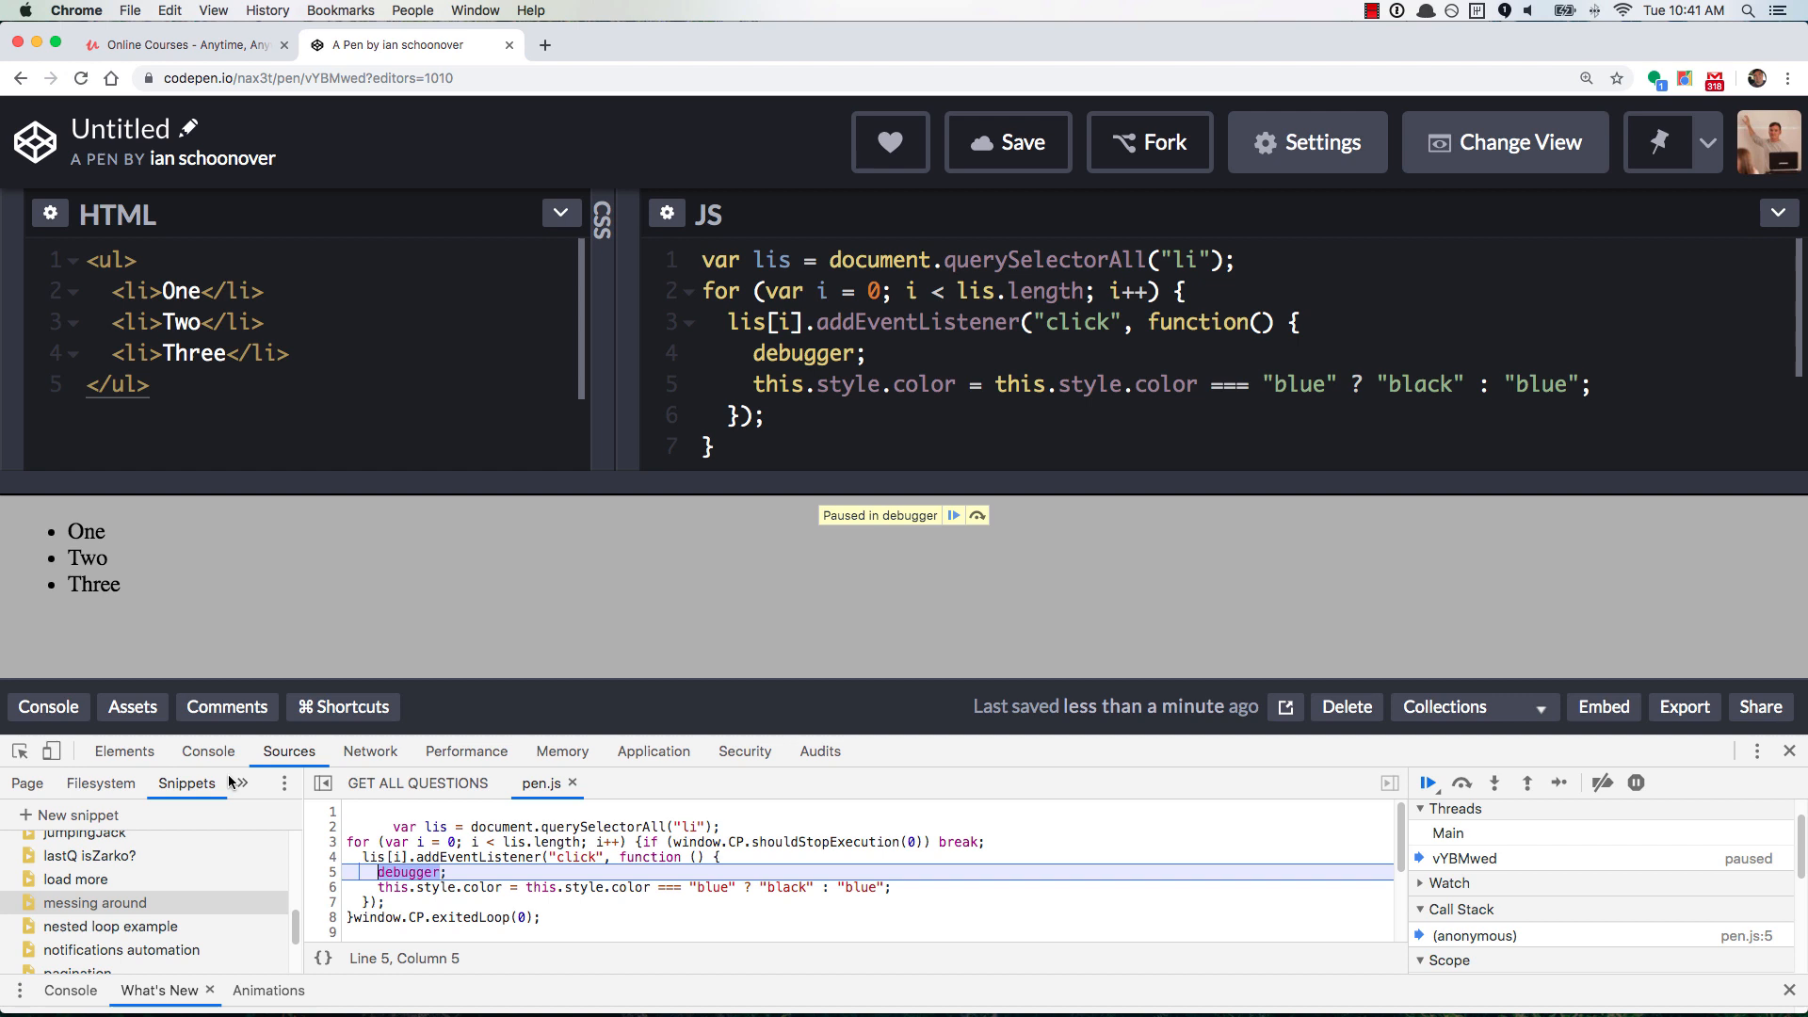
click(207, 748)
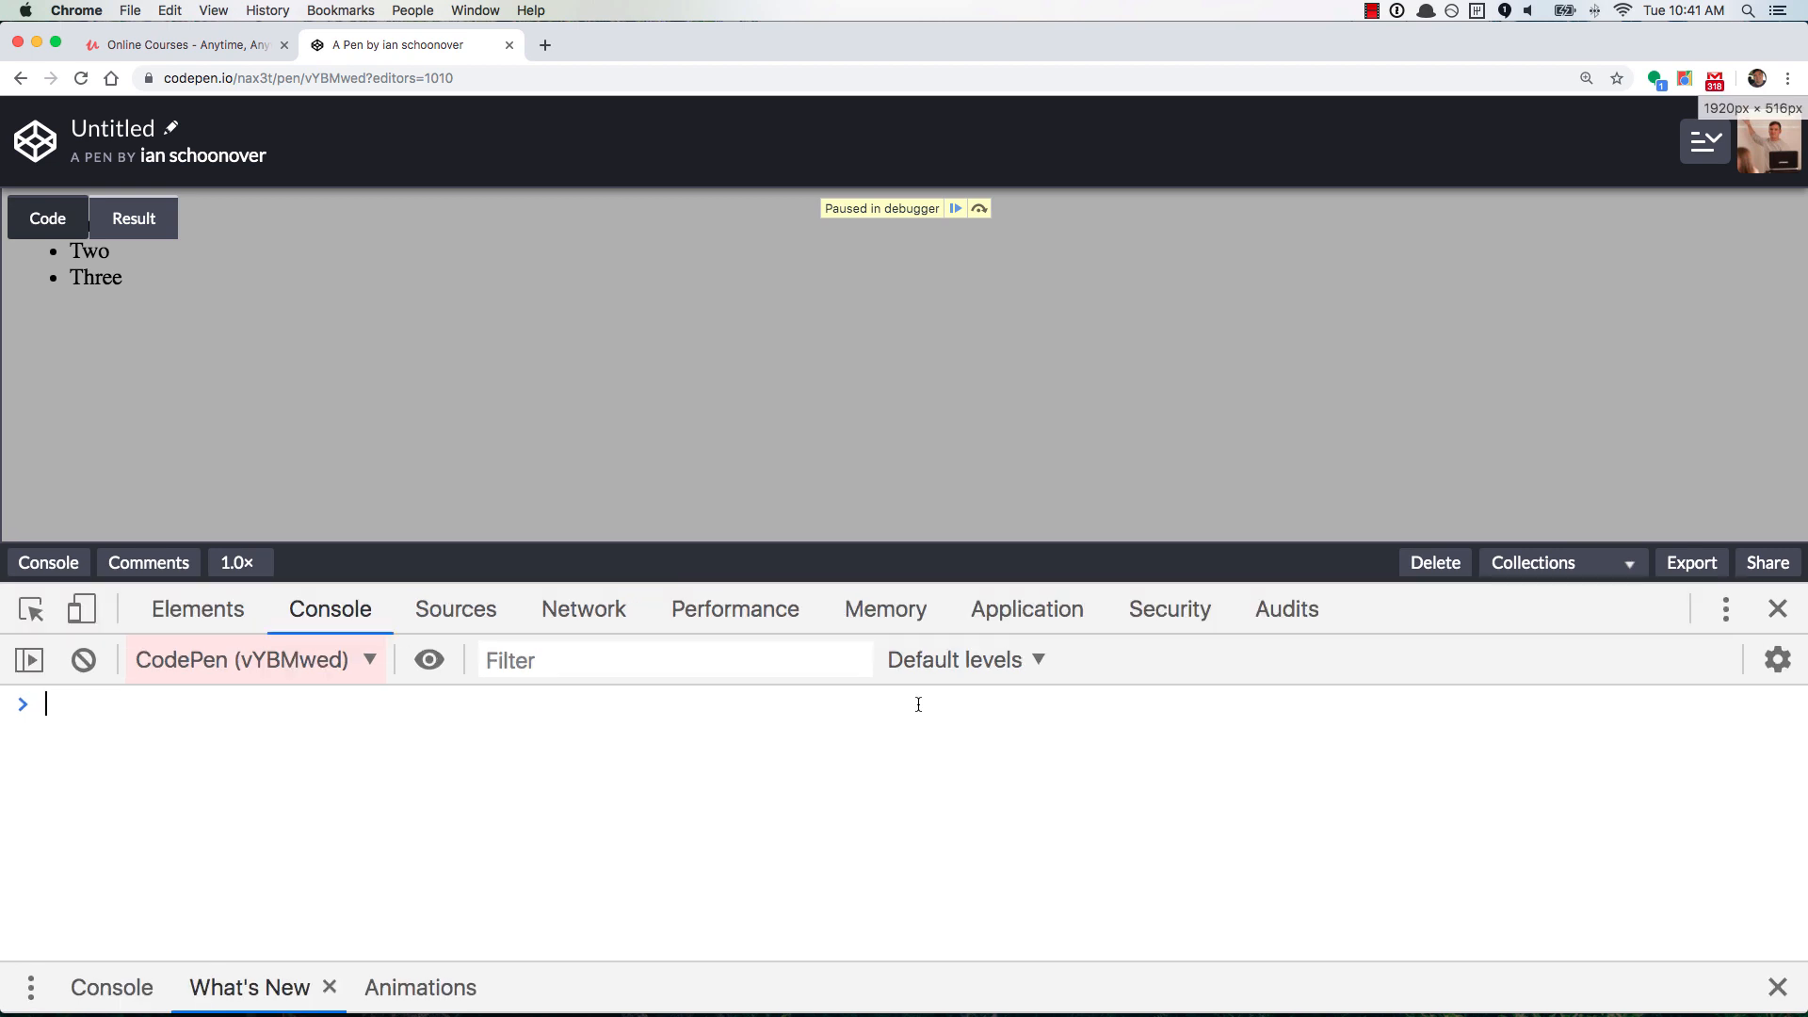
Evaluate this, lis, i, lis.length and lis[i] — showing i is 3 and lis[i] undefined
text(this)
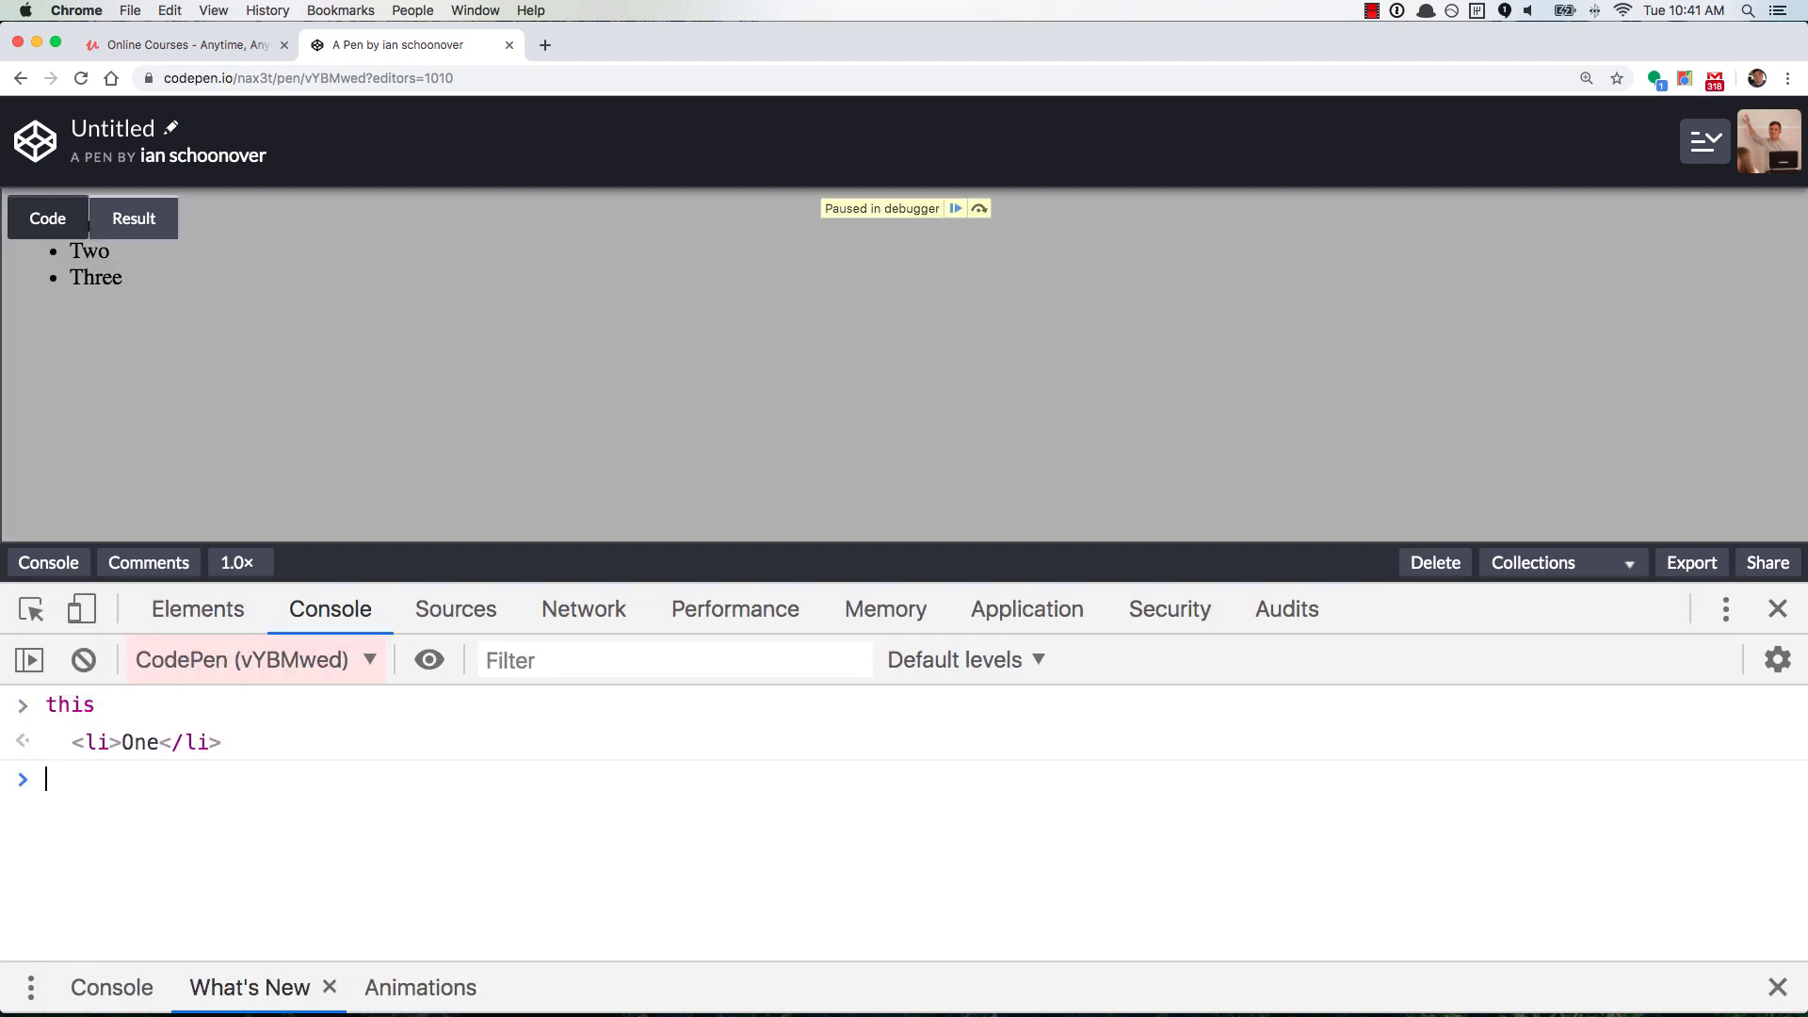
mouse_move(239, 714)
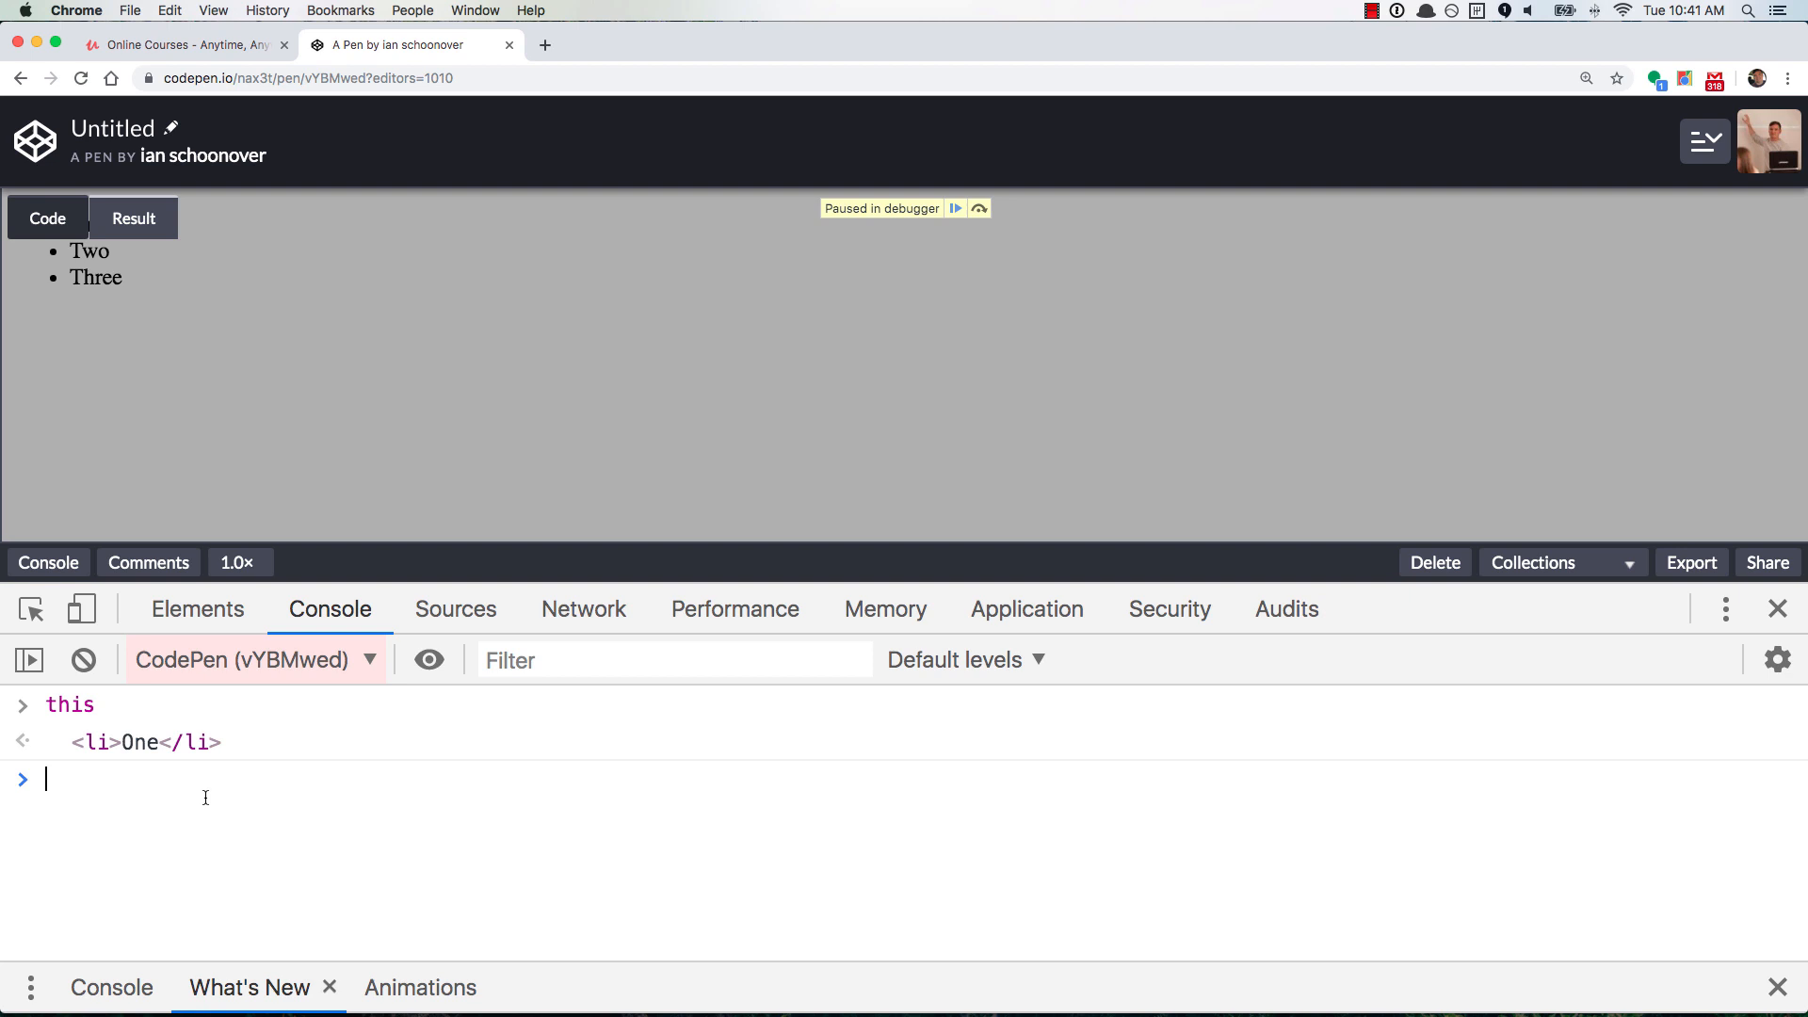
mouse_move(207, 794)
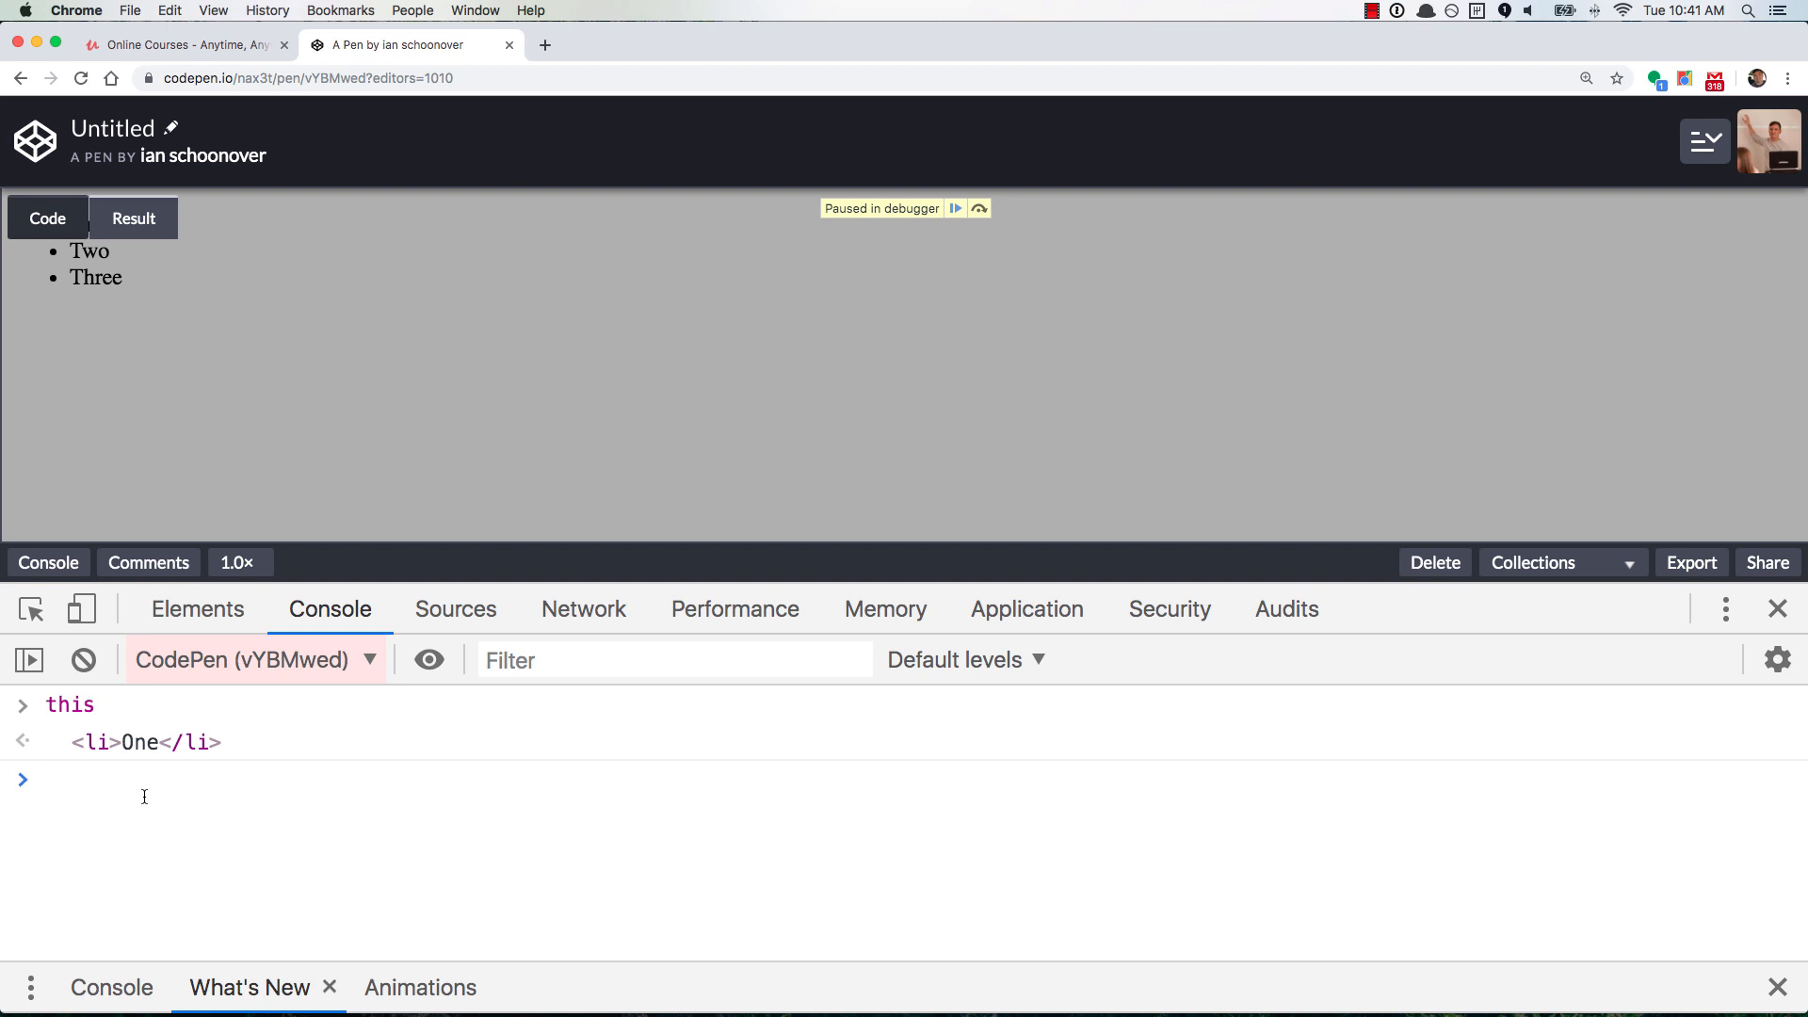
text(lis)
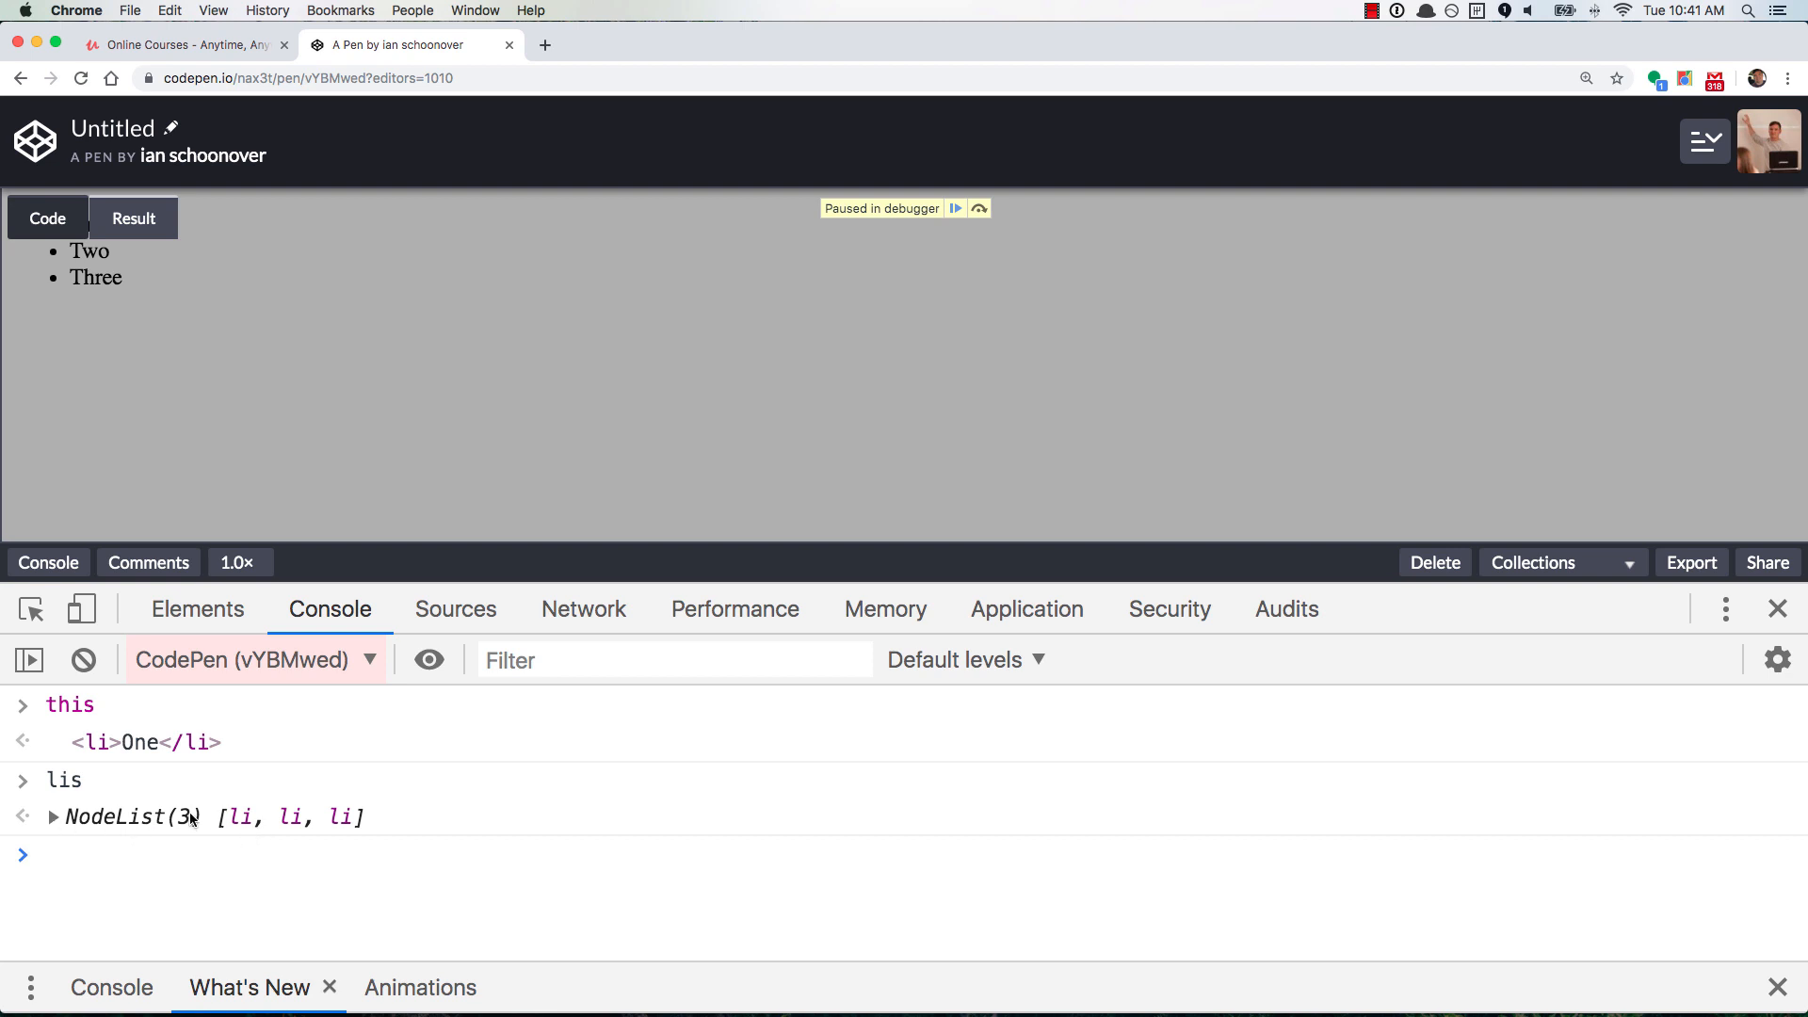
mouse_move(349, 828)
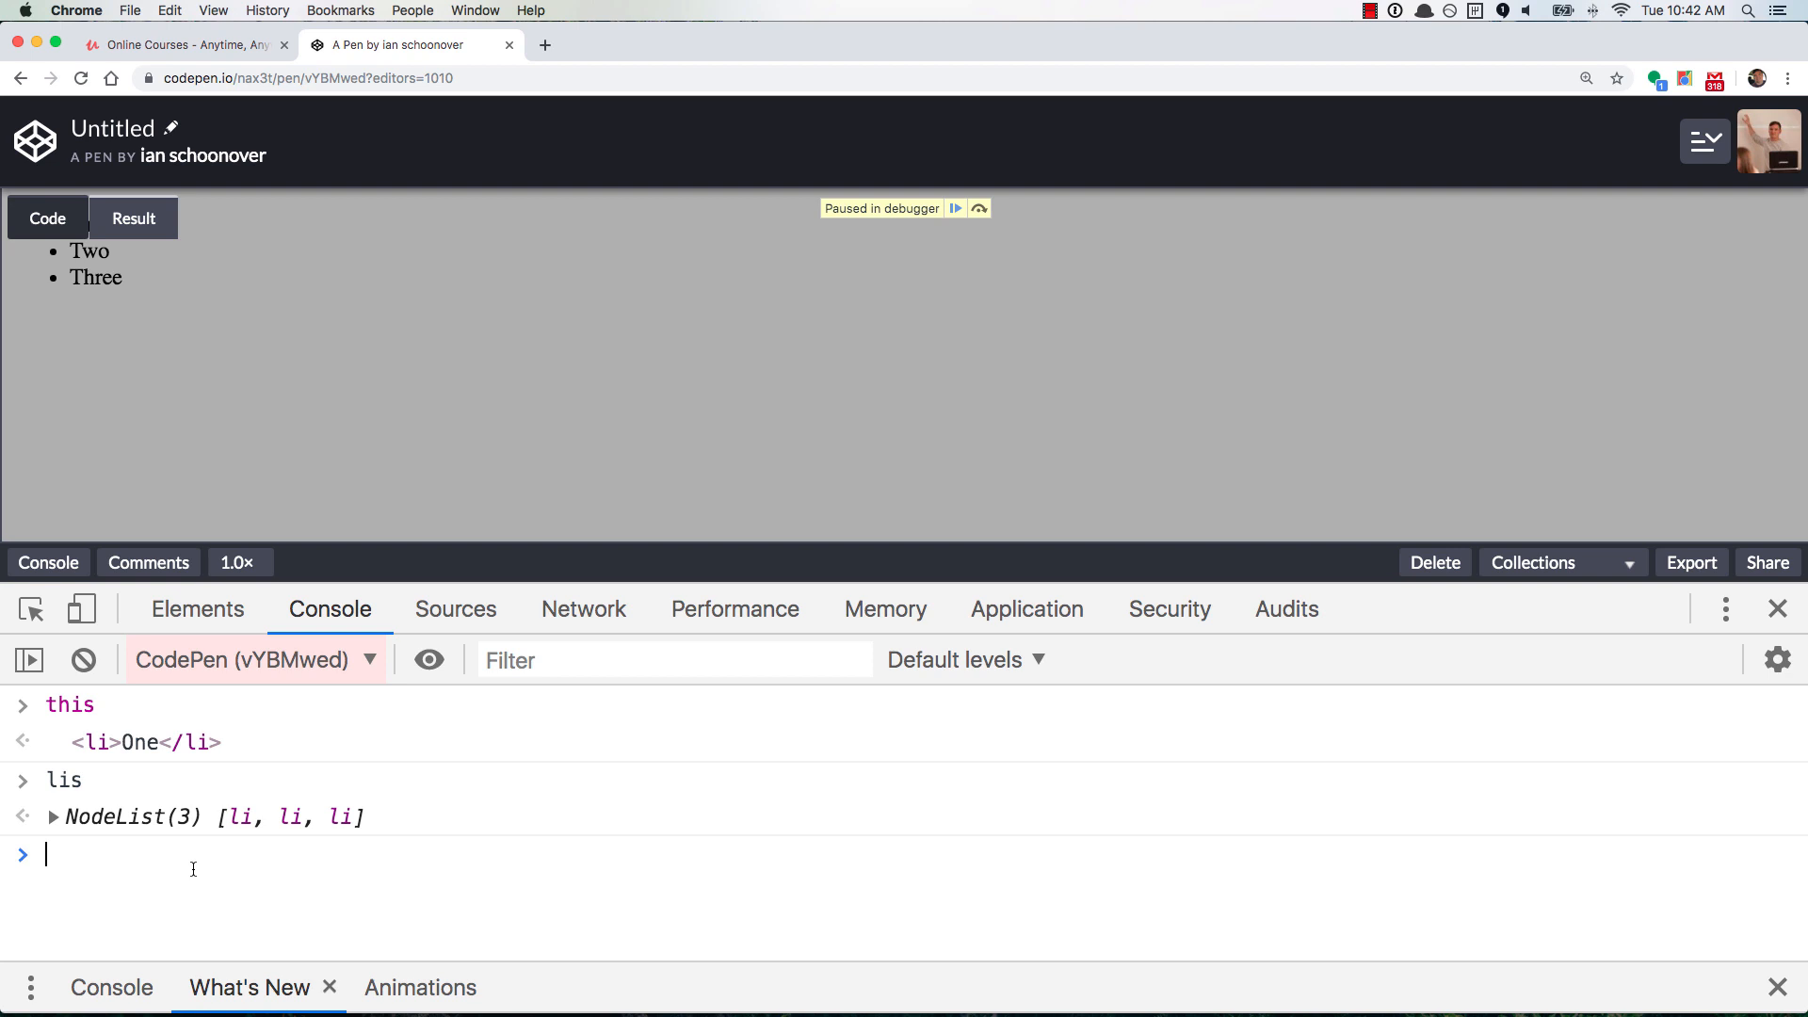
text(i)
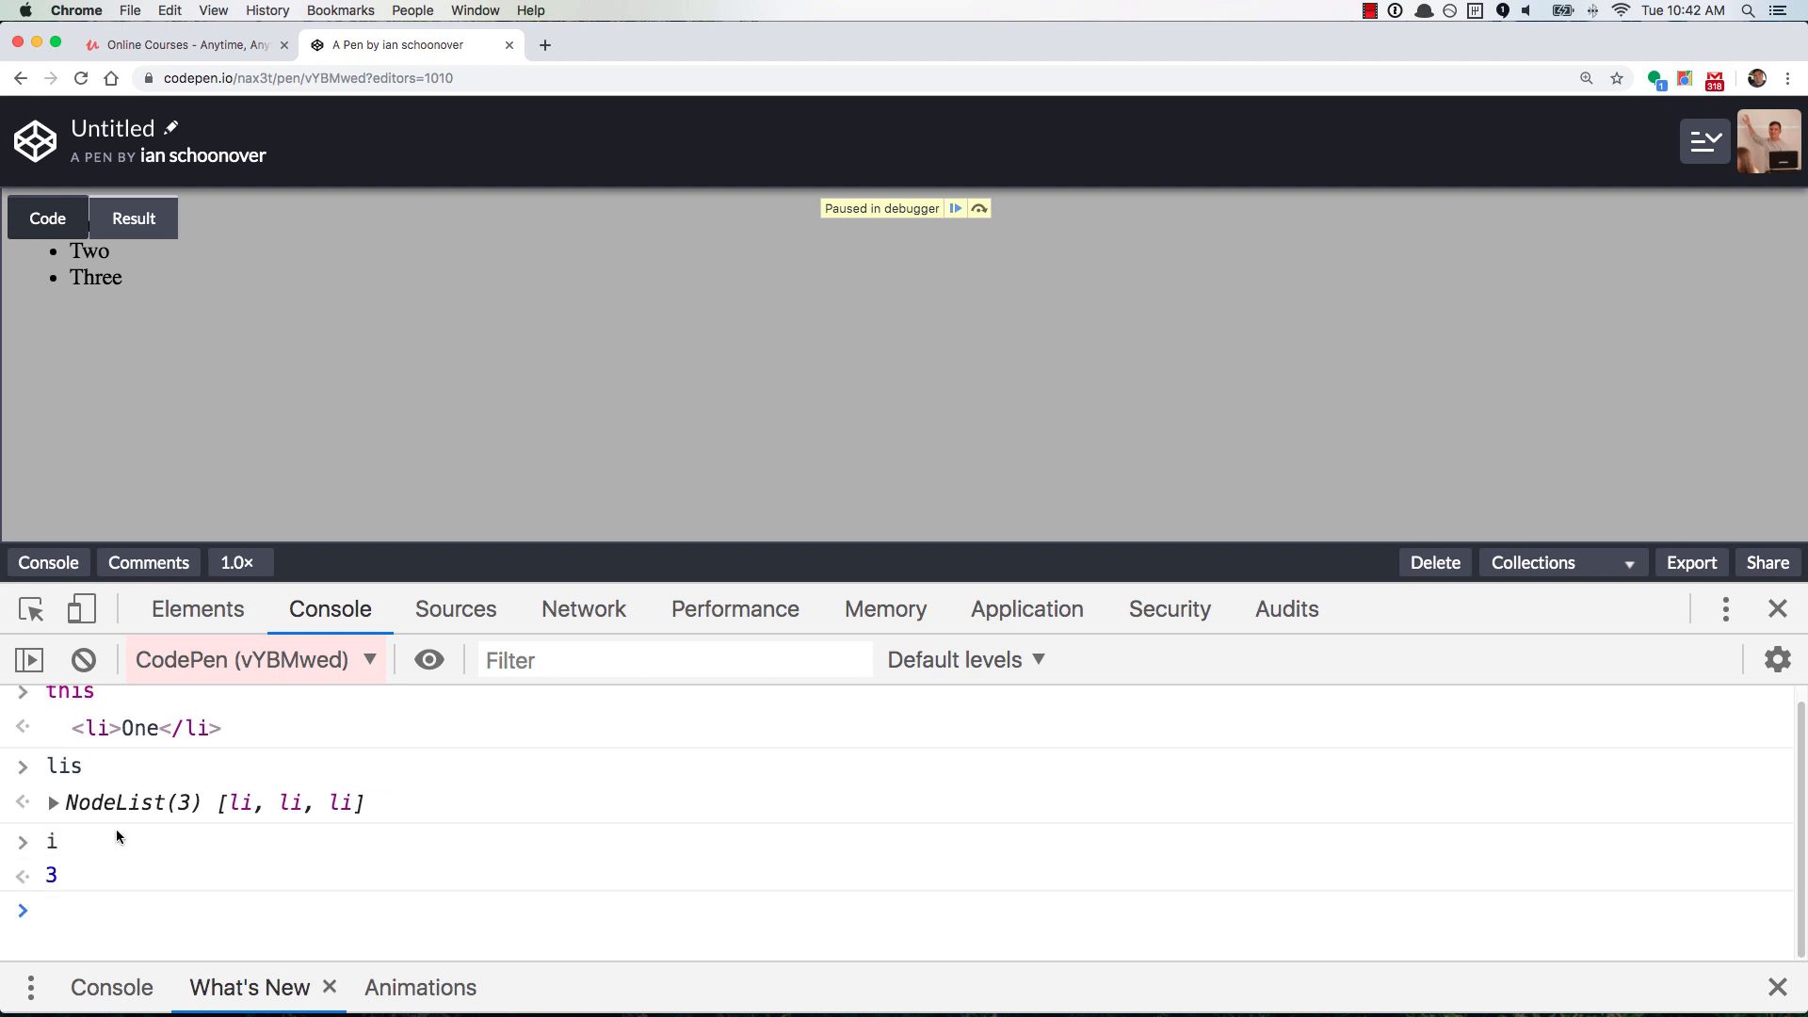
mouse_move(220, 870)
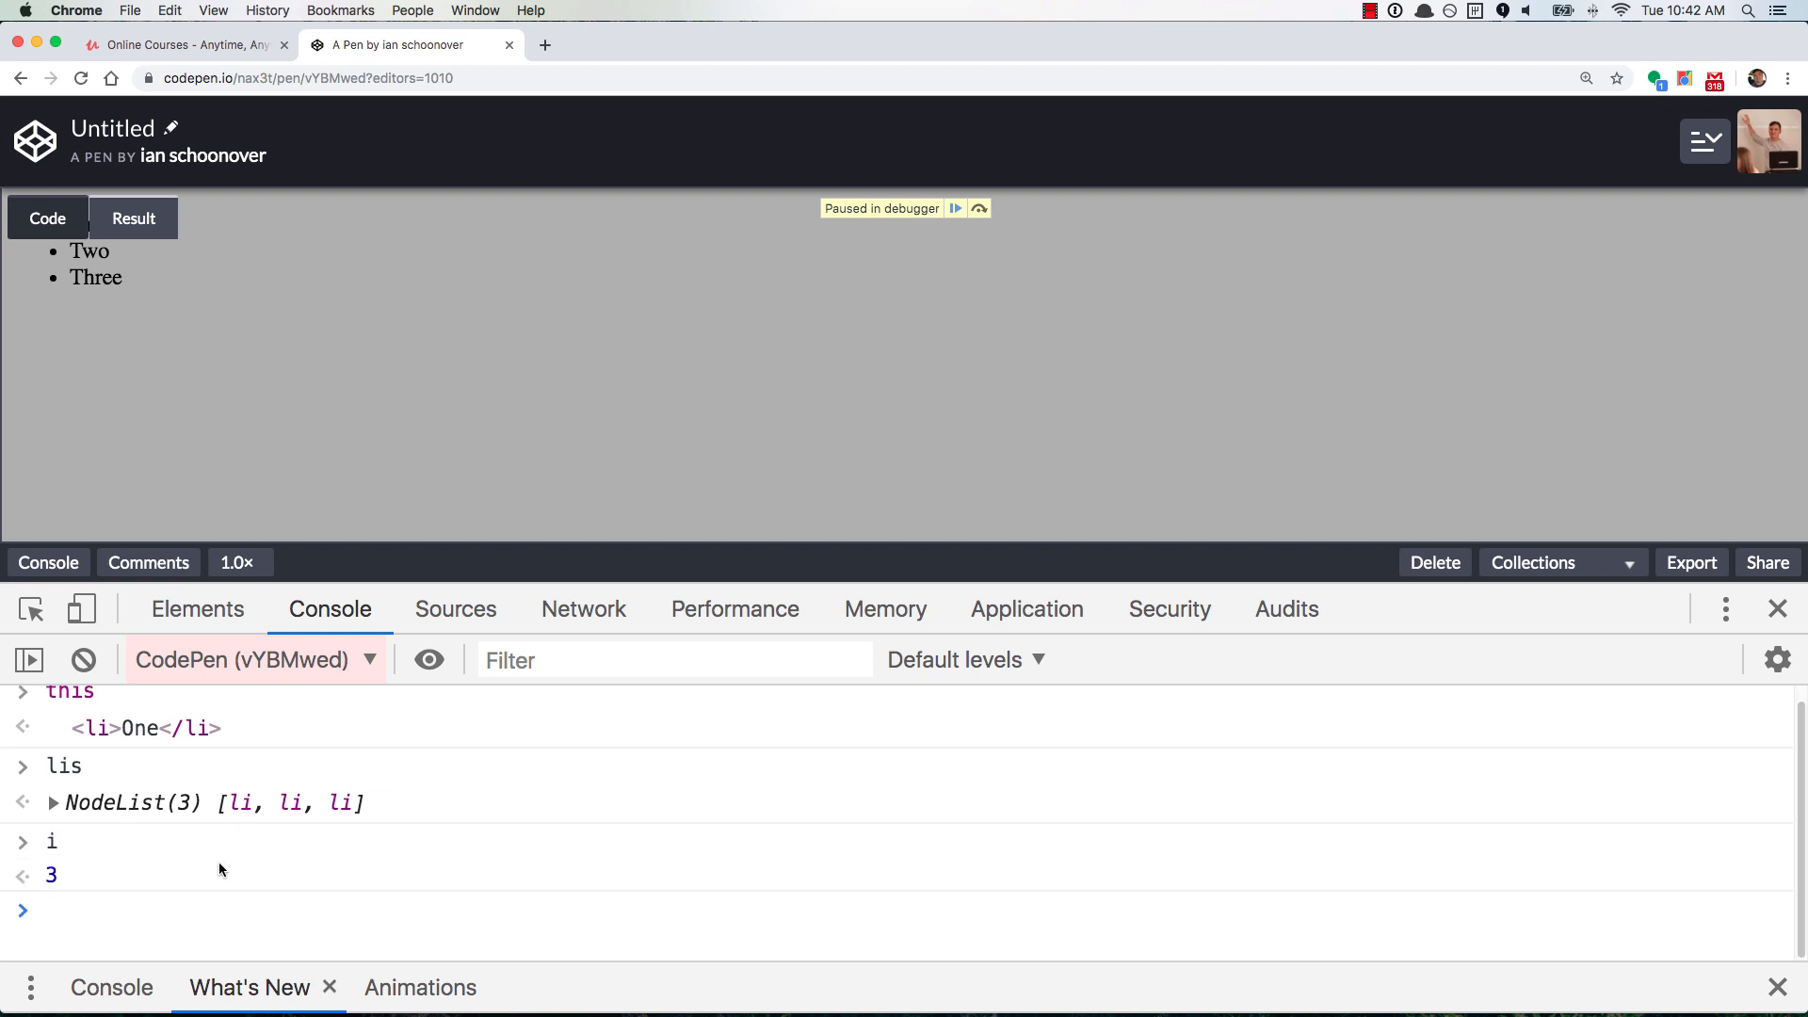
text(lis.length)
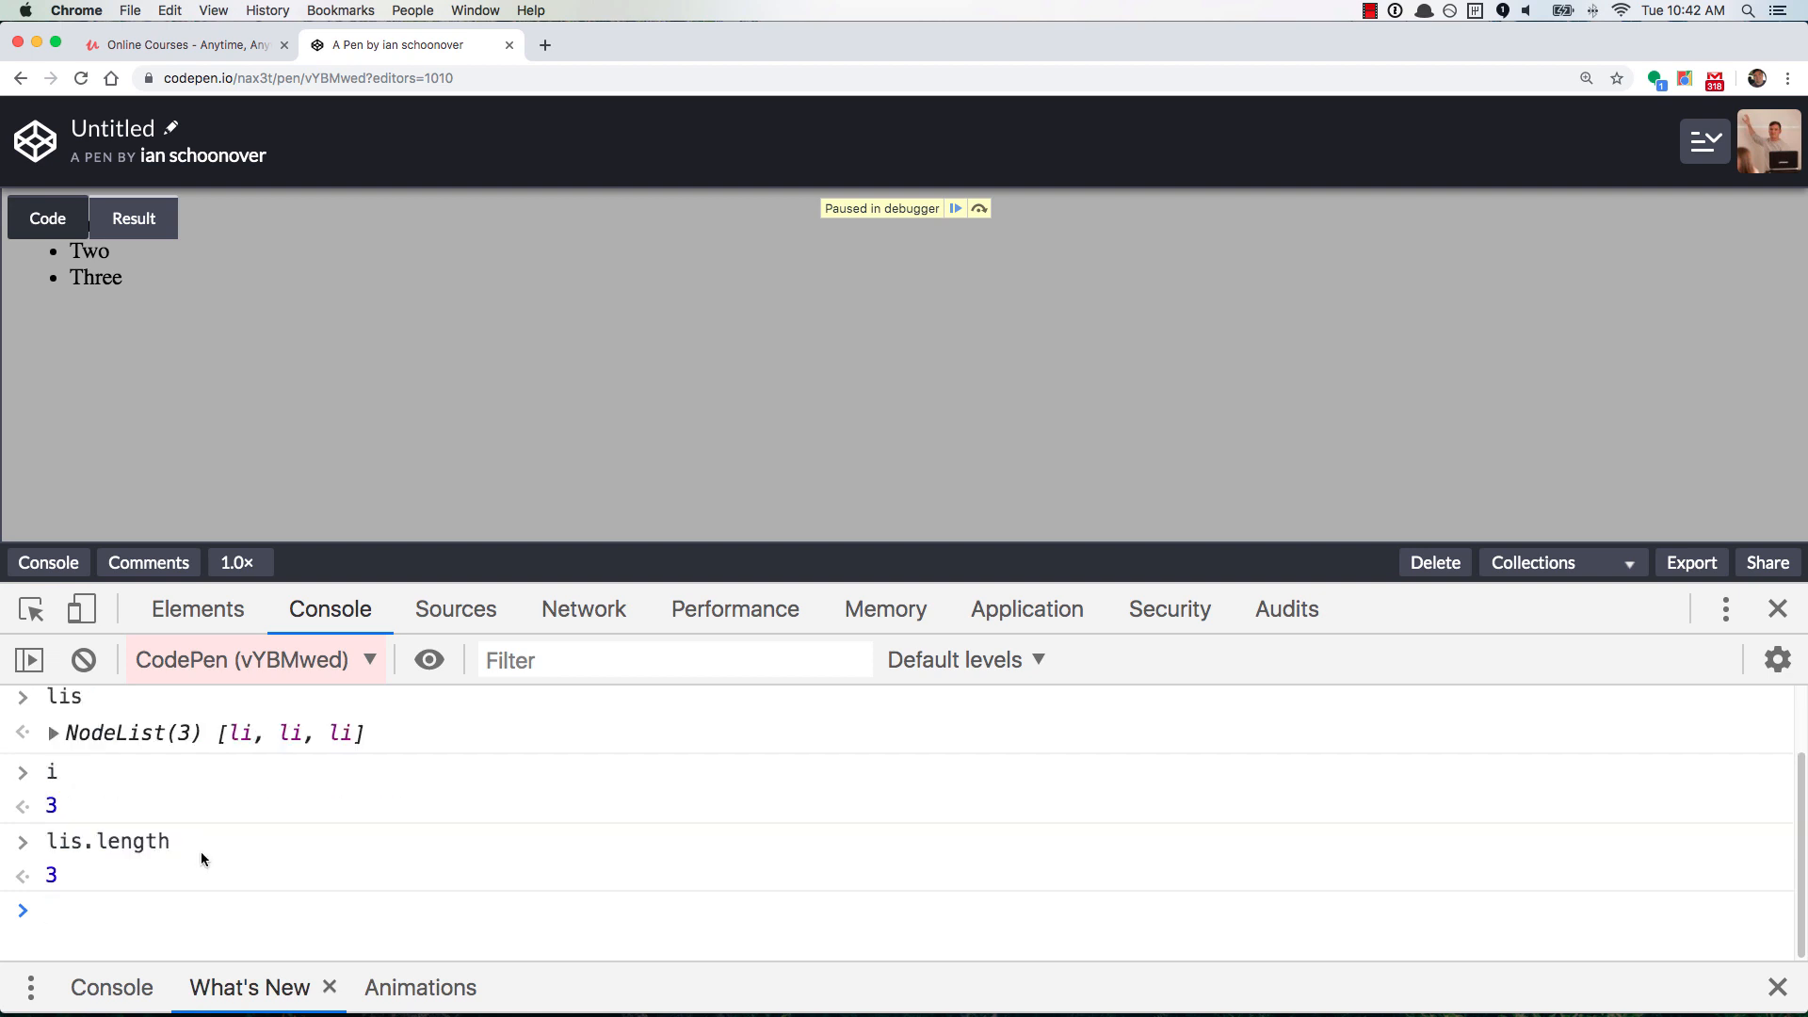
mouse_move(224, 772)
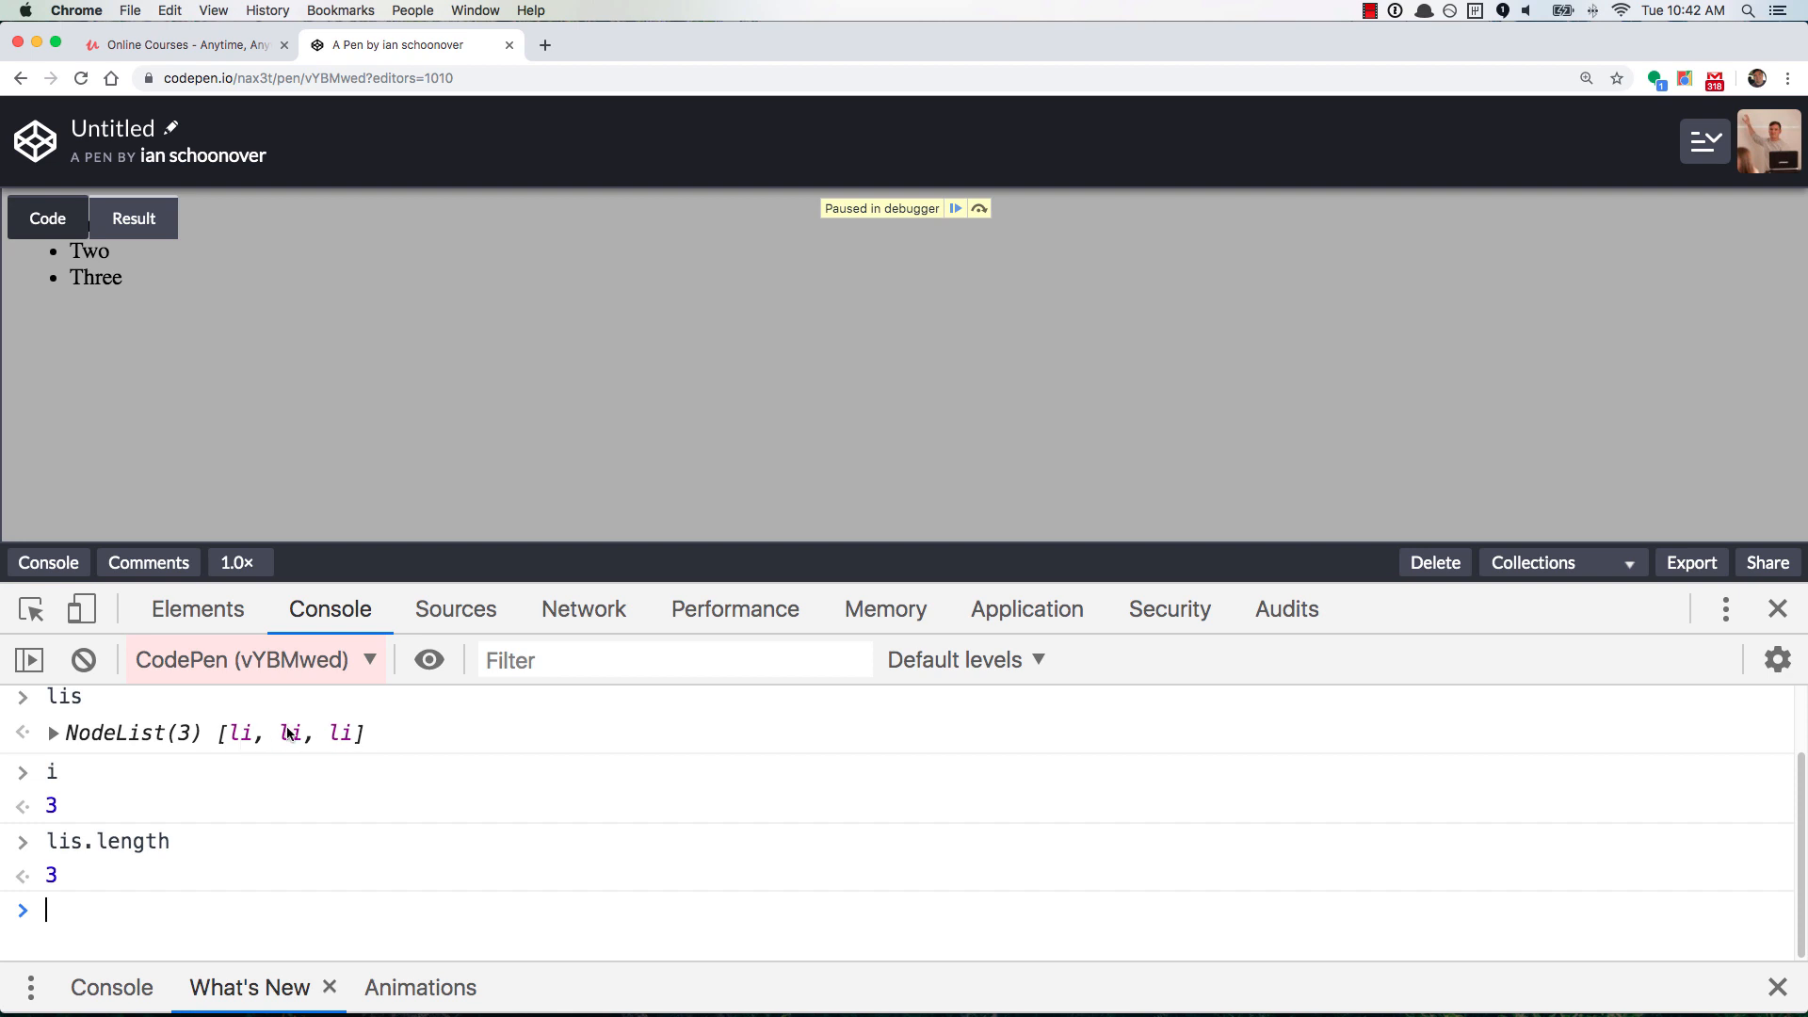
mouse_move(53, 804)
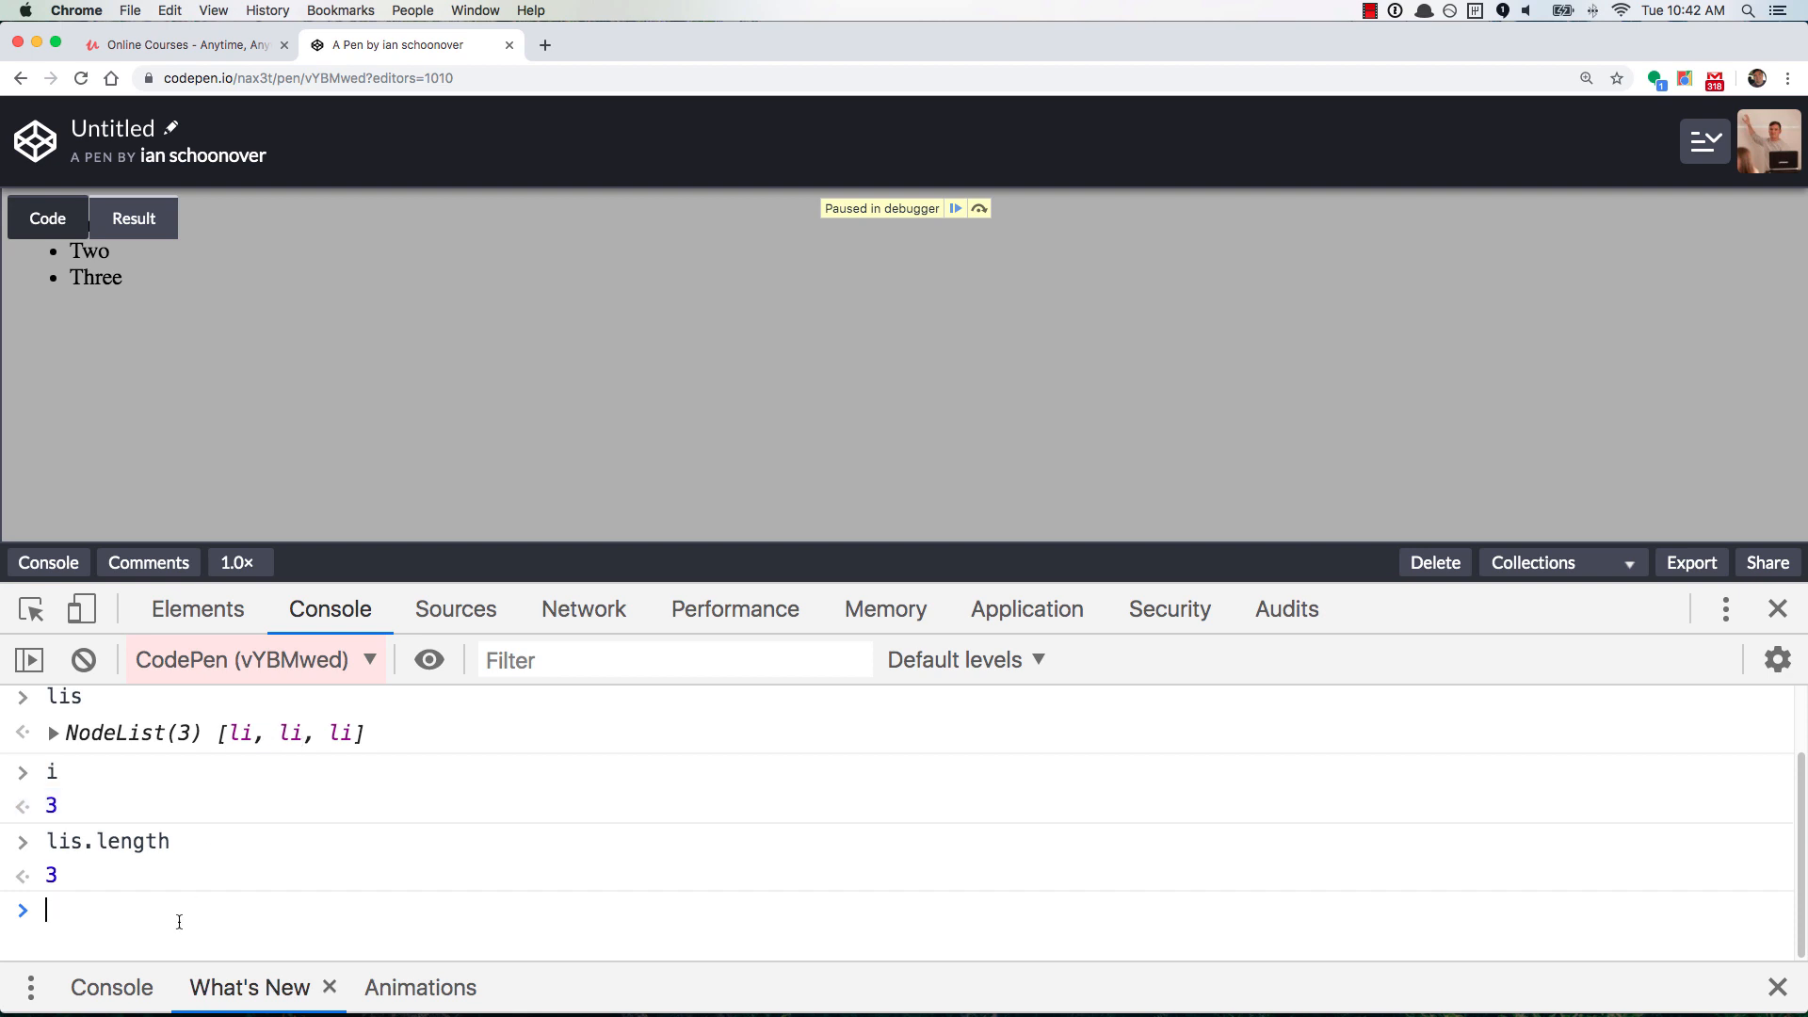
text(lis[i])
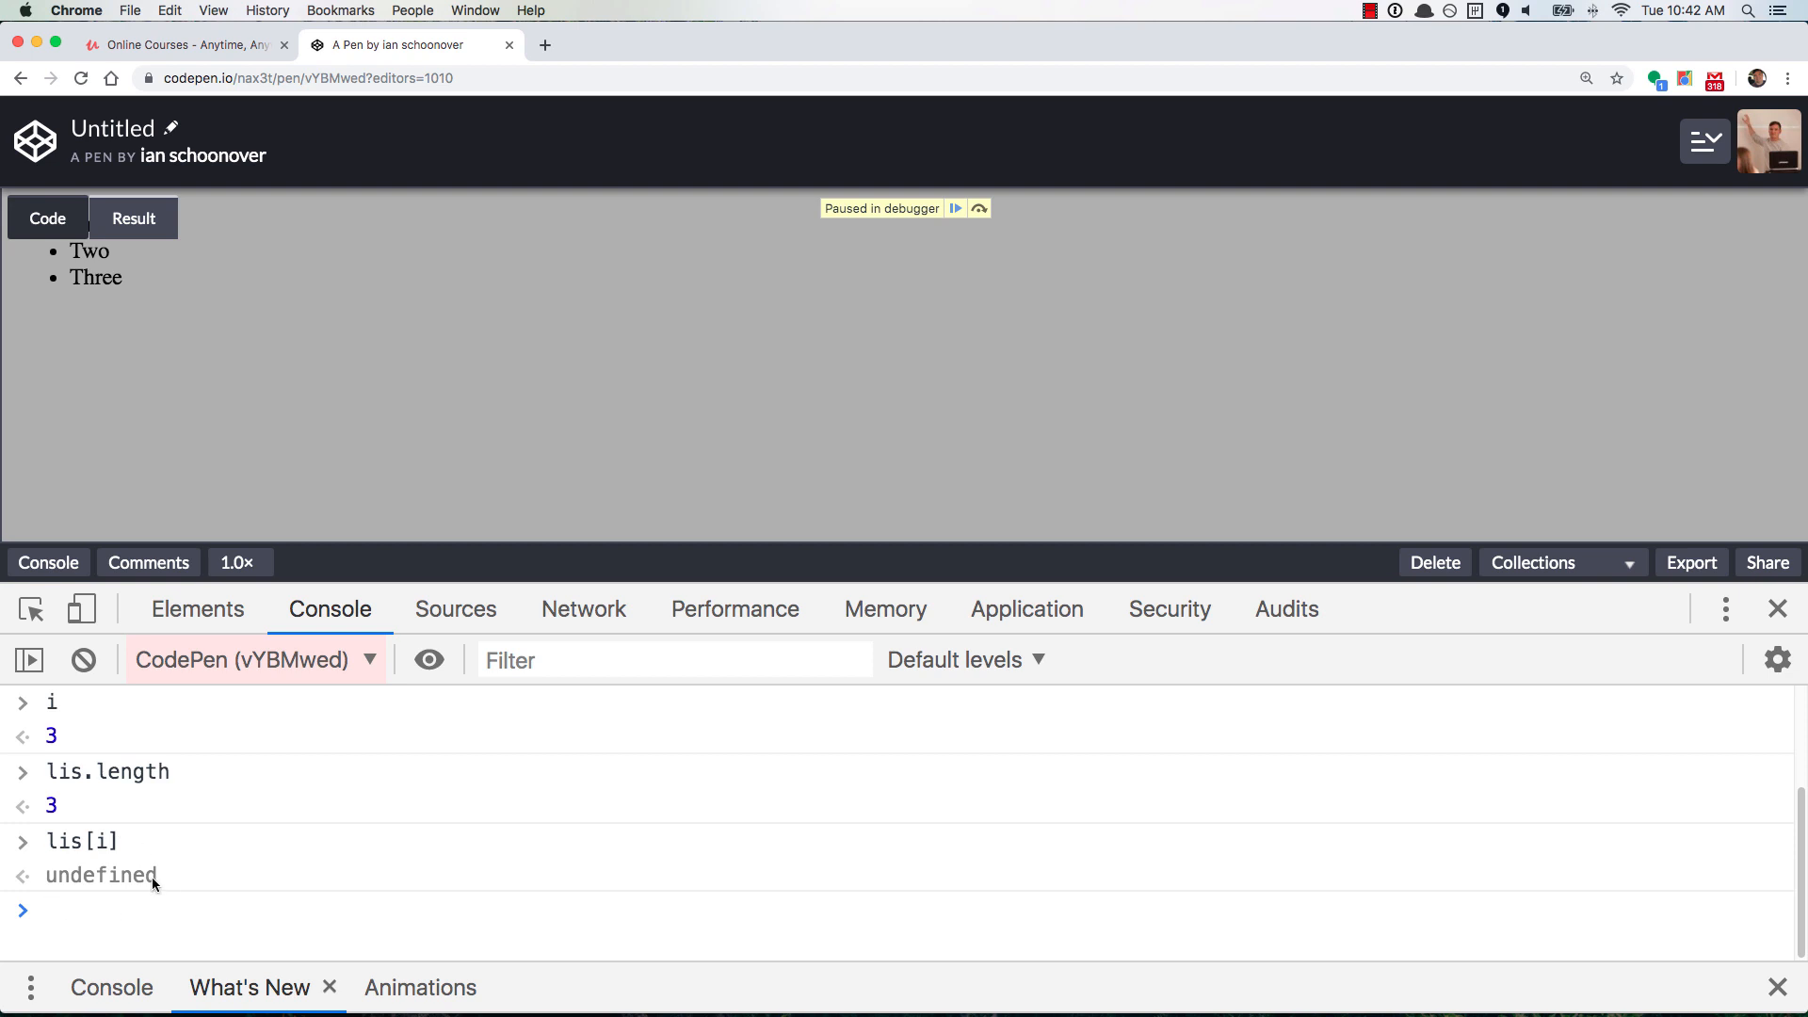
mouse_move(584, 608)
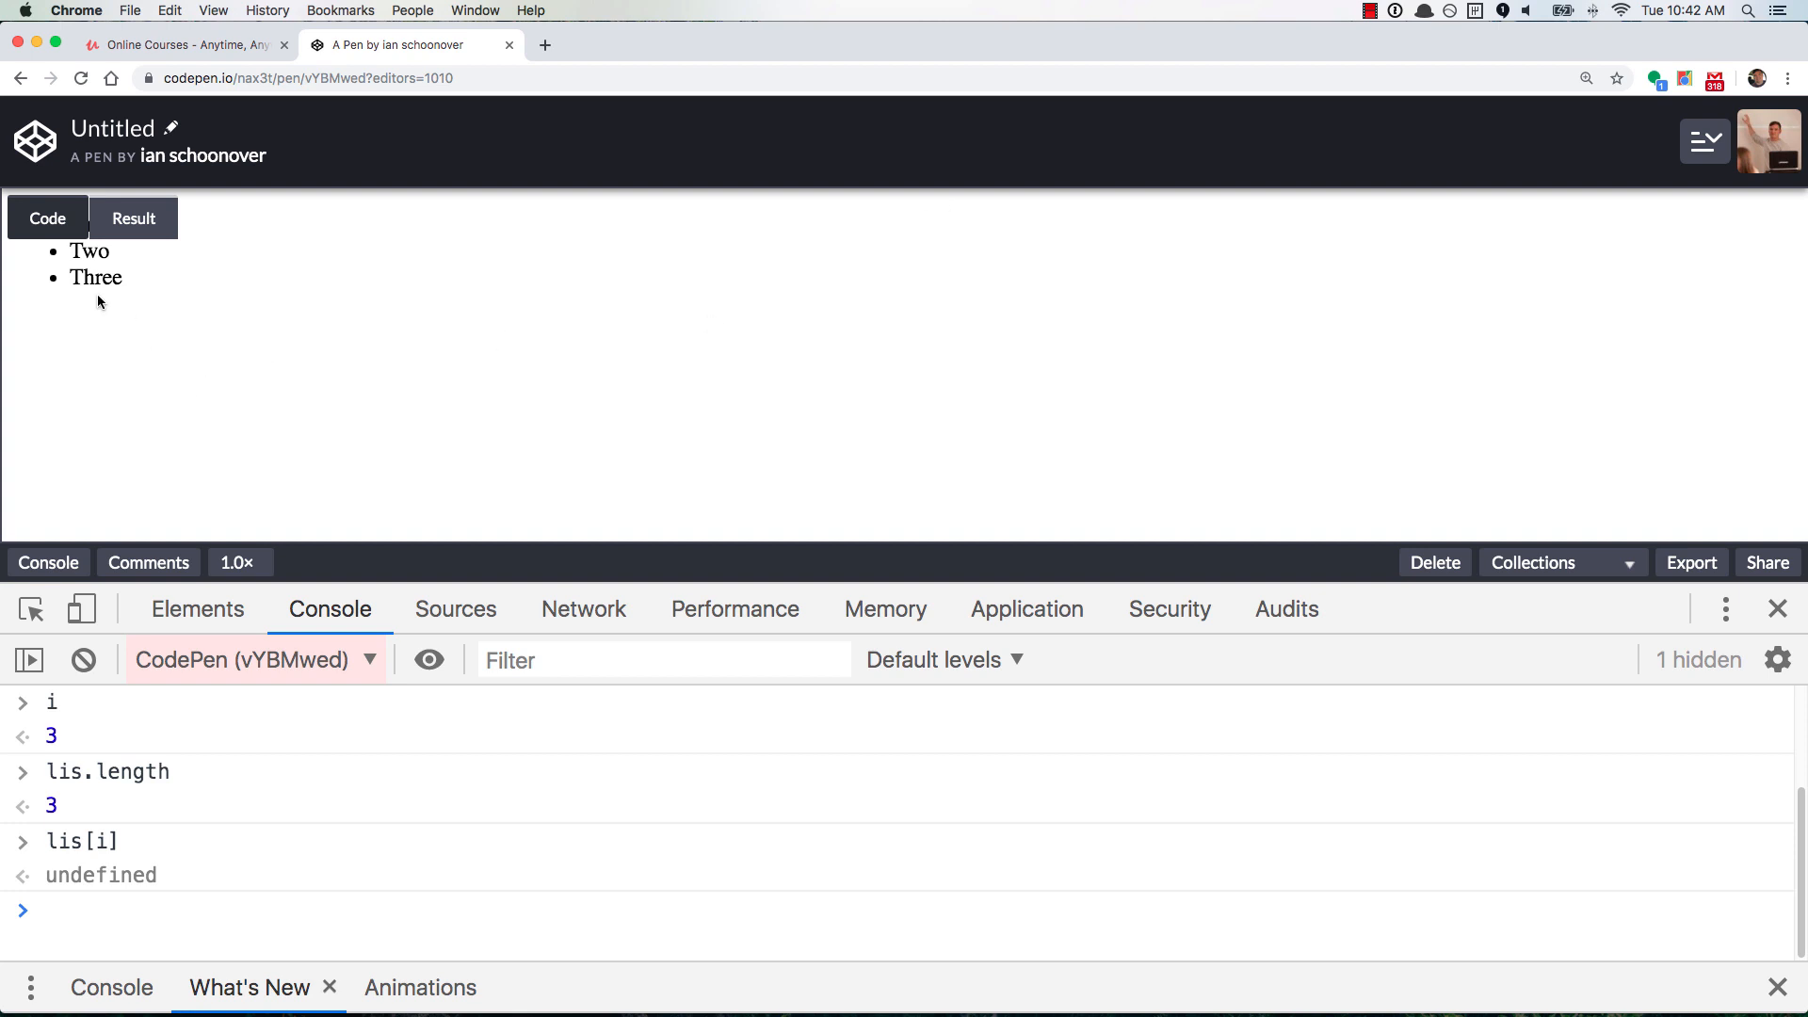
Click item Three to hit the breakpoint, then evaluate i and this in the console
click(455, 608)
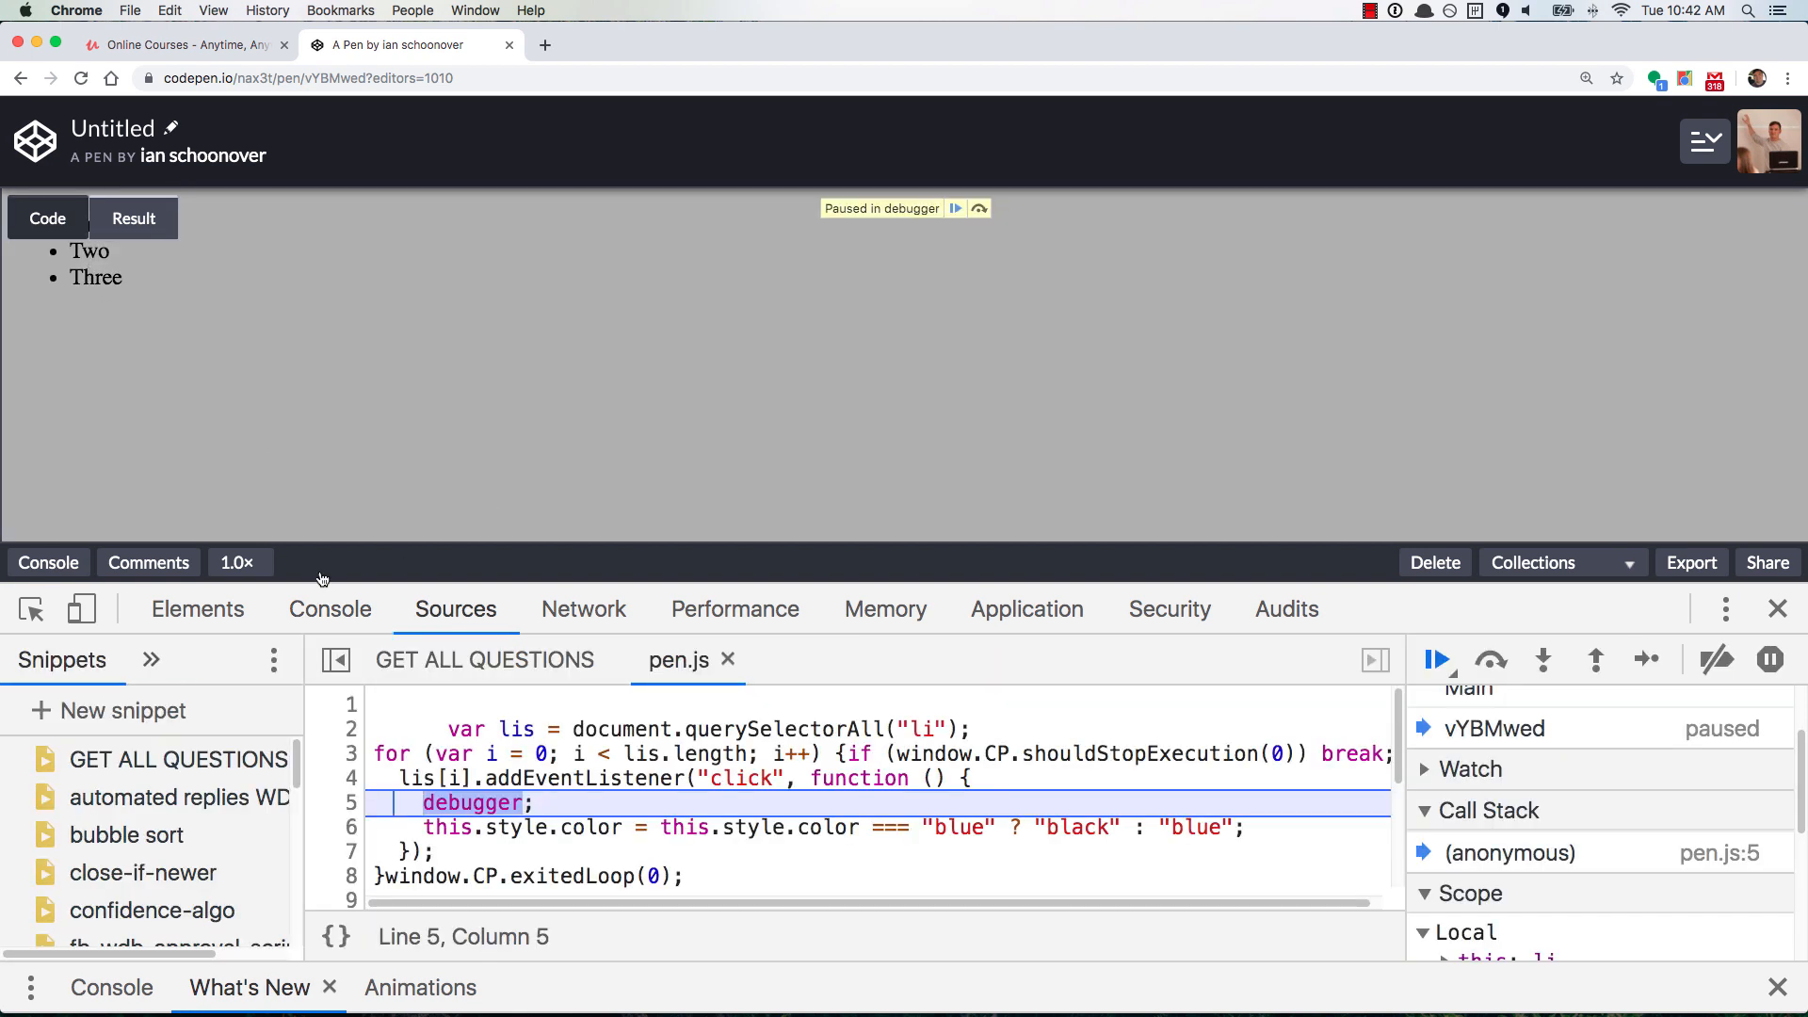
click(330, 608)
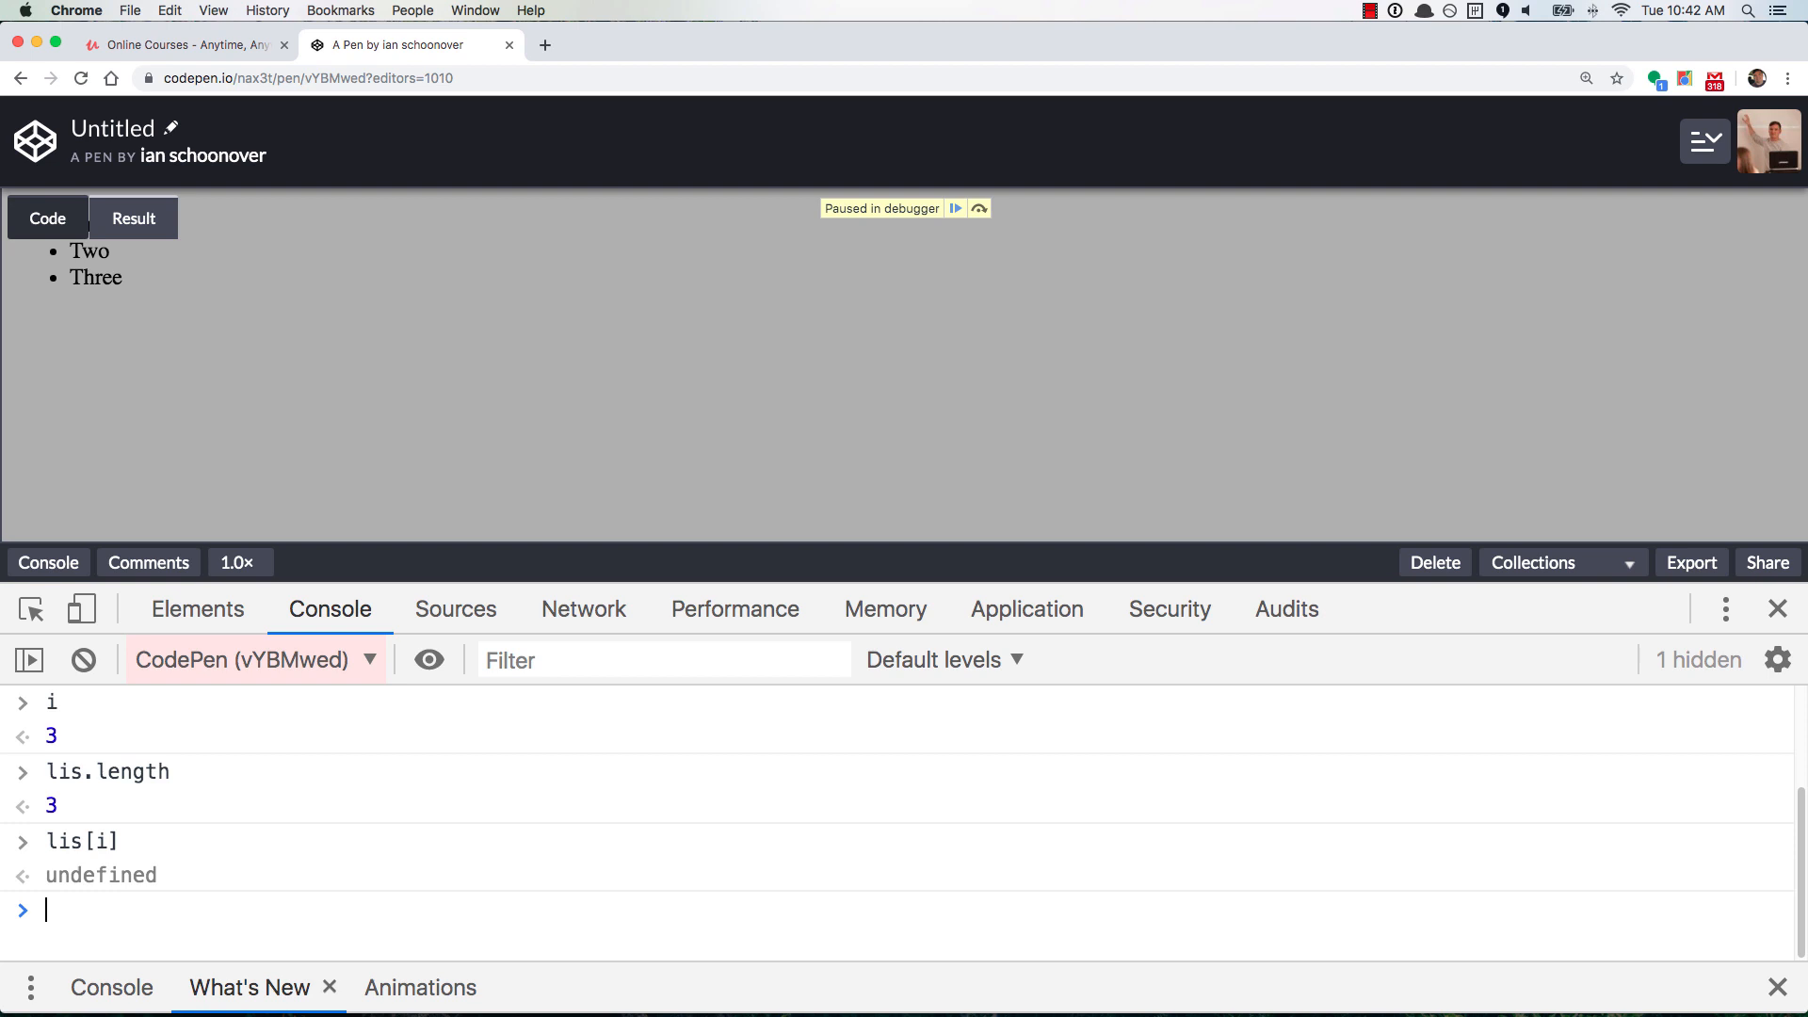
text(i)
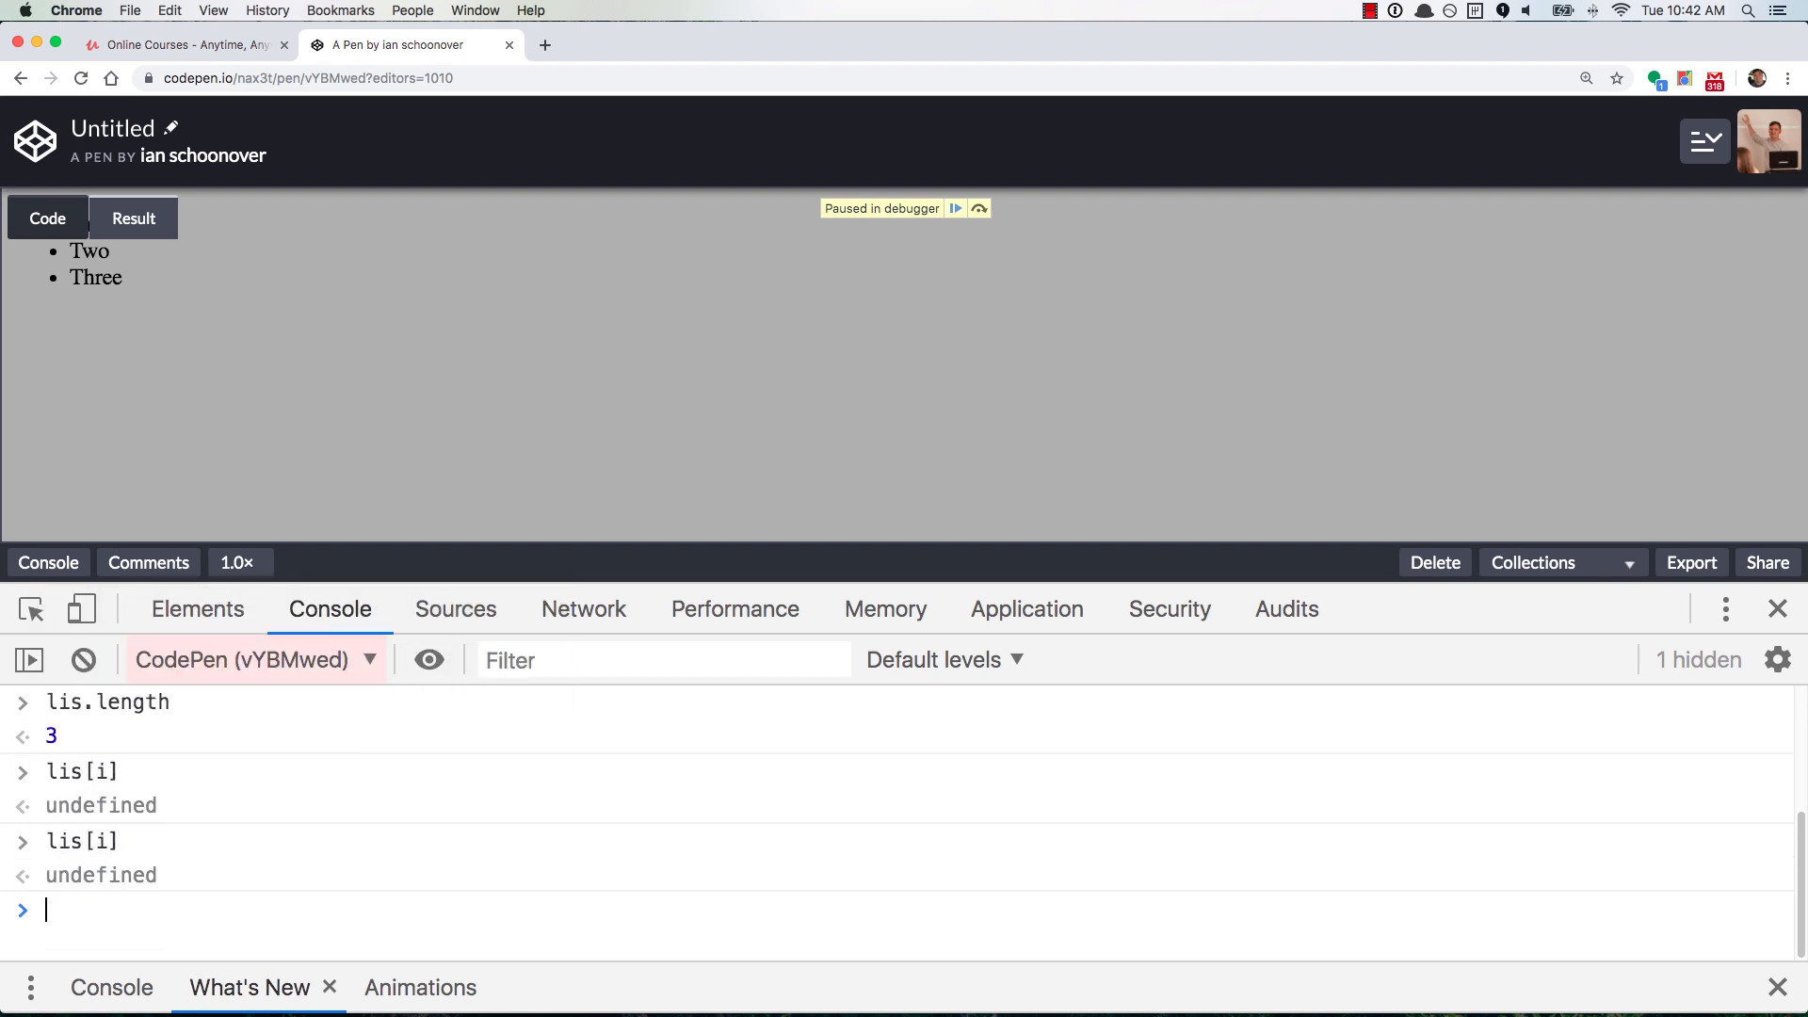
text(this.style.color = this.style.color === "blue" ? "black" : "blue";)
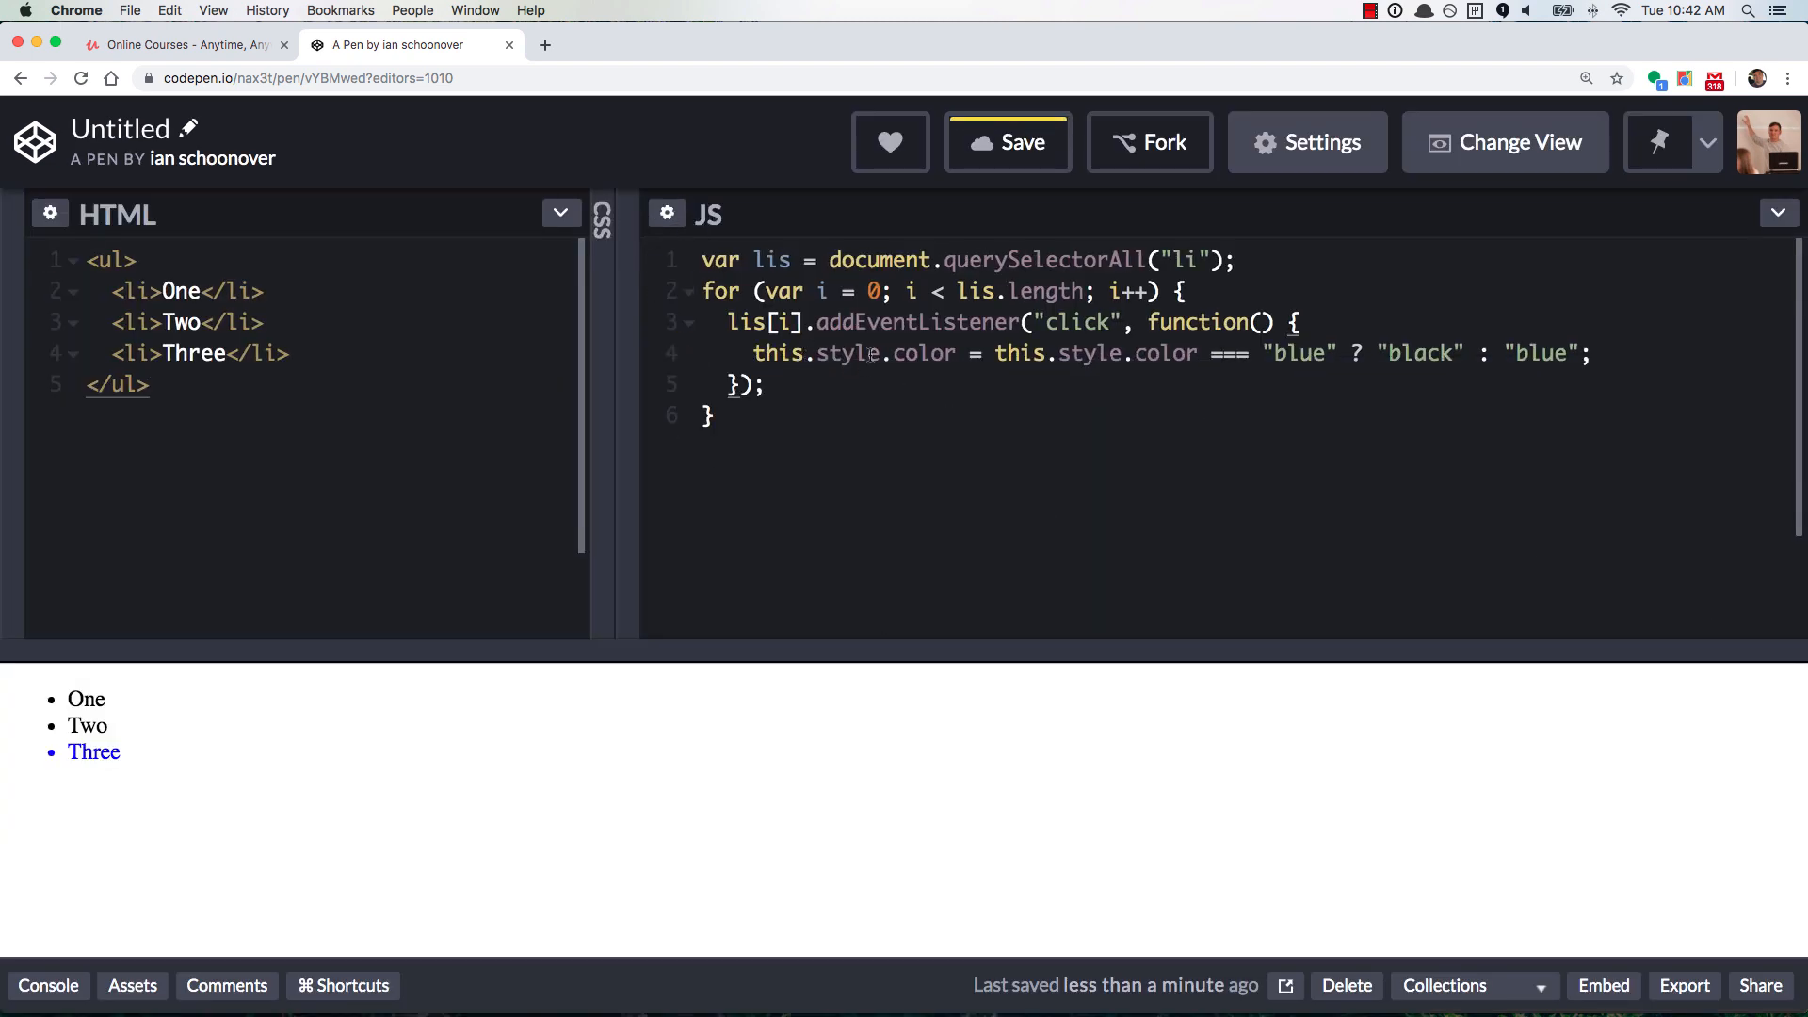
Replace this with lis[i] in the handler's color line
click(94, 752)
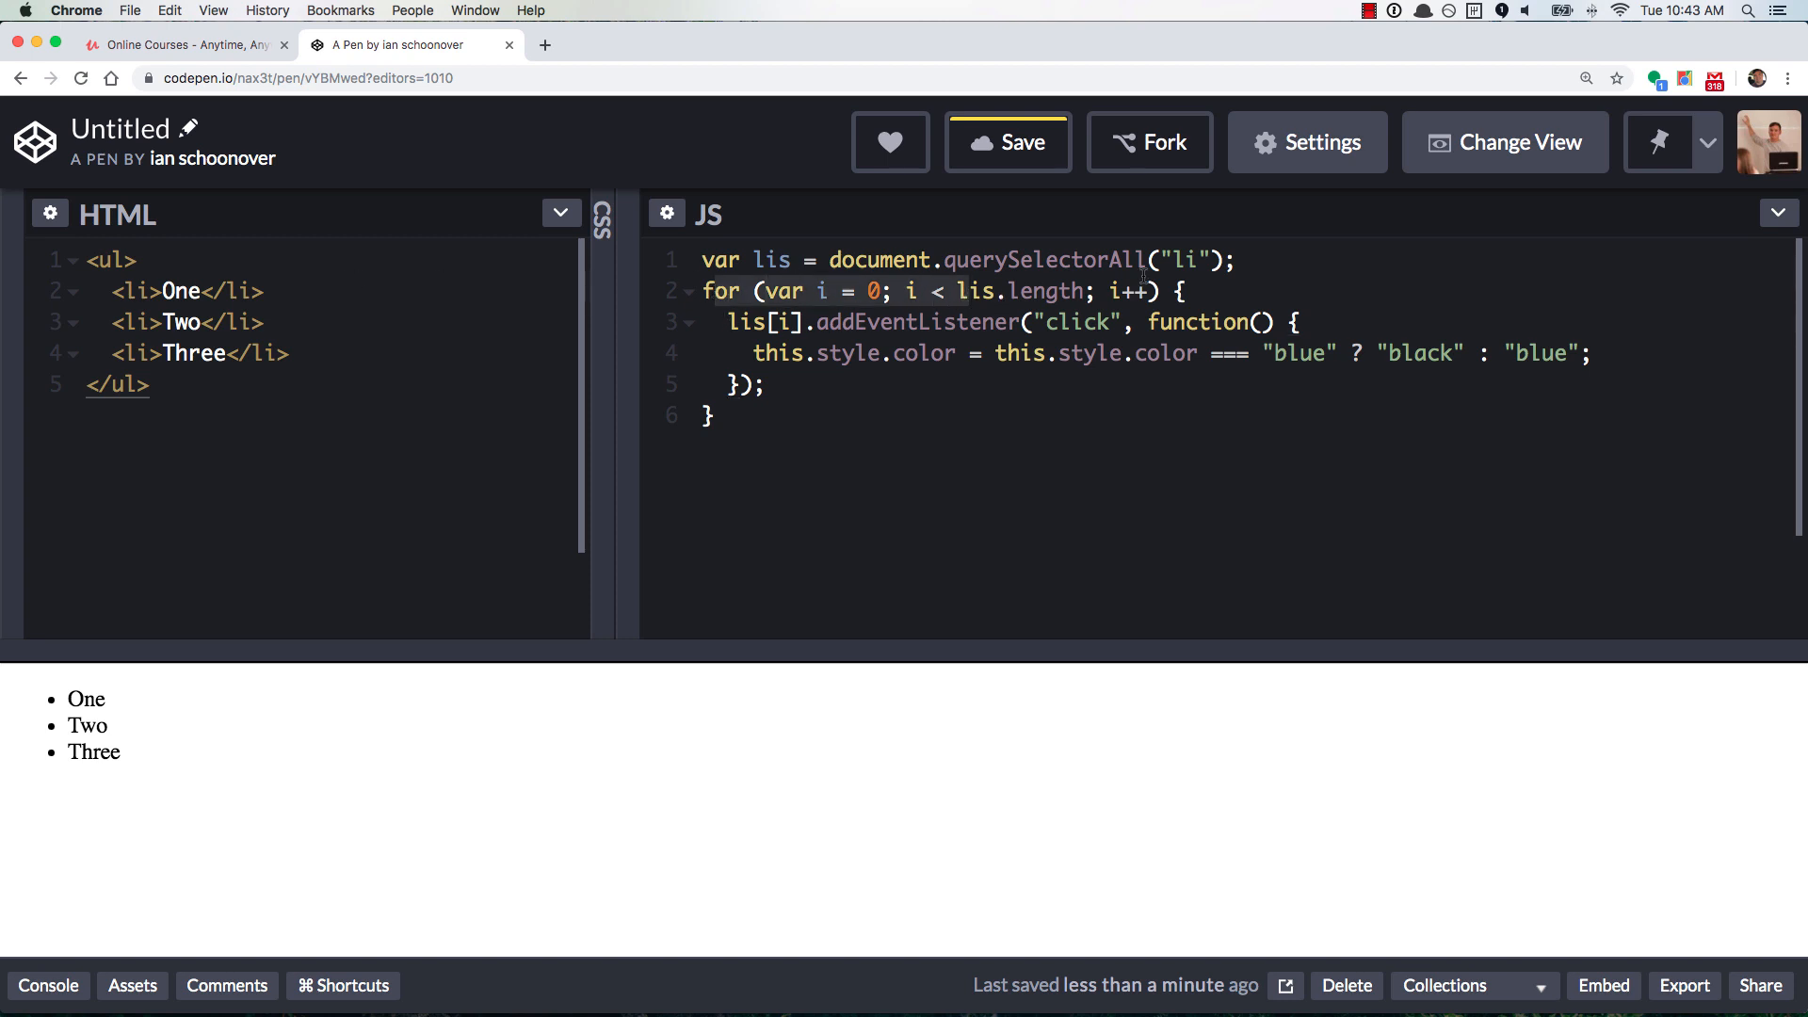
double_click(770, 260)
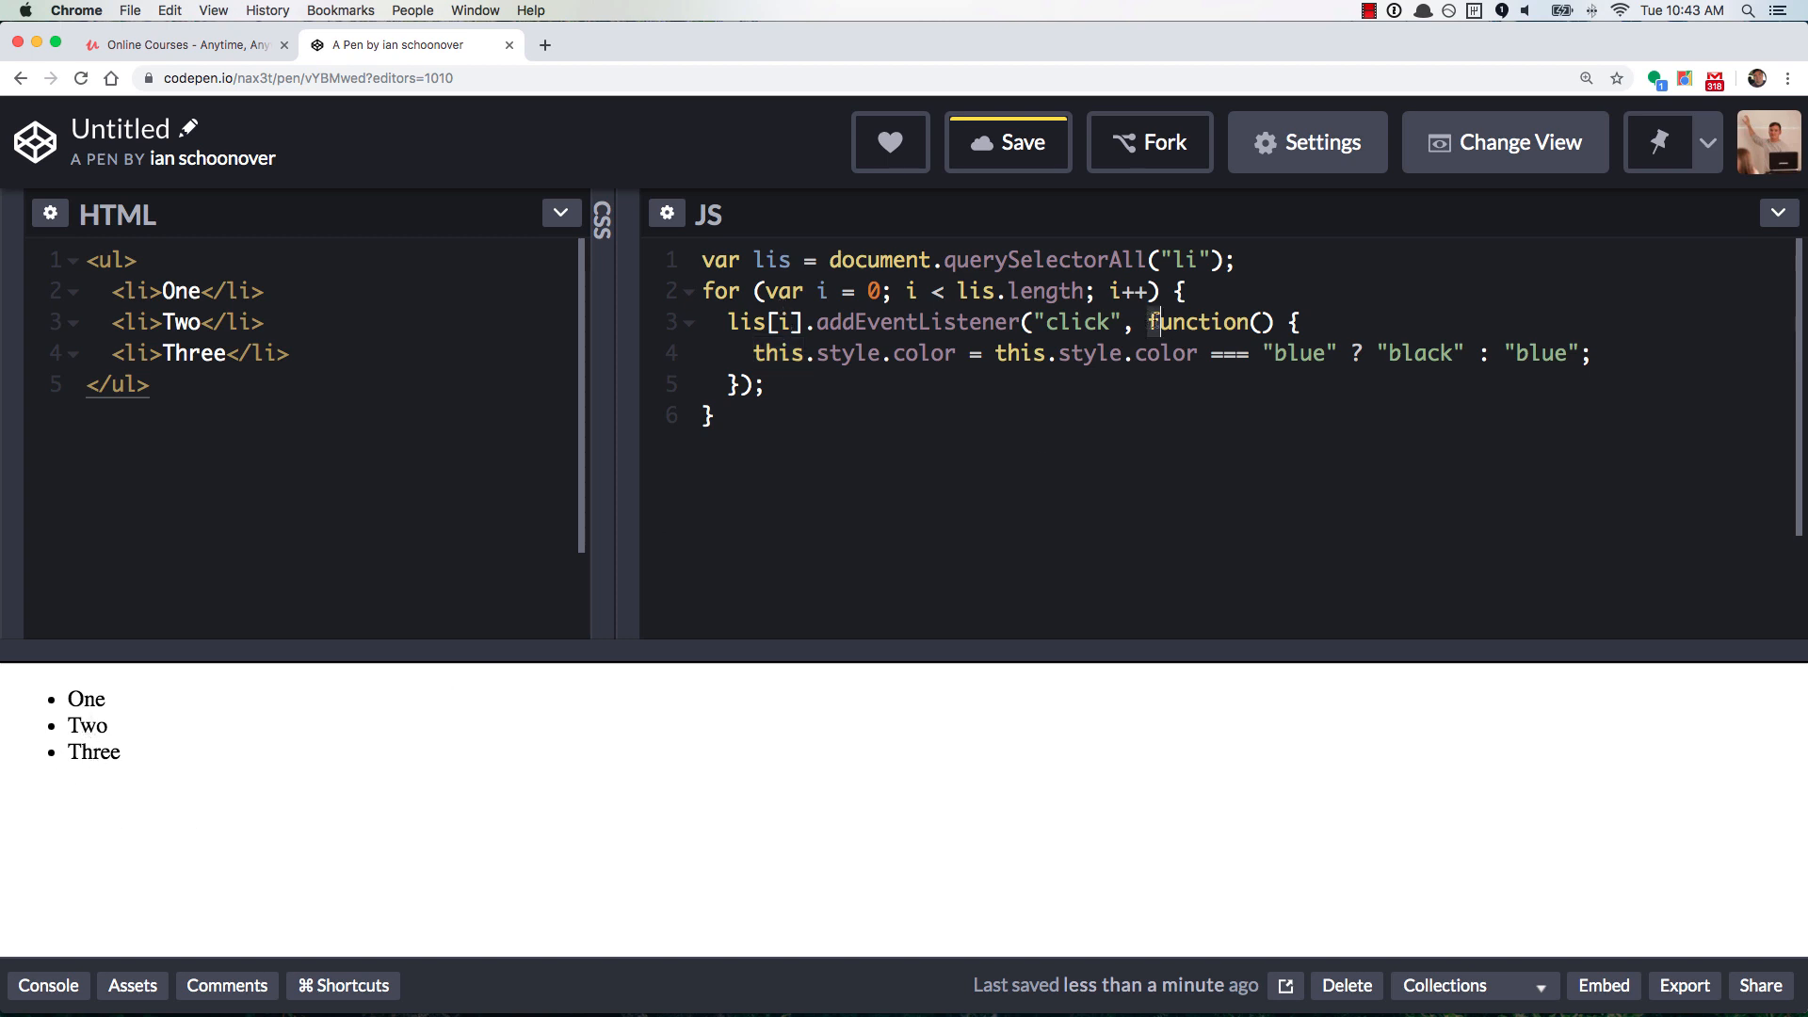
drag(1152, 322, 742, 384)
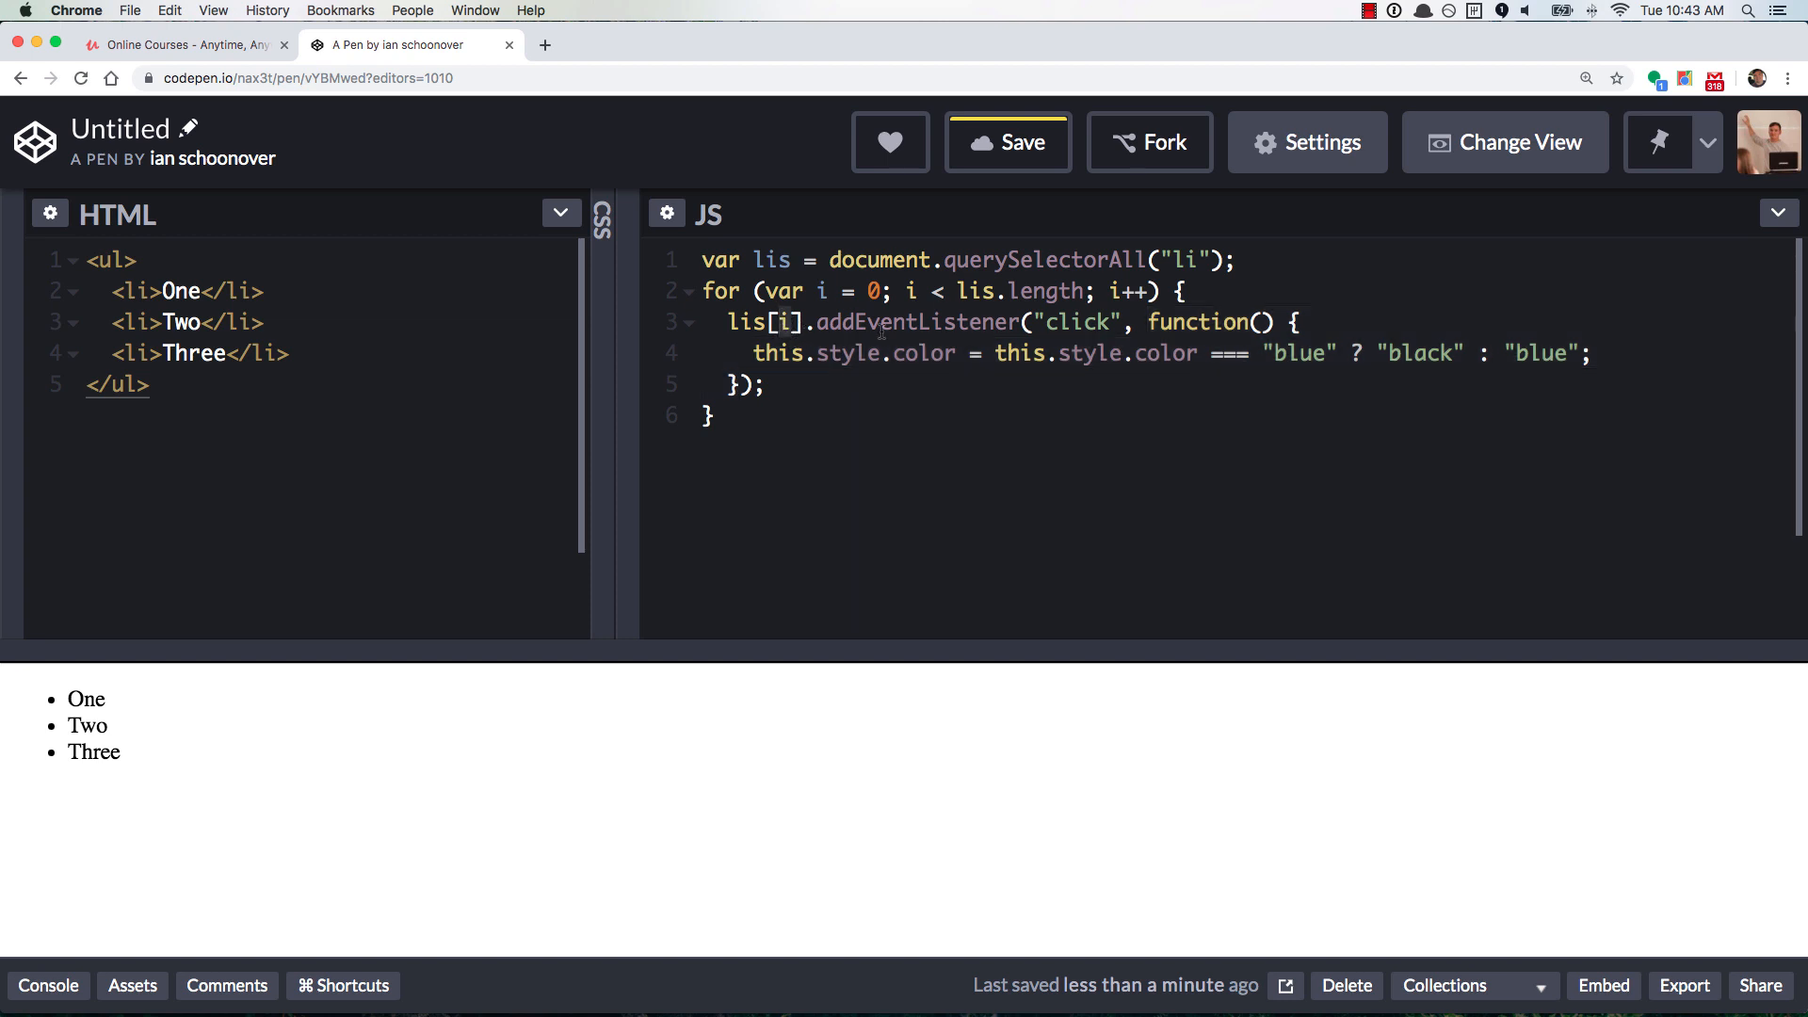
mouse_move(1069, 298)
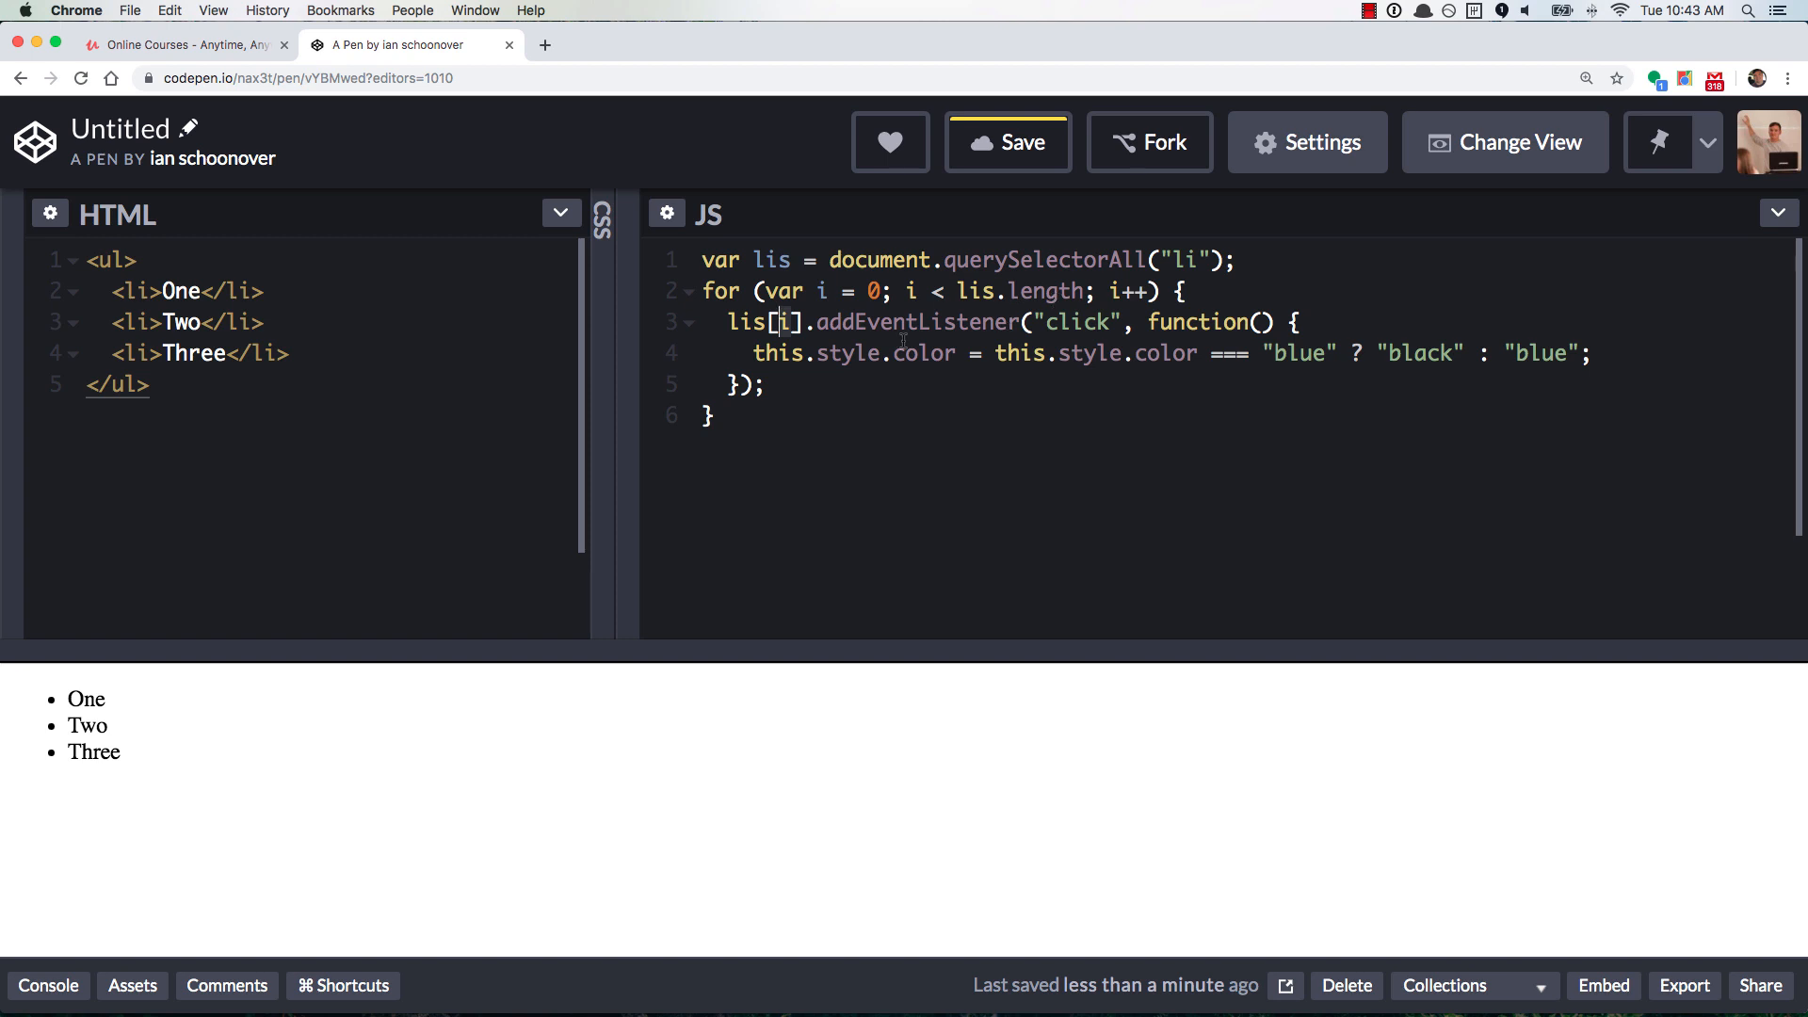
text(lis[i)
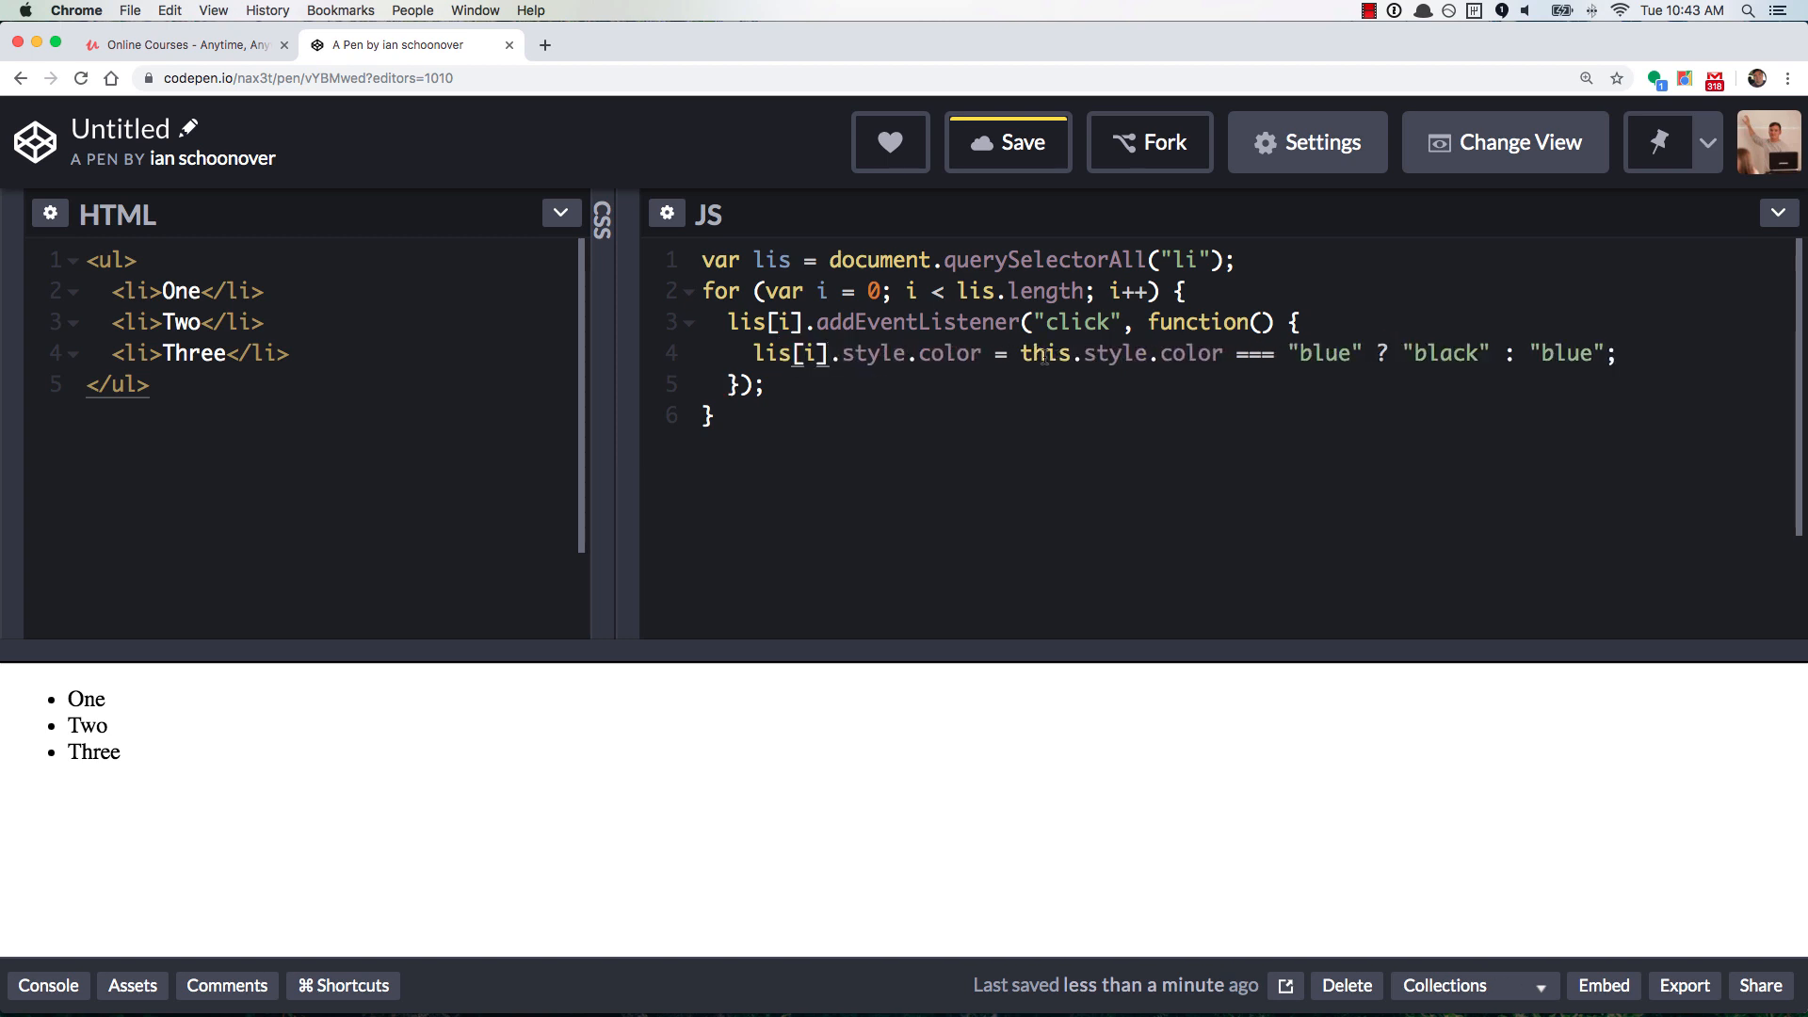
Swap lis[i] for undefined, then restore this in the color line
double_click(1045, 353)
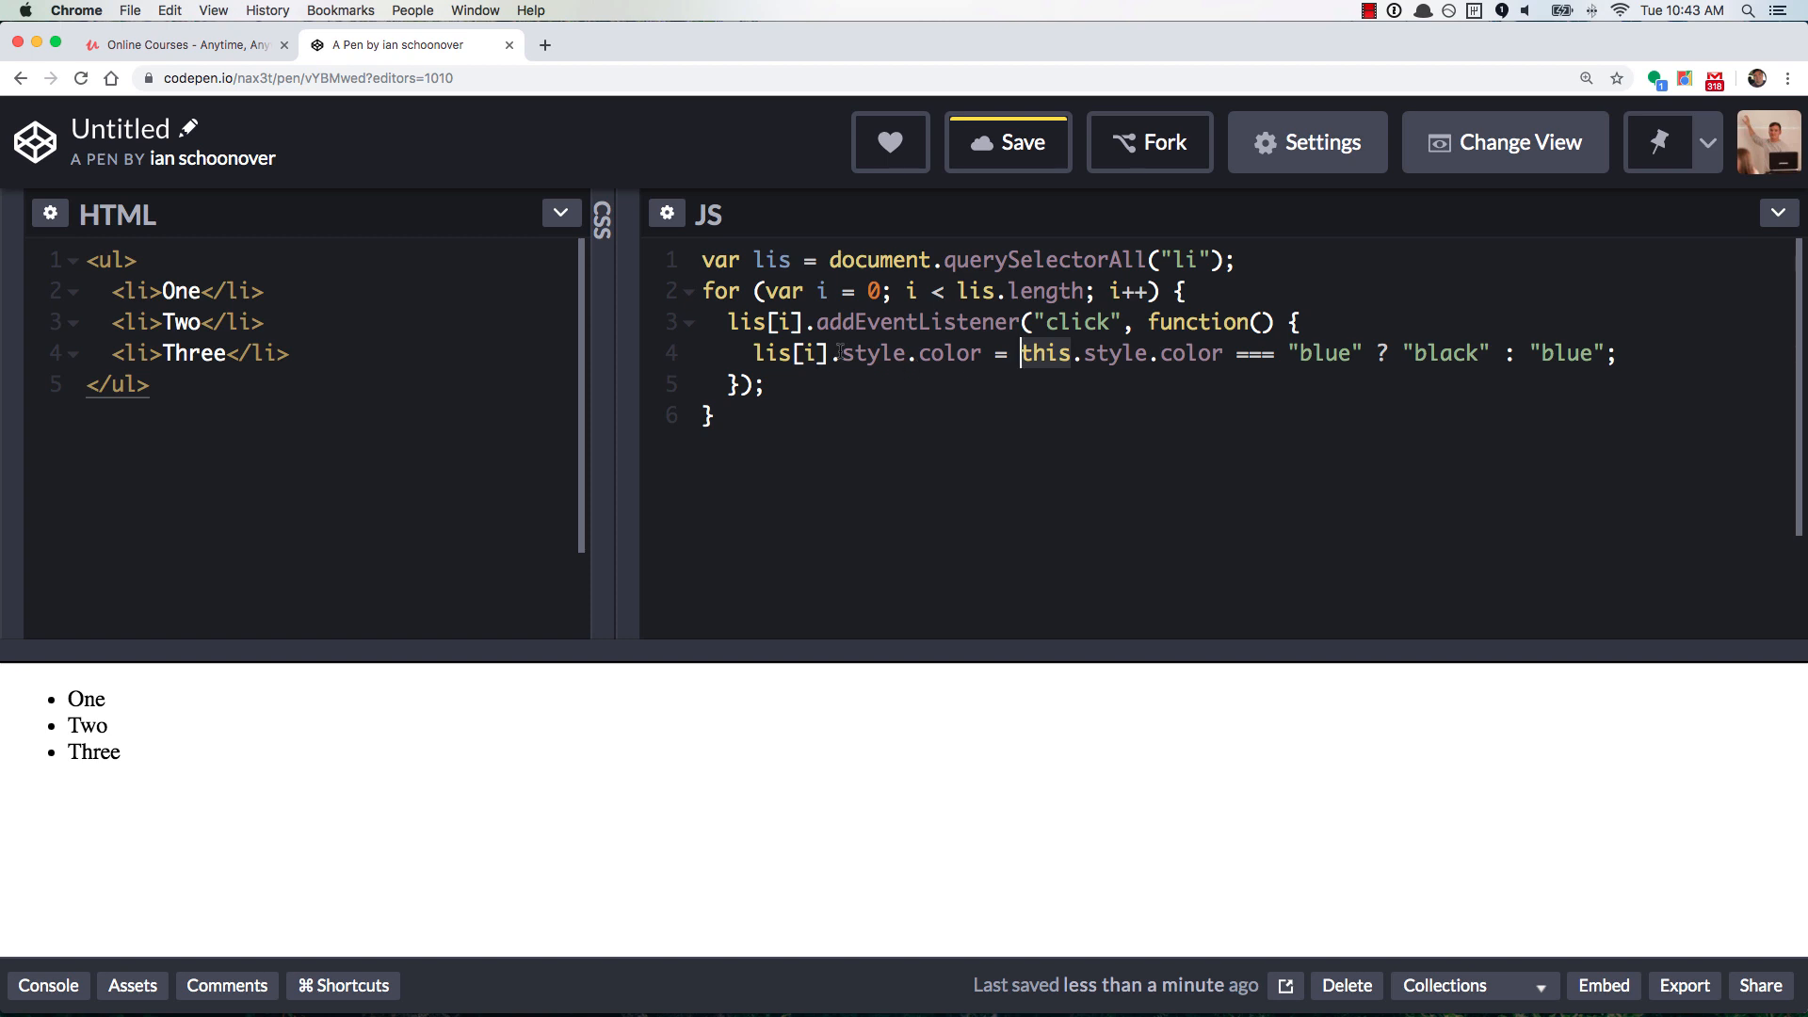
text(undefi)
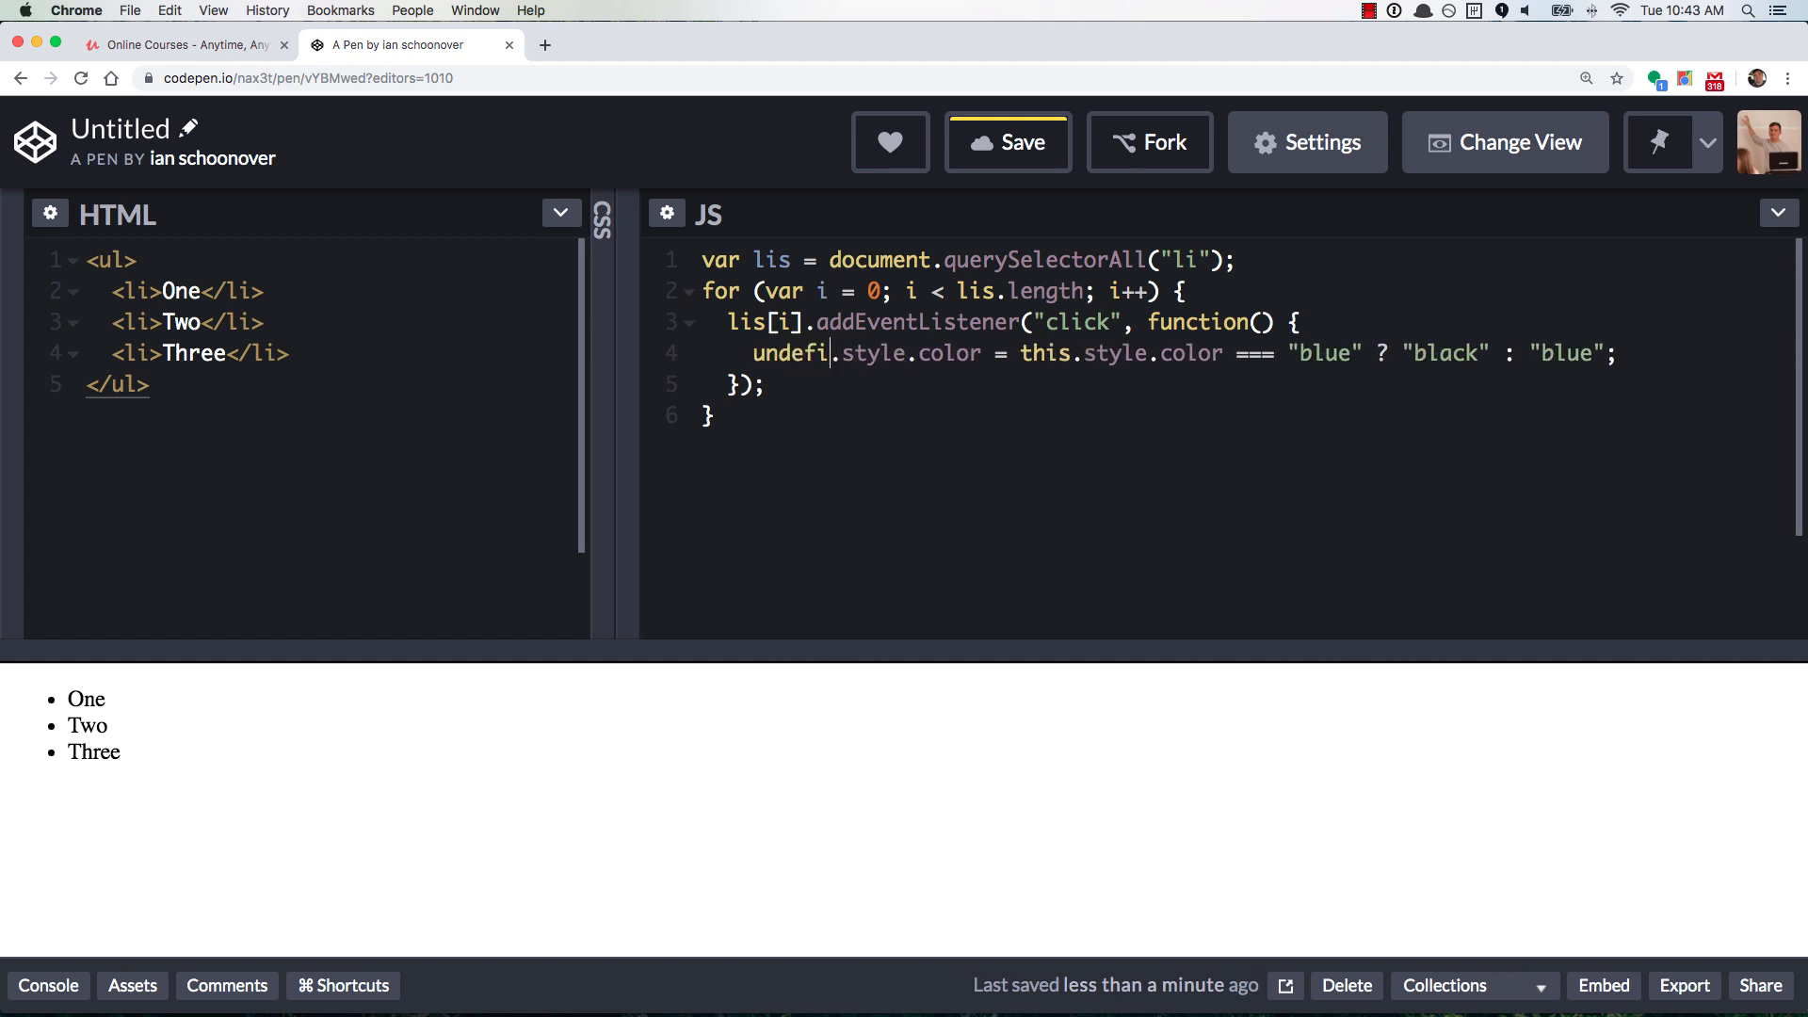
text(ned)
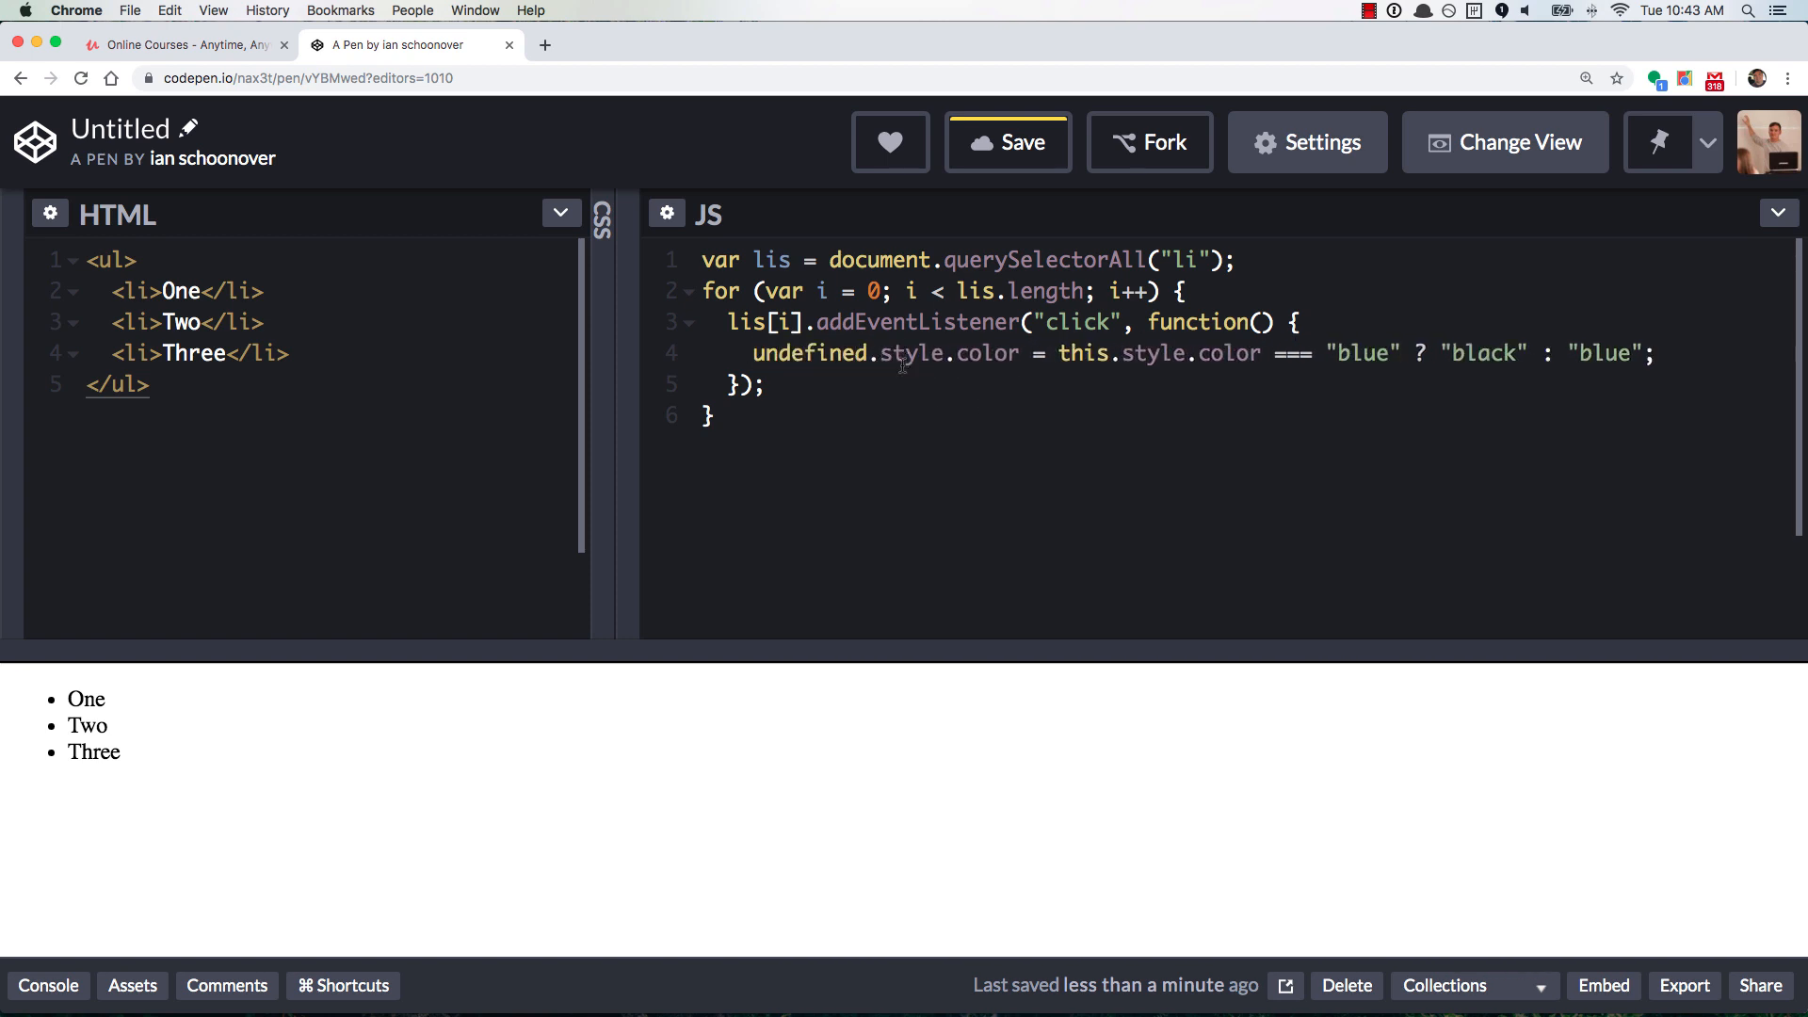
double_click(810, 352)
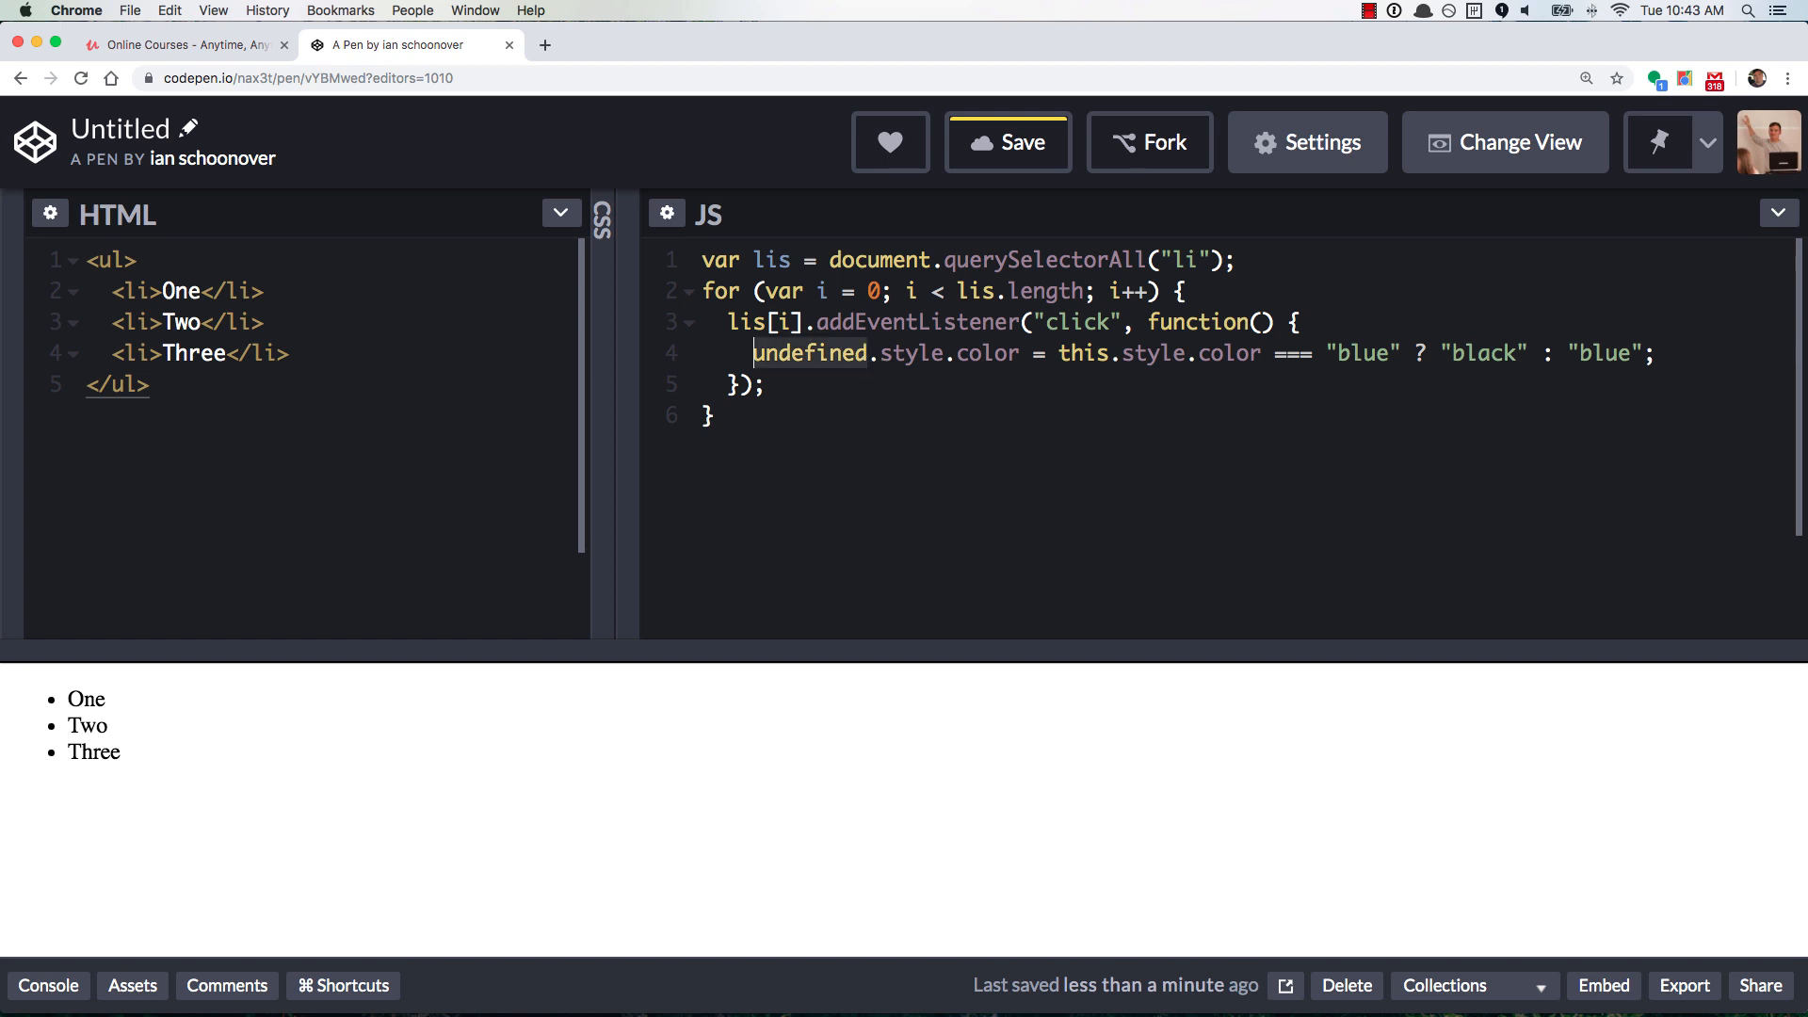
text(this)
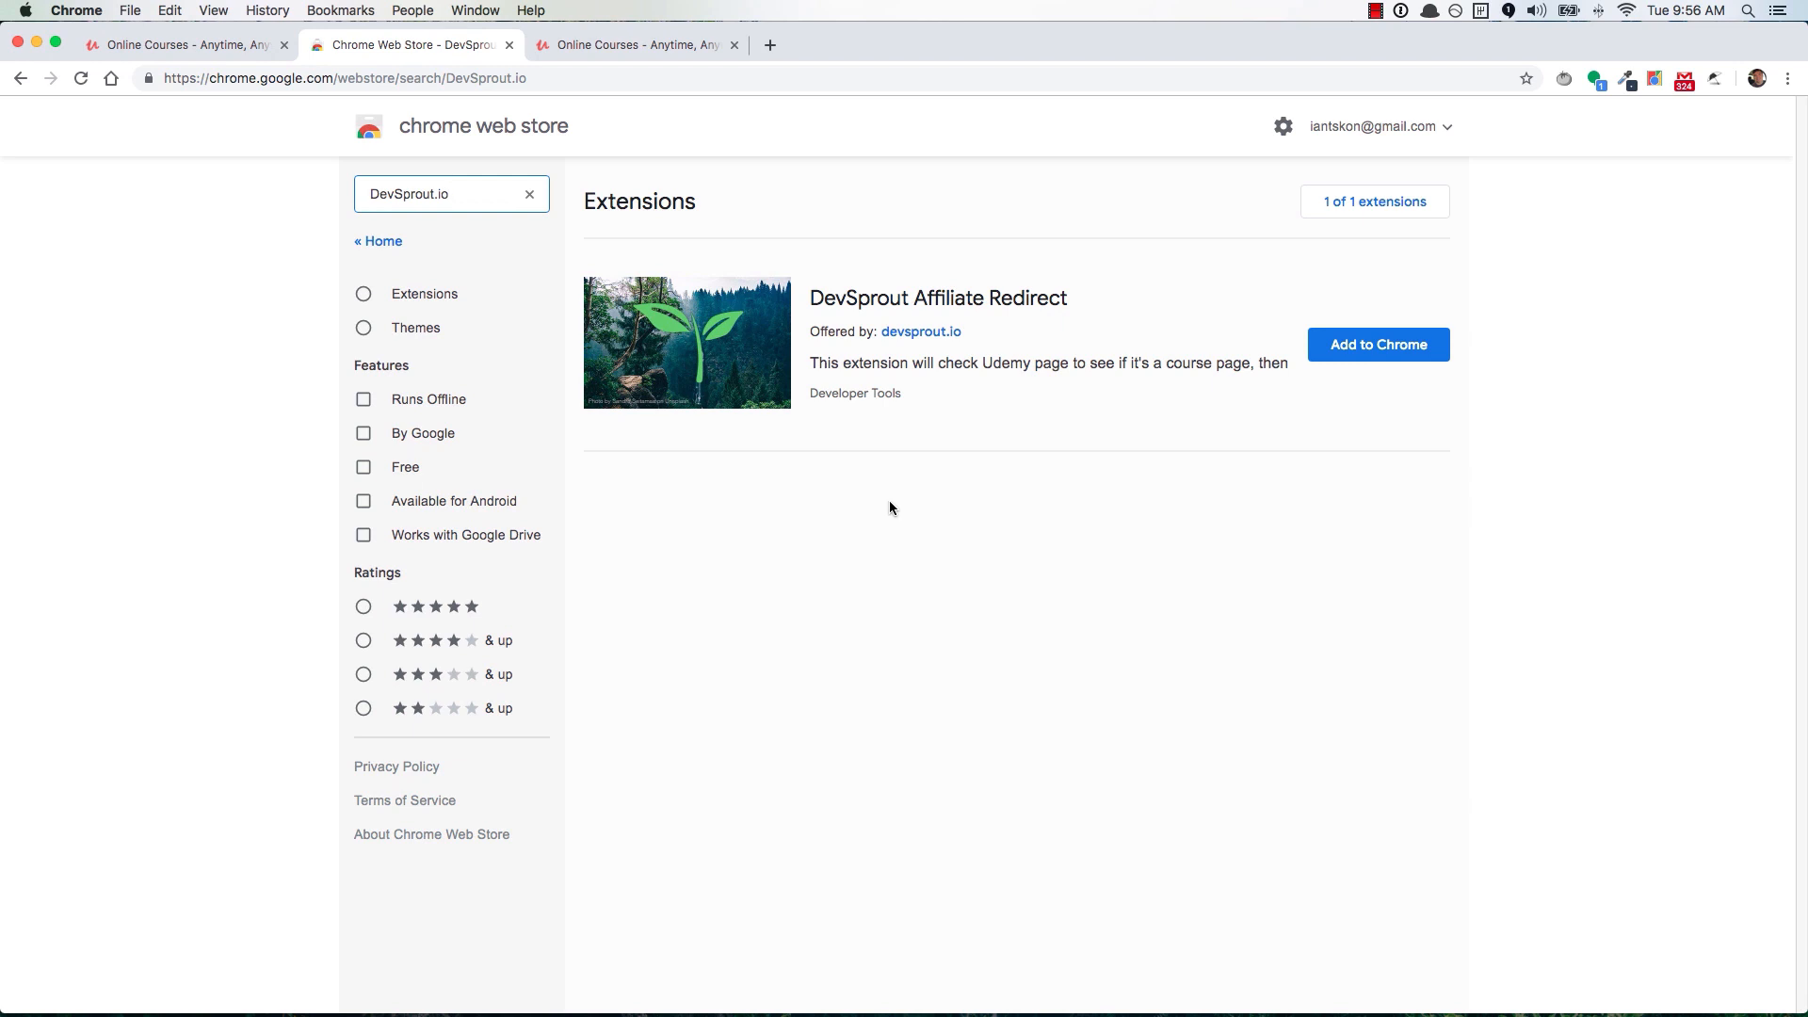
Add the DevSprout Affiliate Redirect extension to Chrome and switch to the Udemy tab
click(1377, 343)
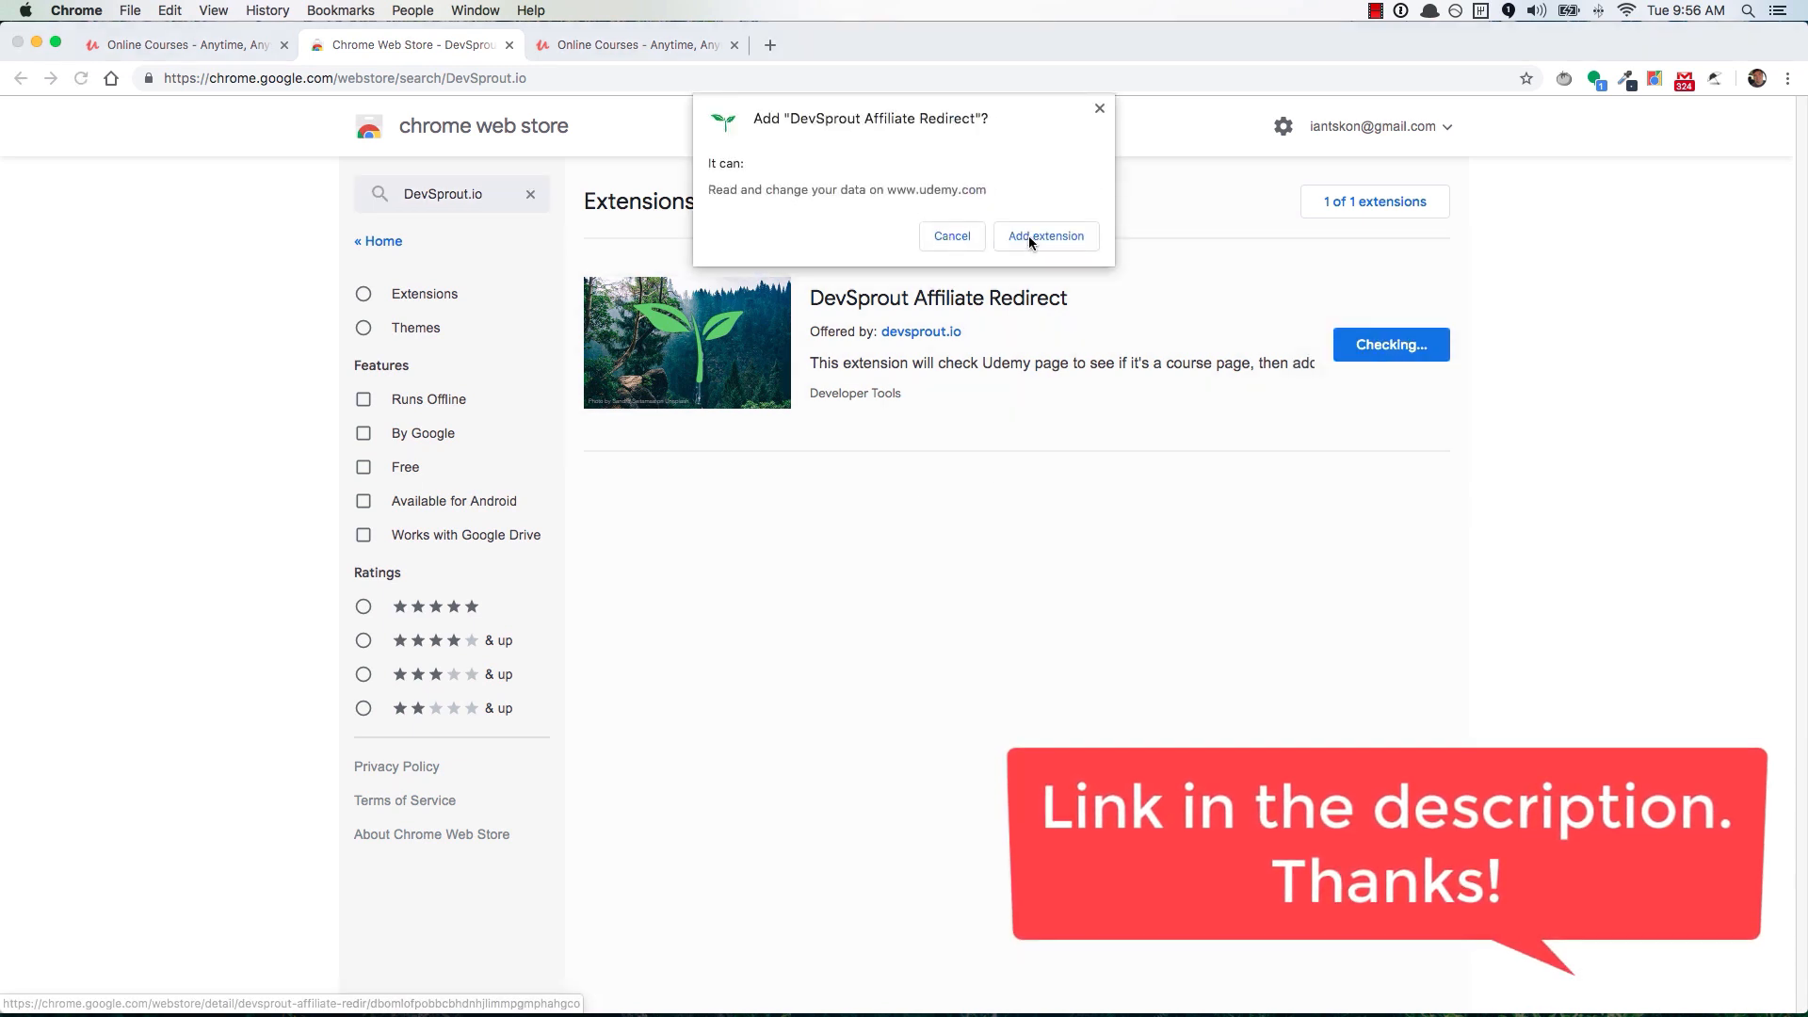
click(1044, 237)
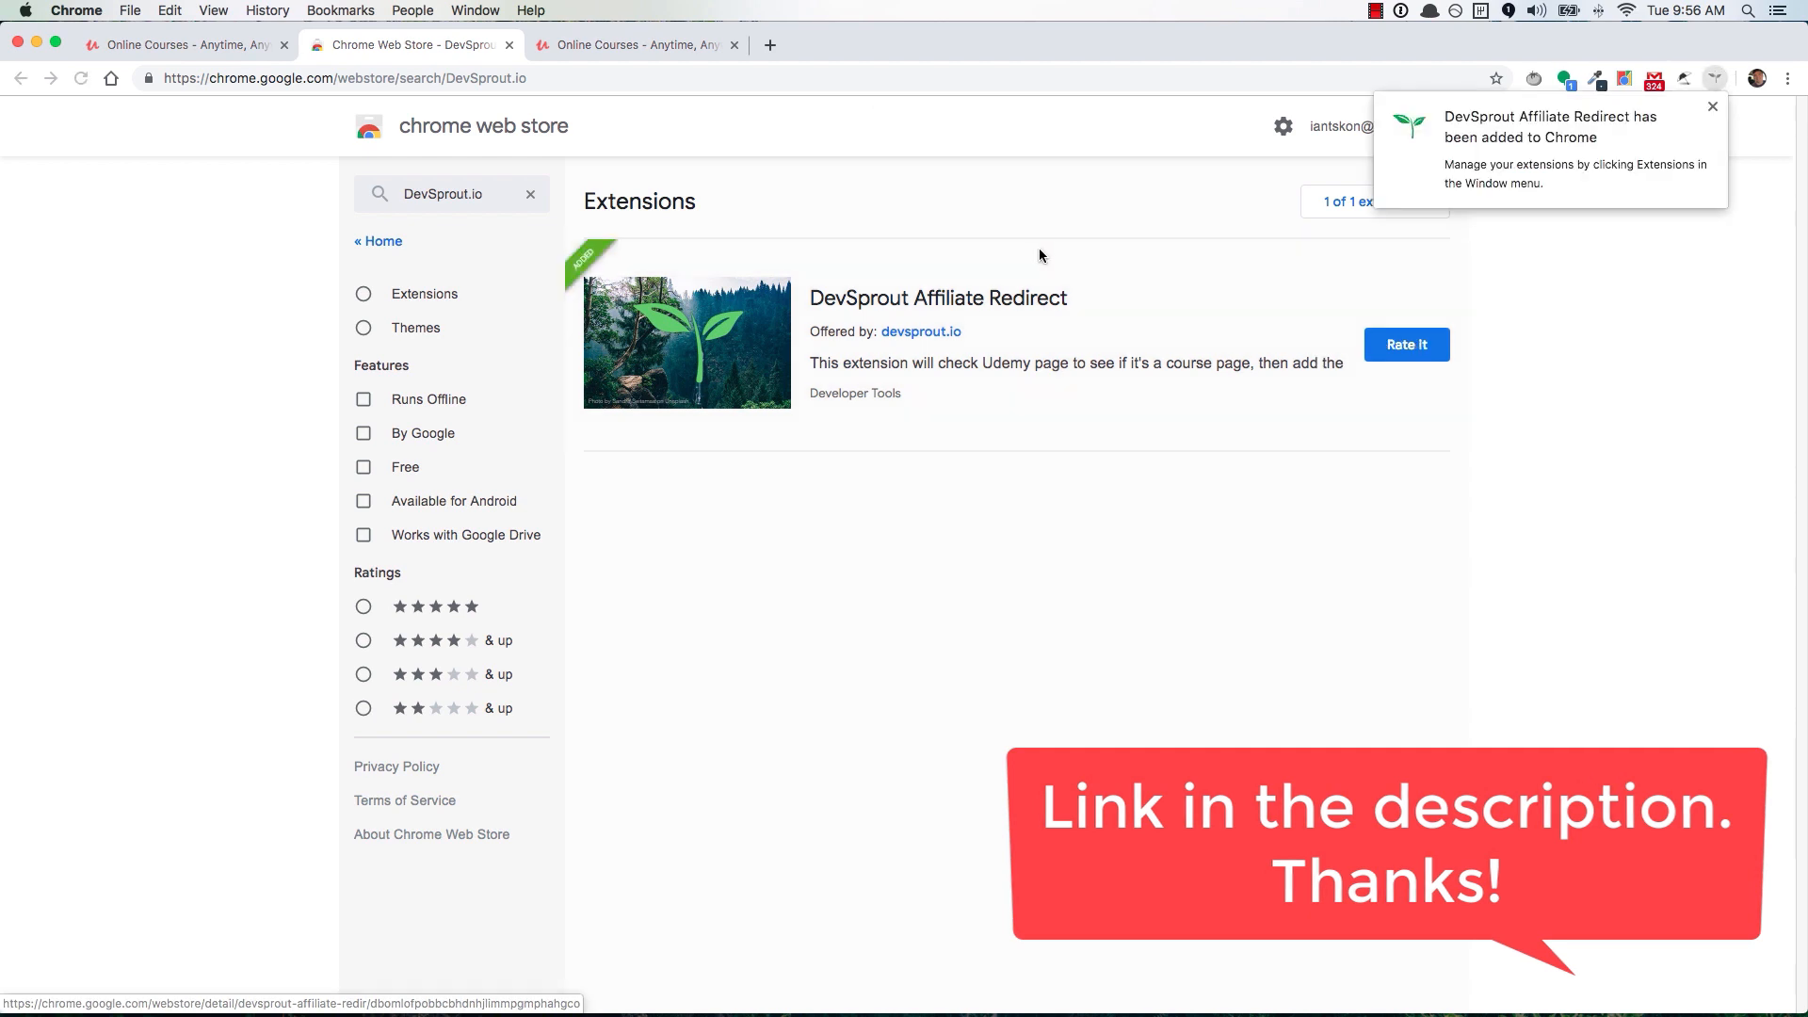
click(633, 45)
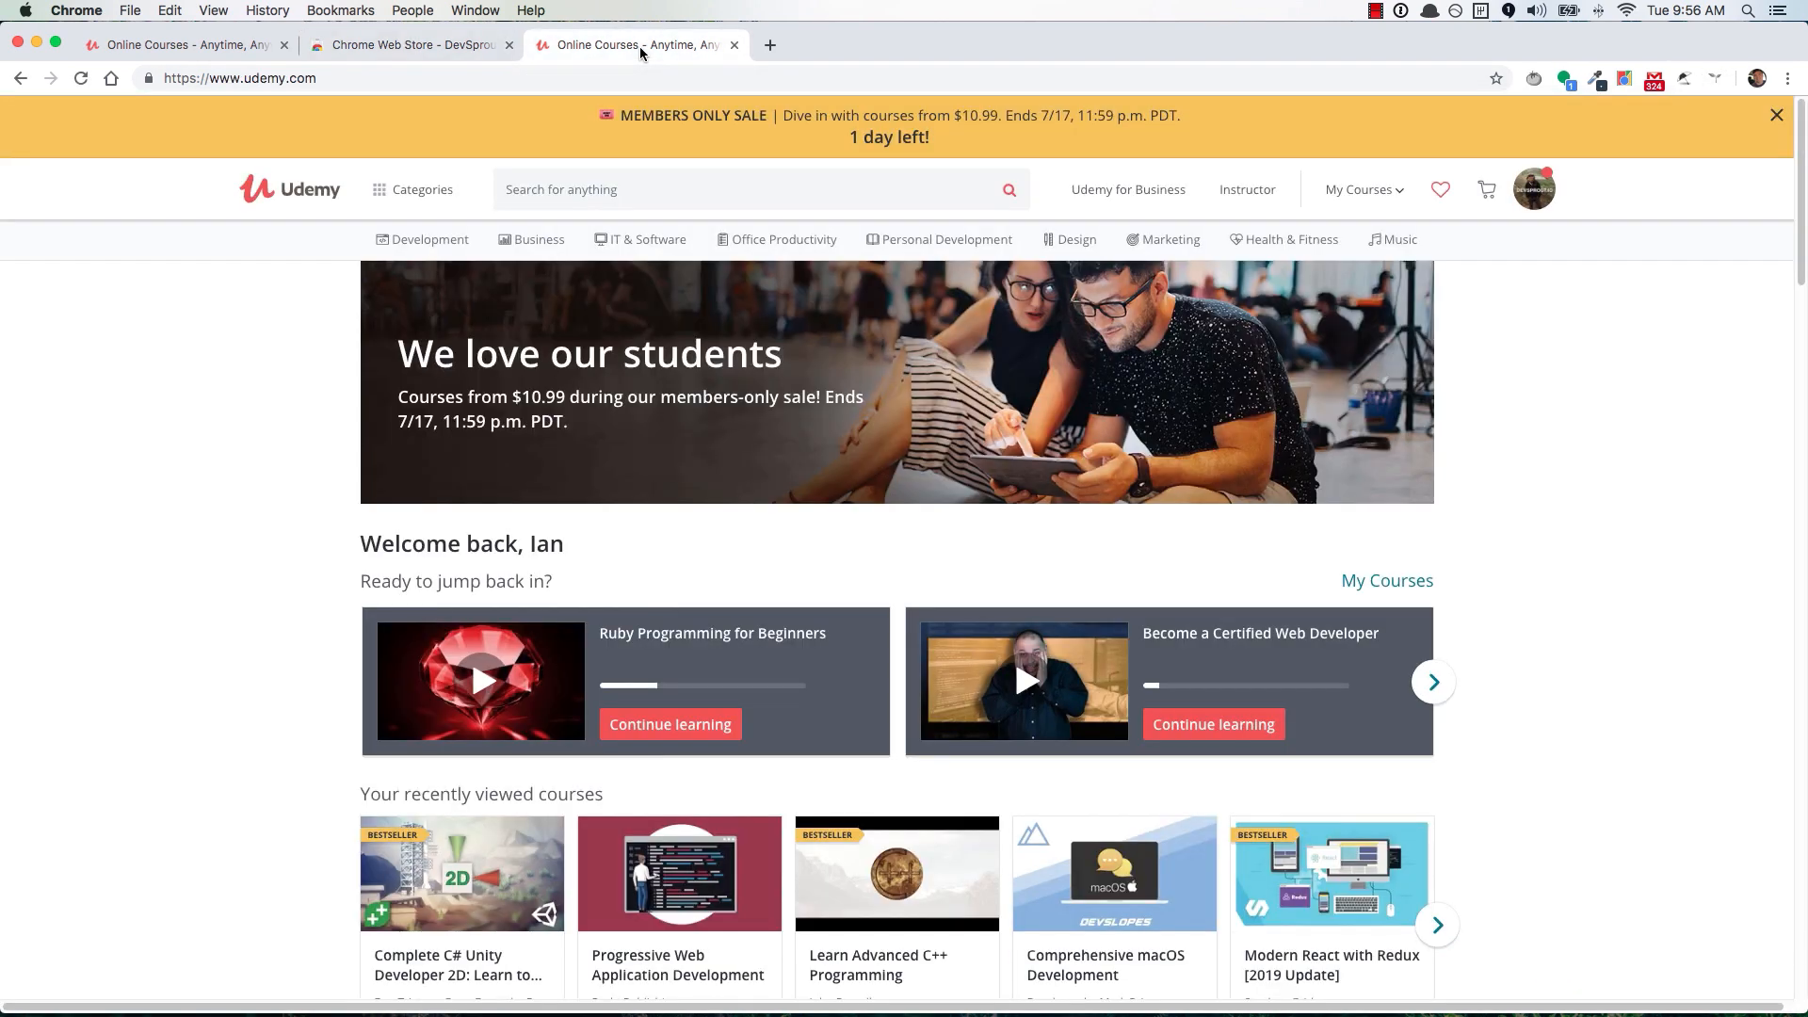
mouse_move(896, 871)
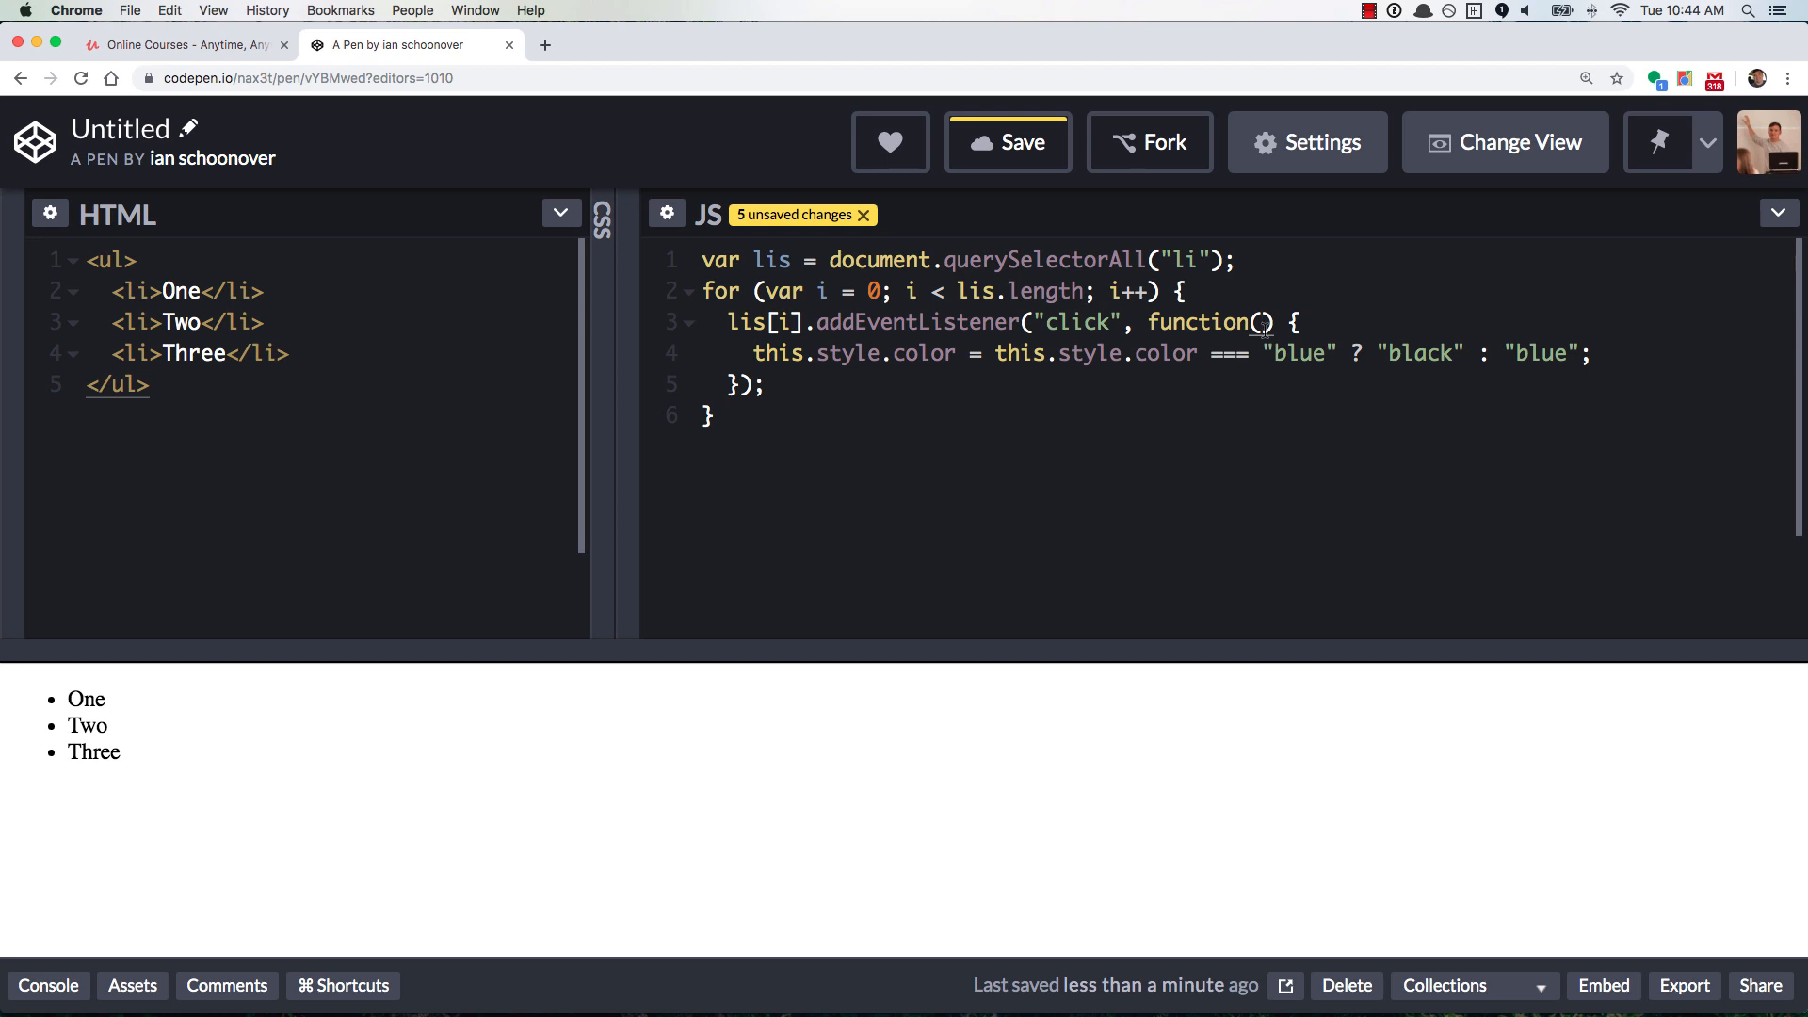
Give the click handler an event parameter
text(ev)
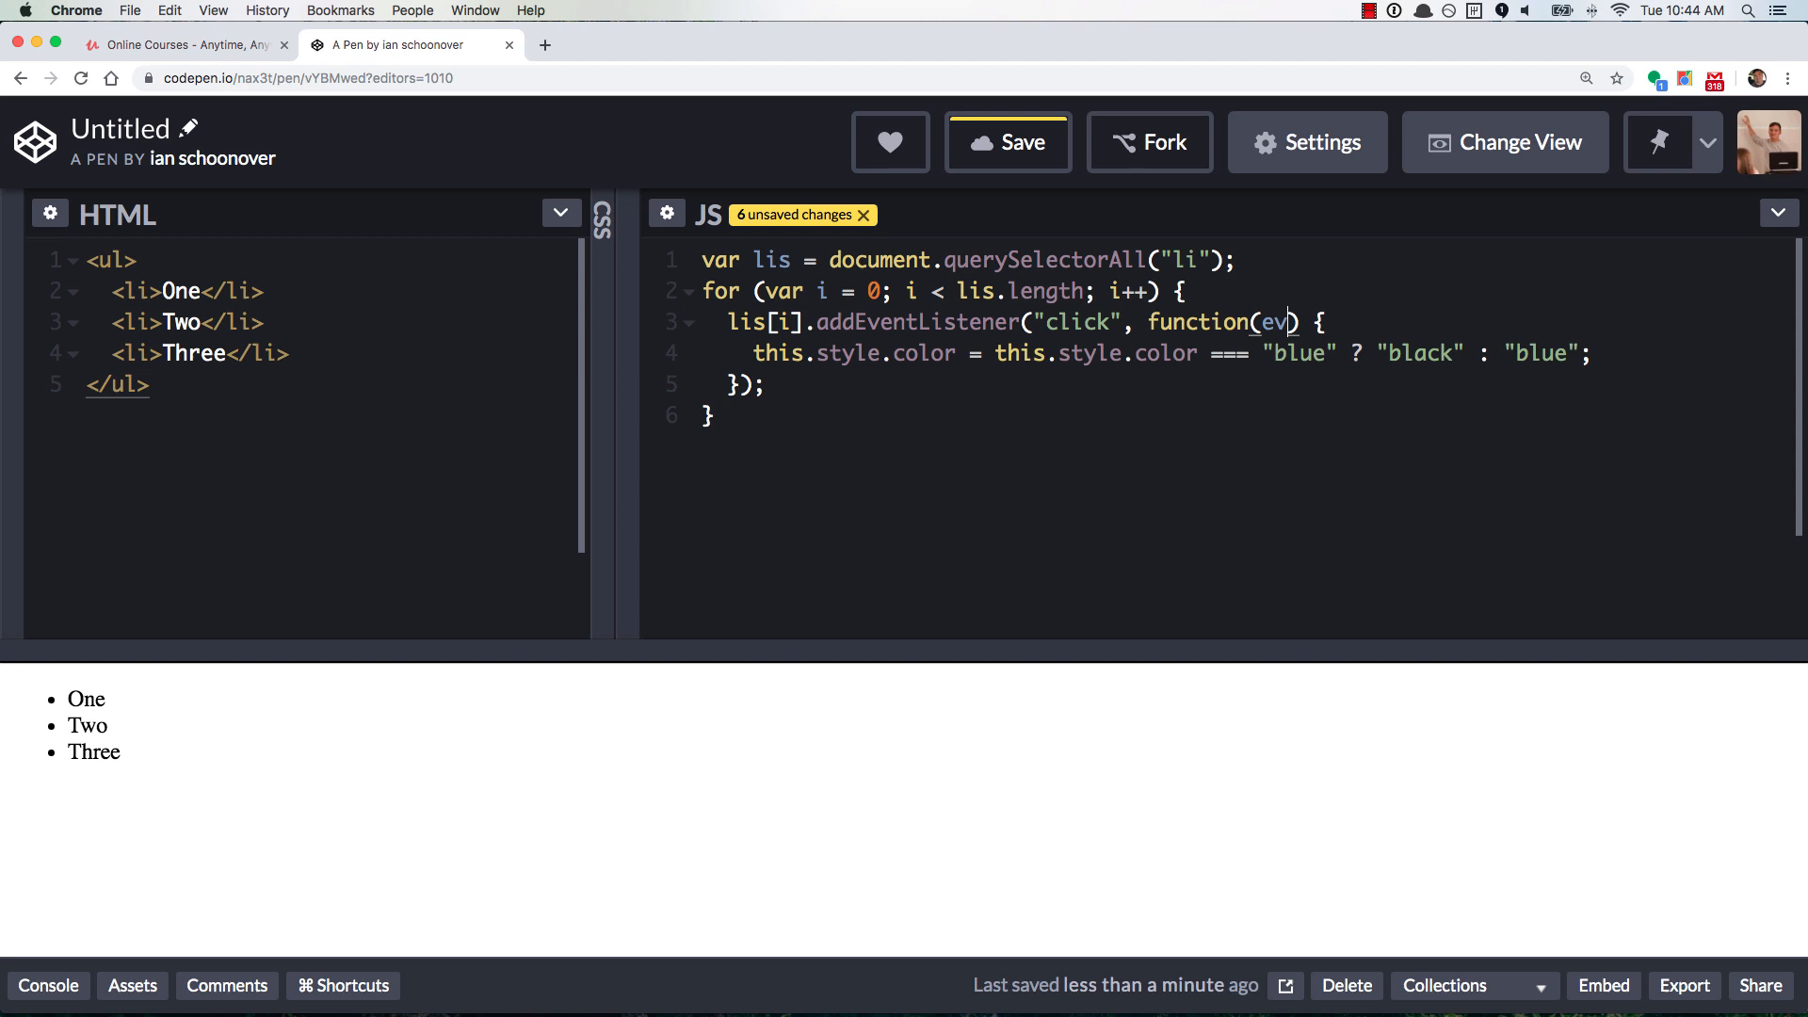
key(Backspace)
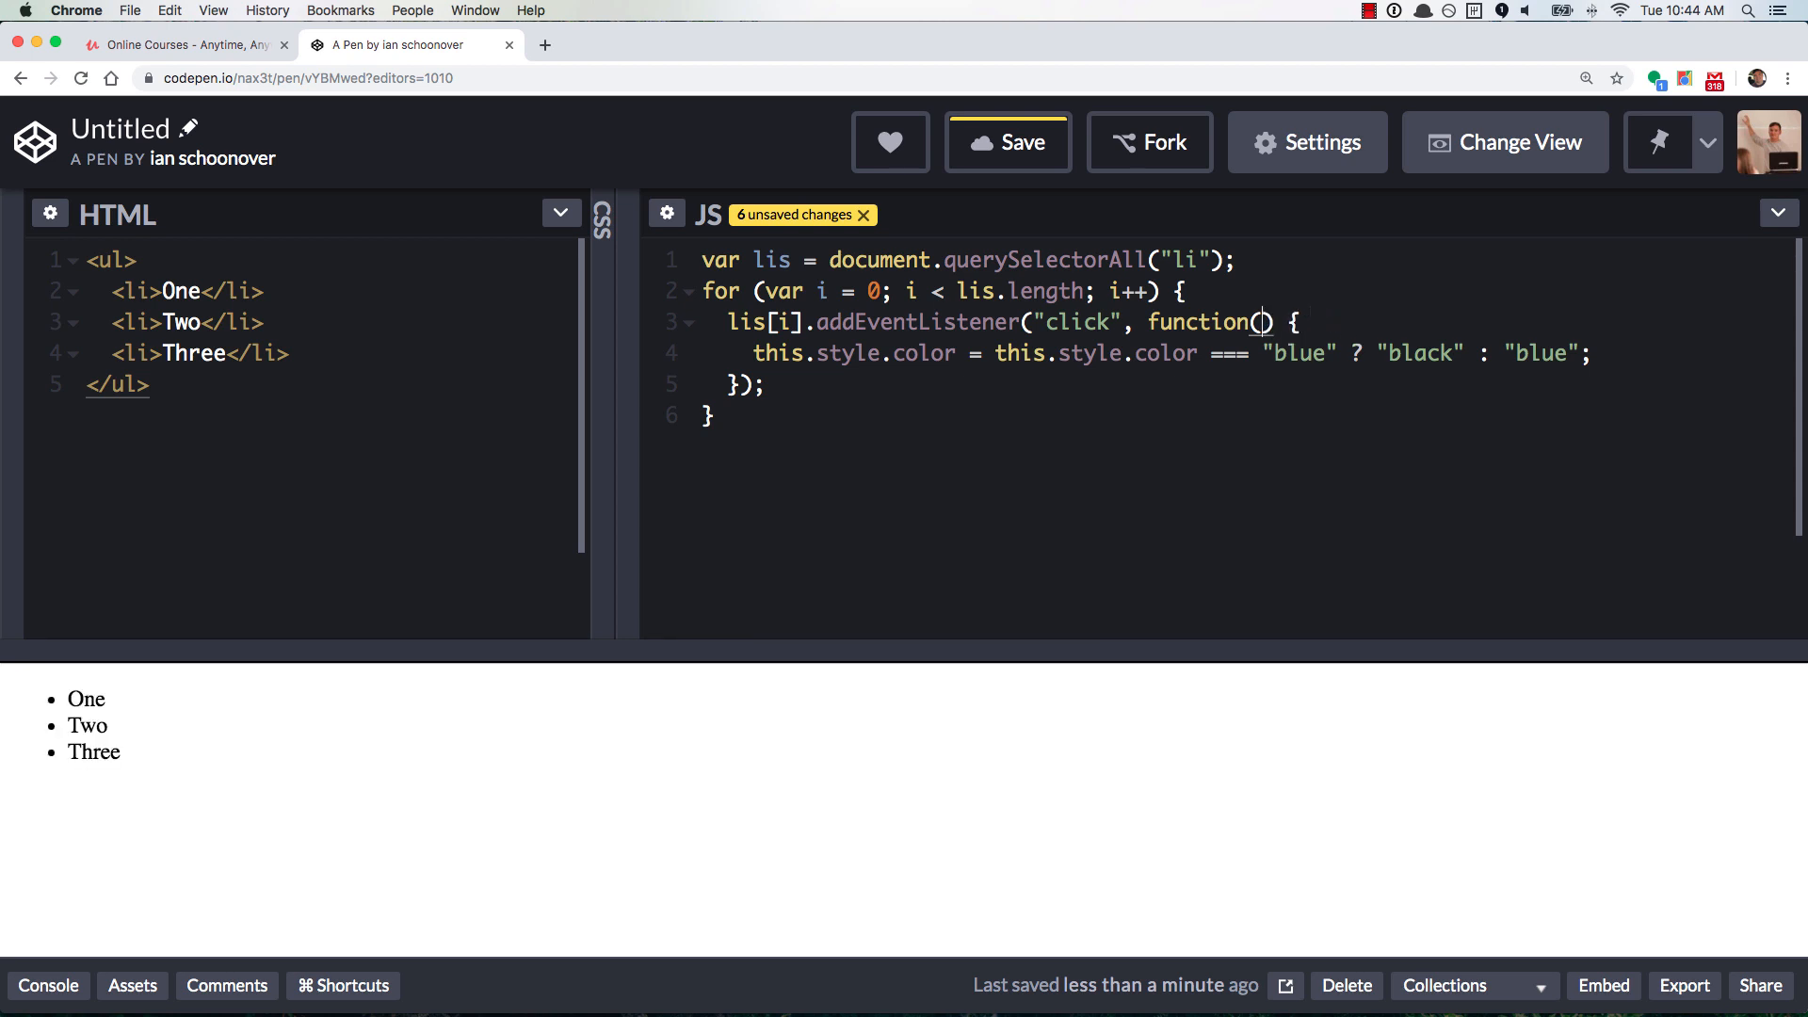
text(ta)
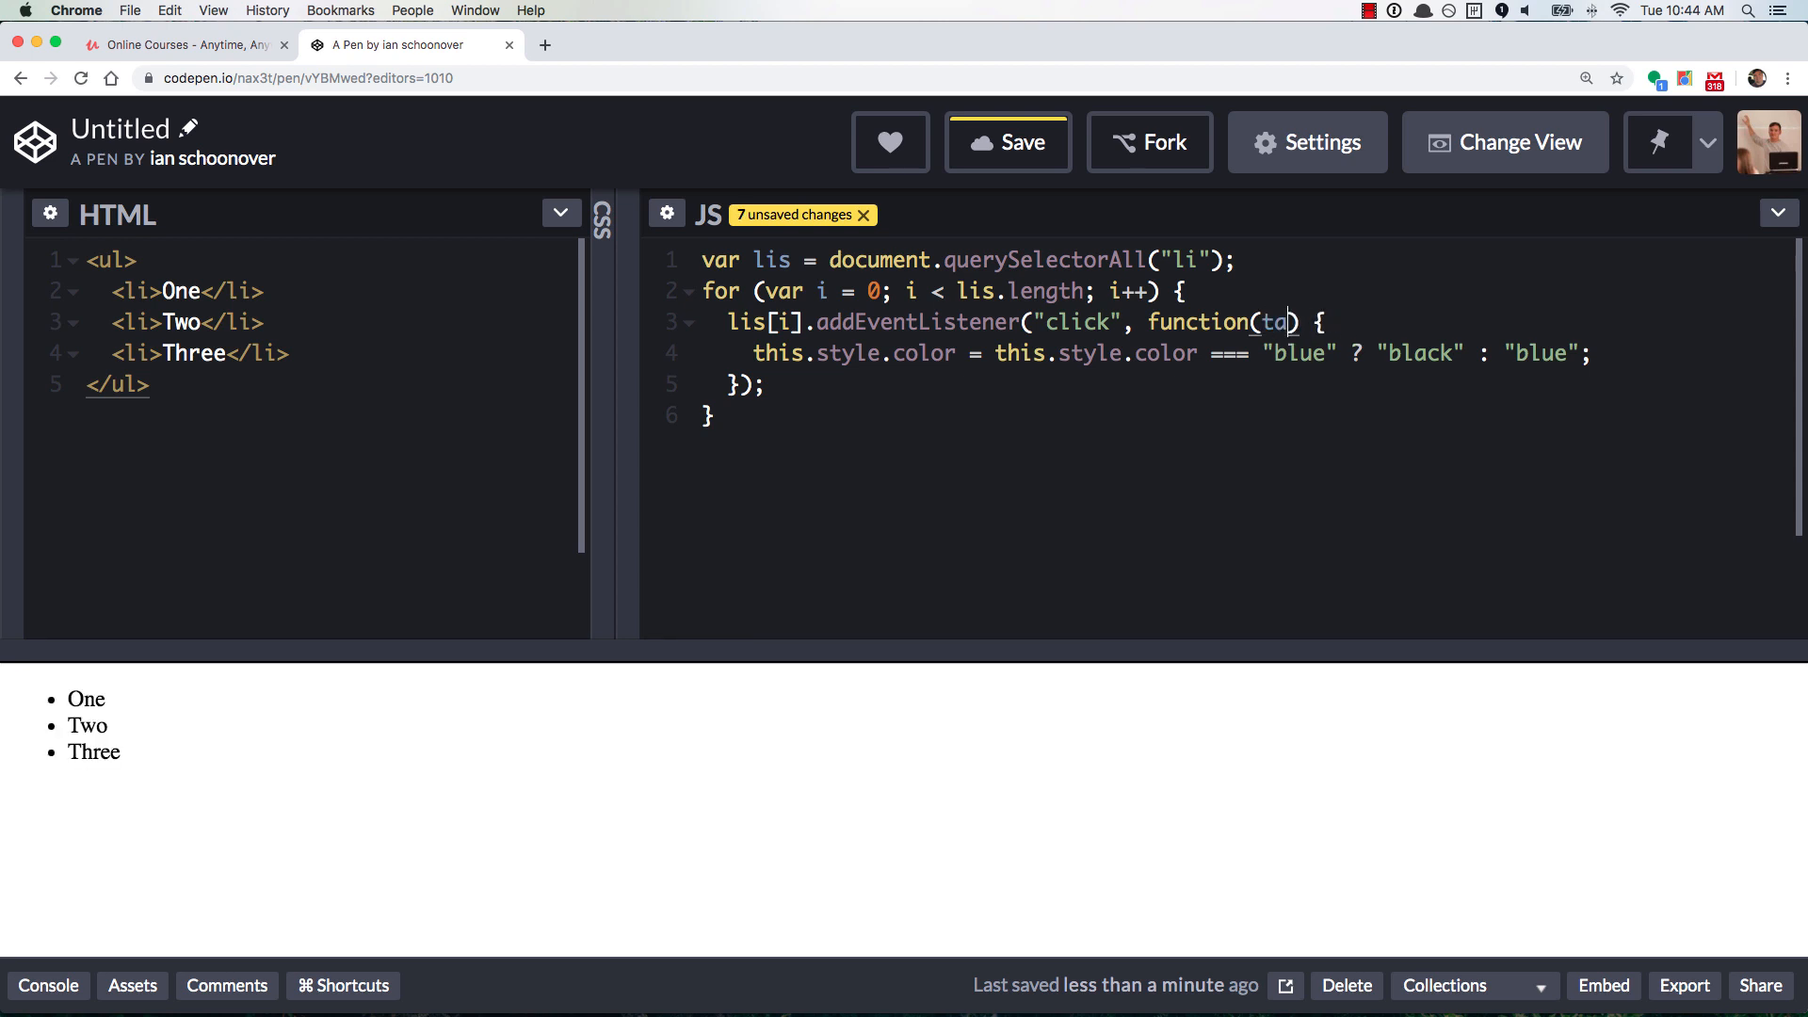
text(co)
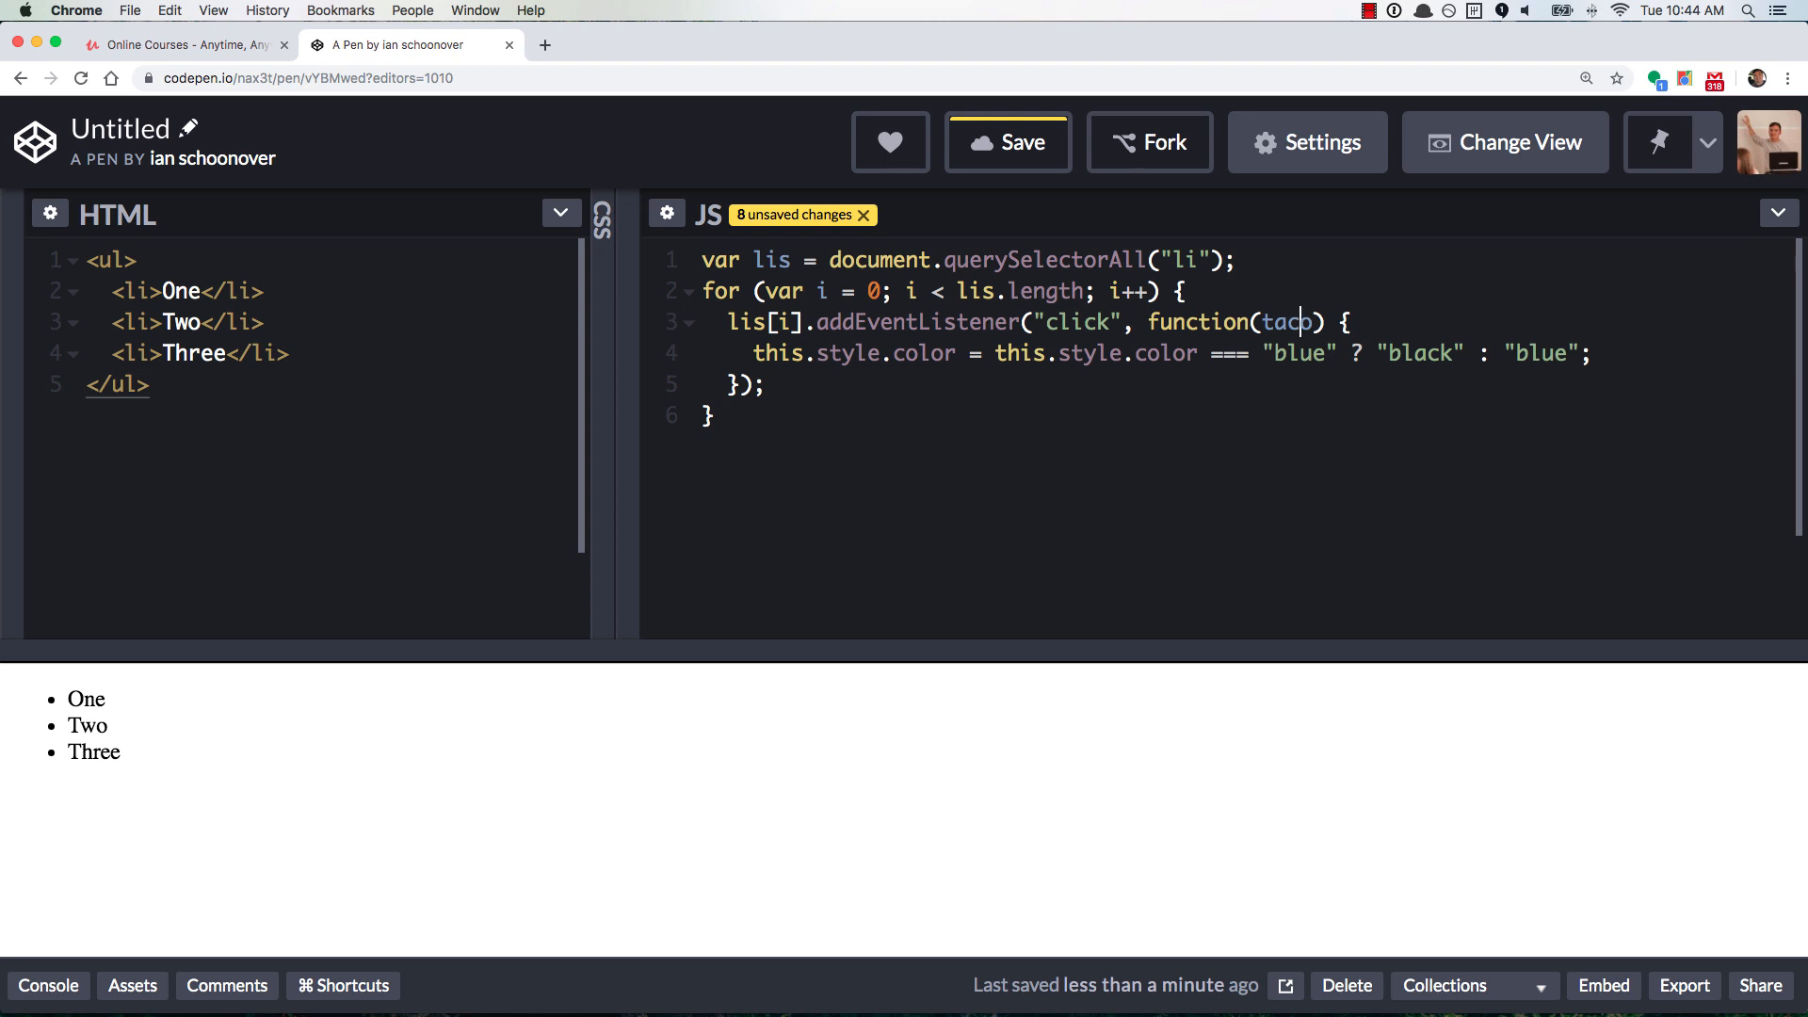
key(Backspace)
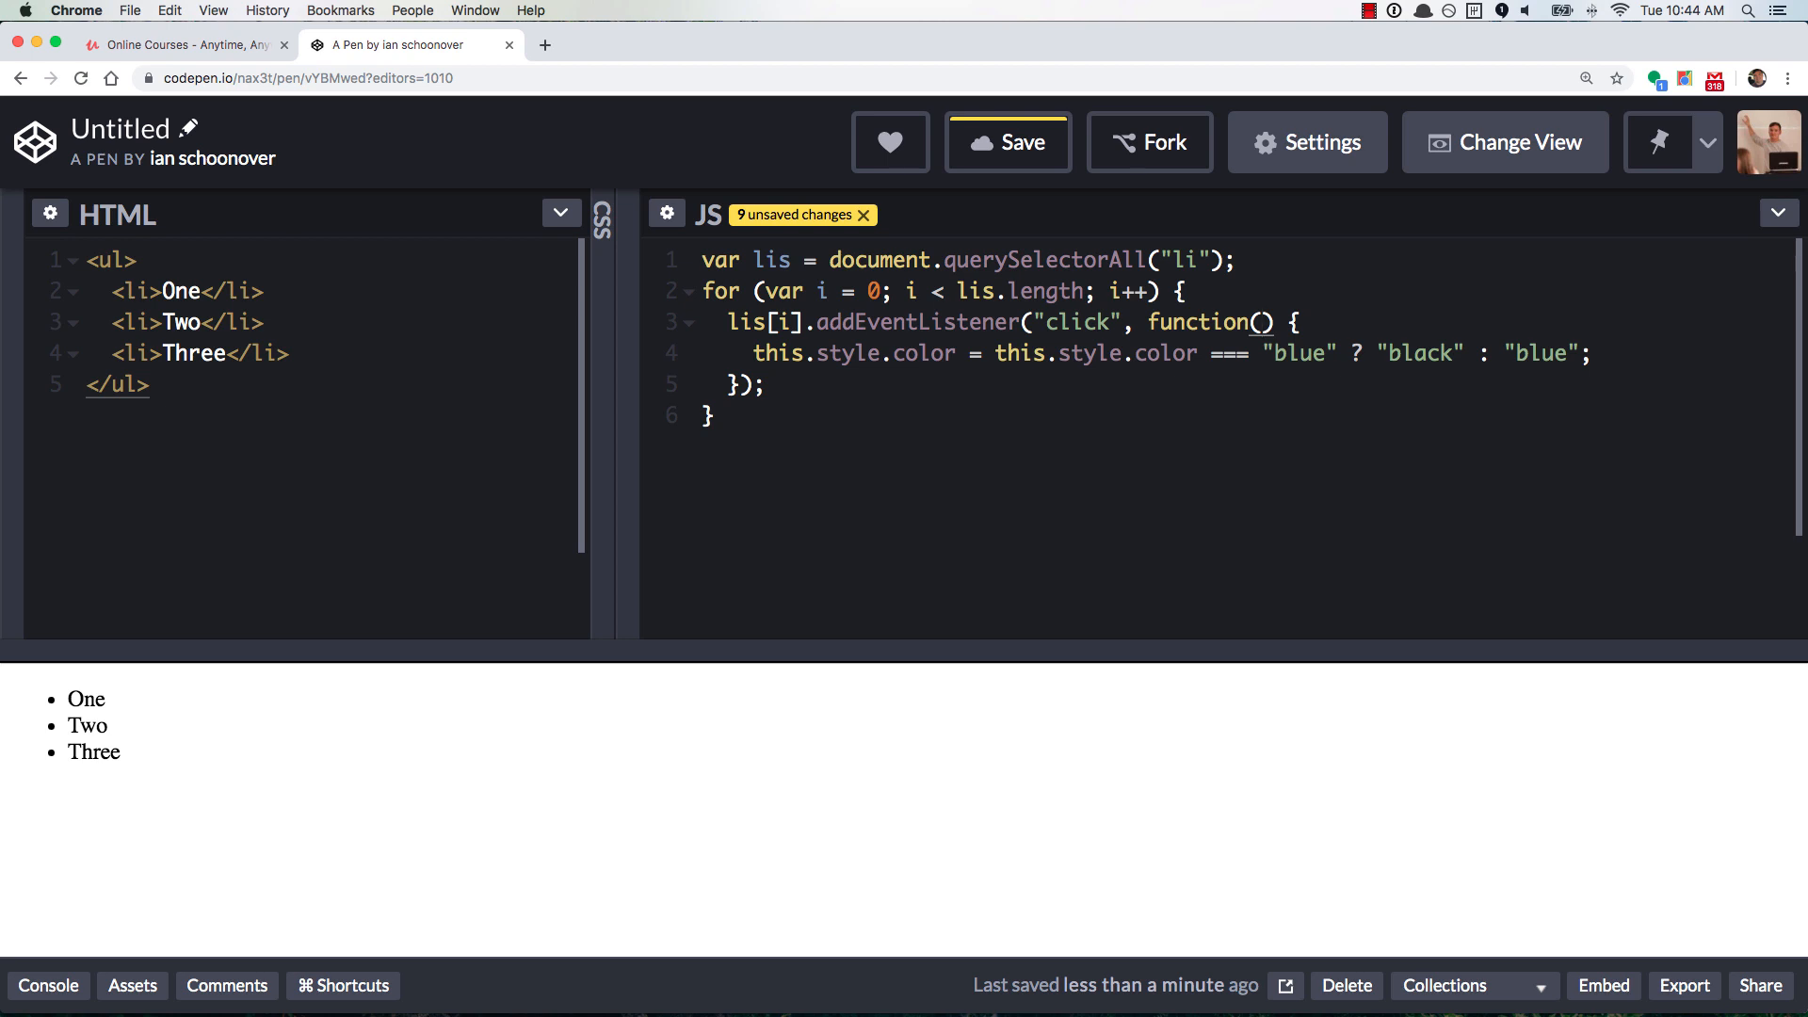
text(event)
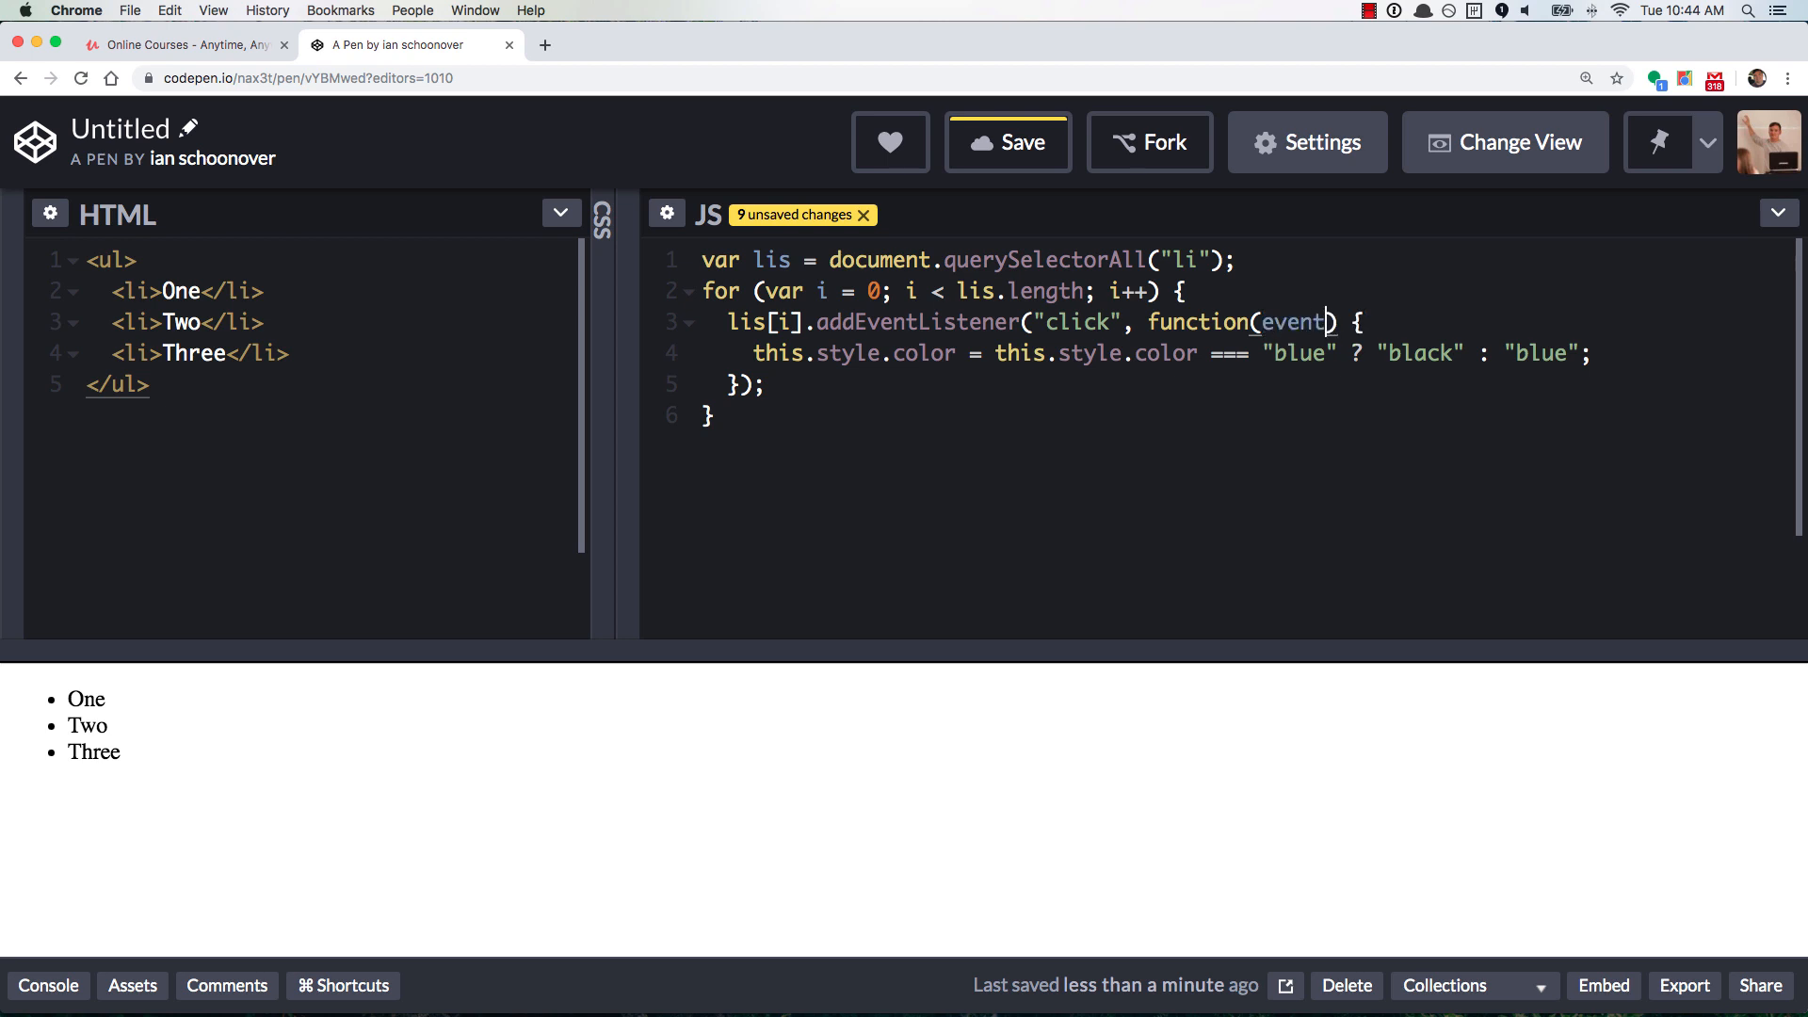
Add debugger as the handler's first line and click item Three to pause there
key(enter)
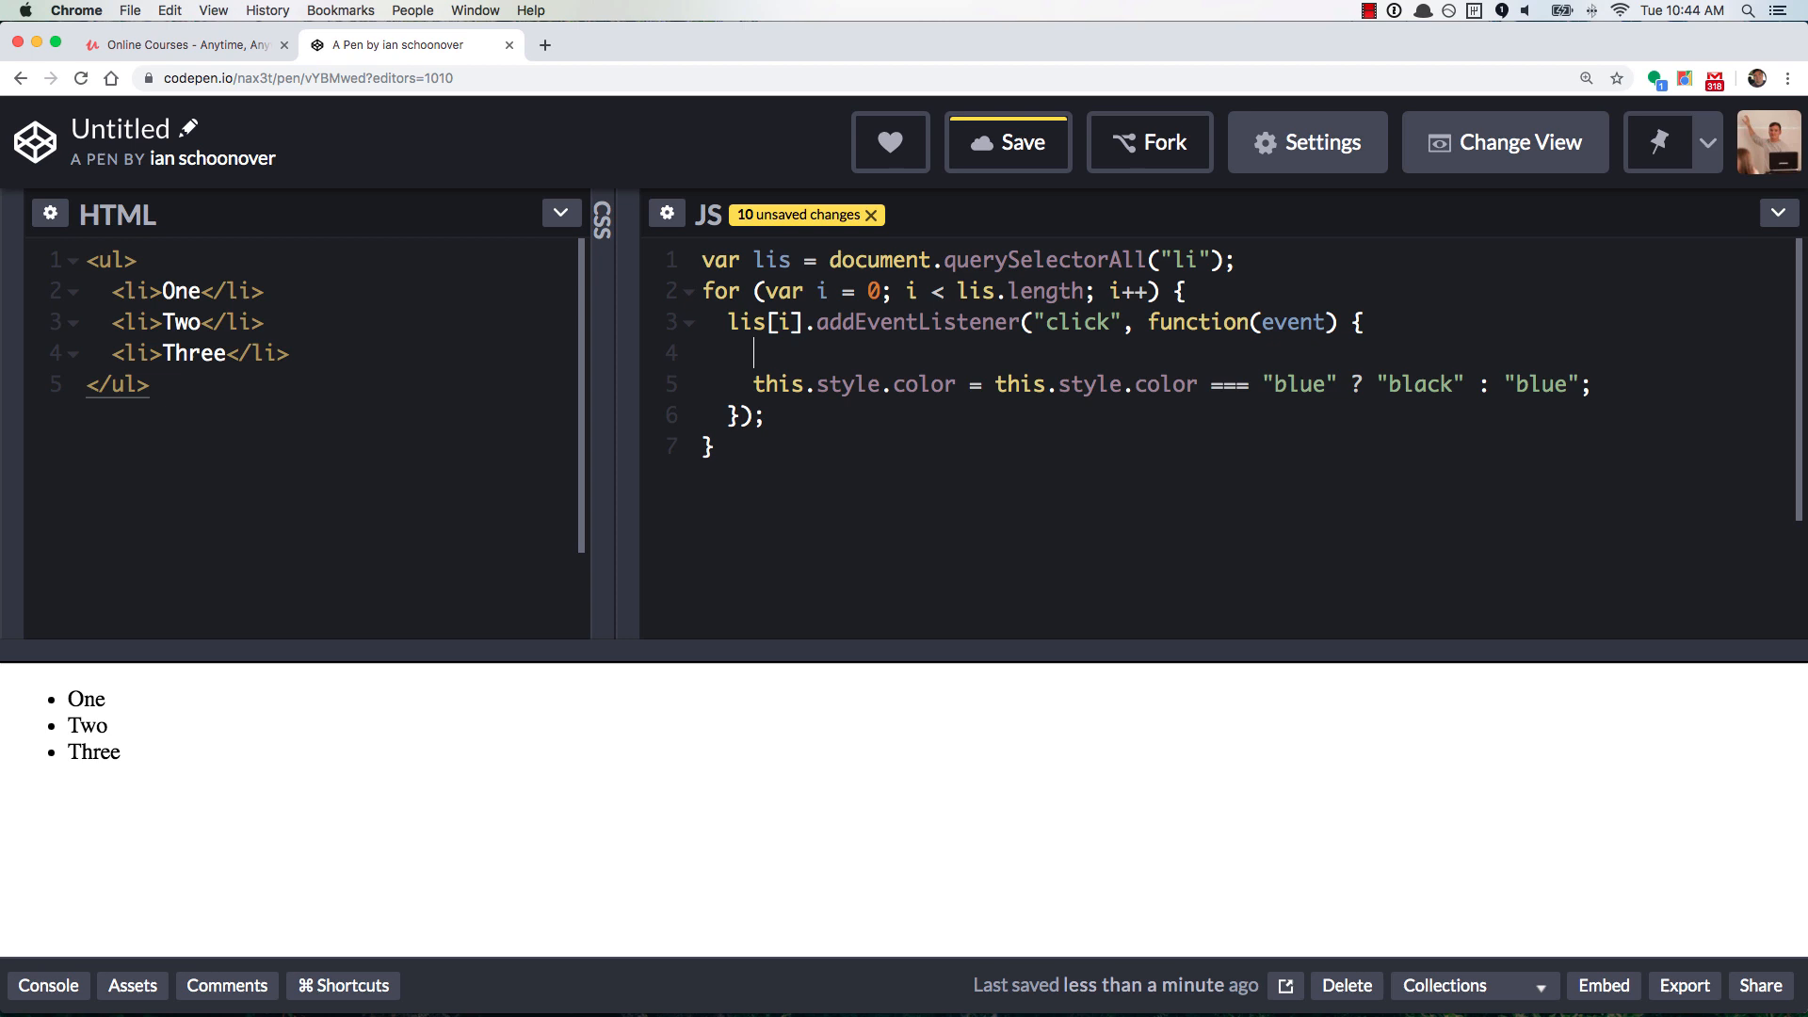
text(debugger)
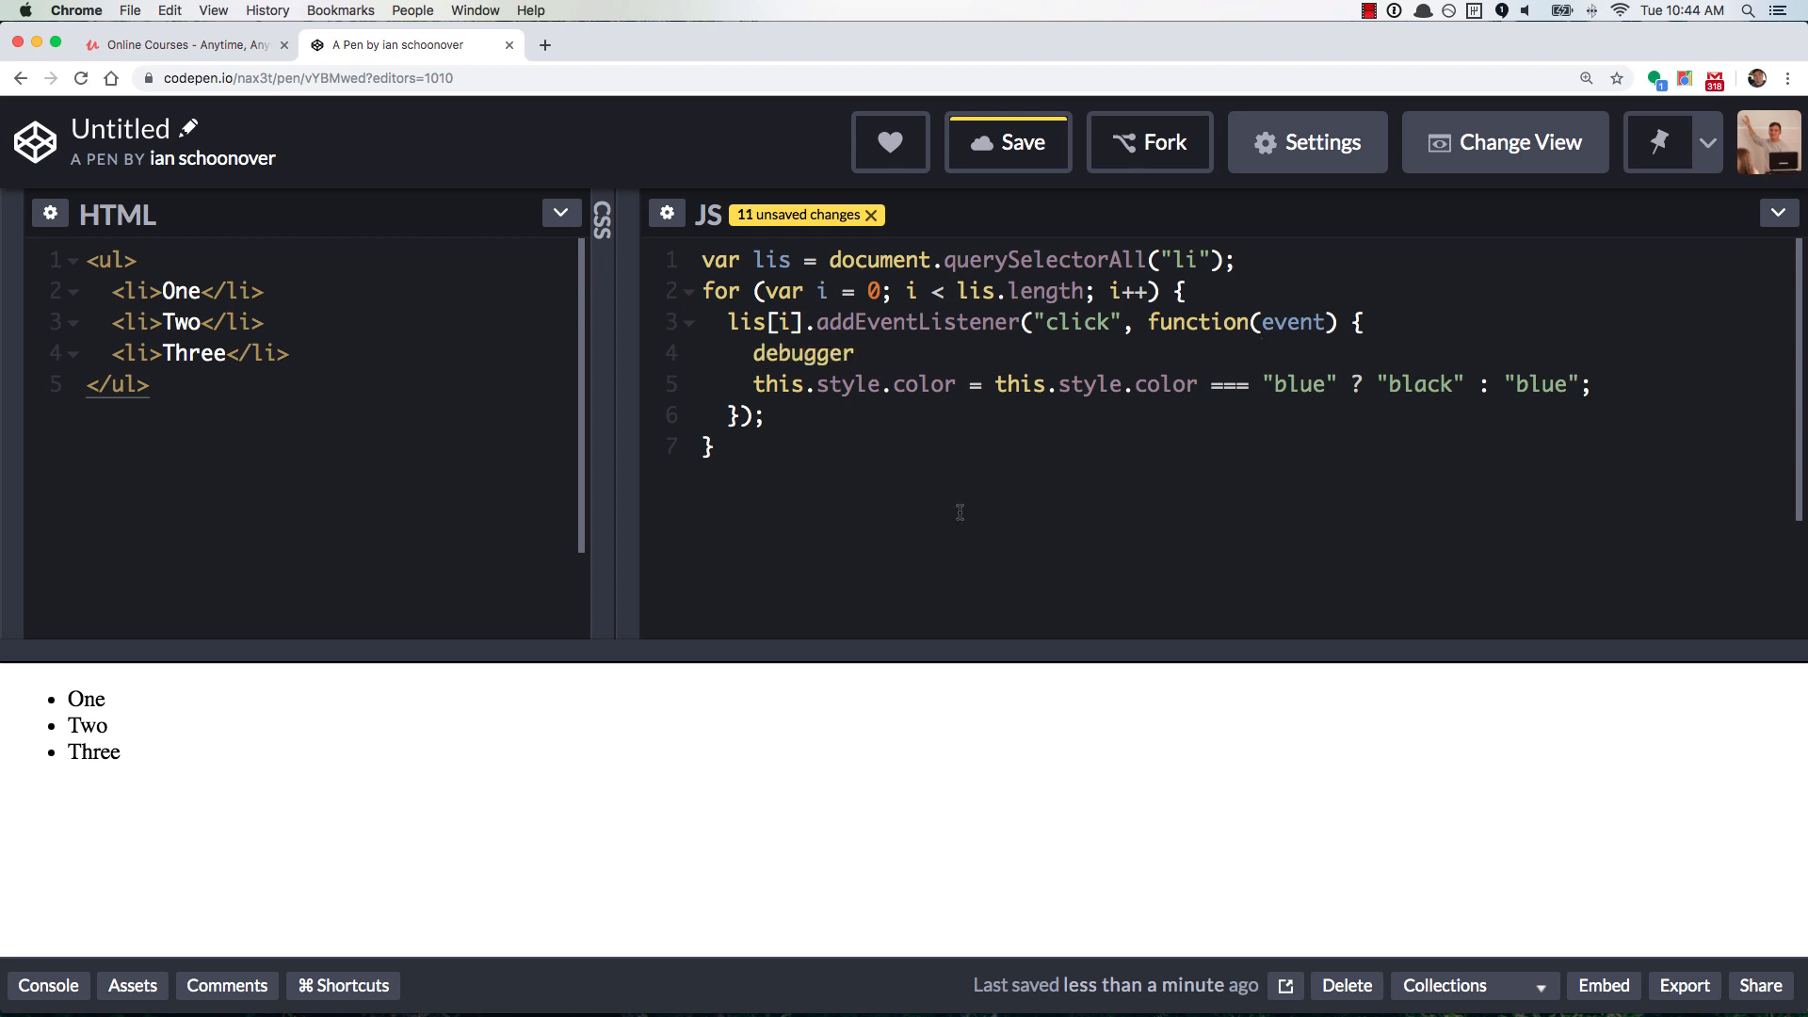
click(1005, 142)
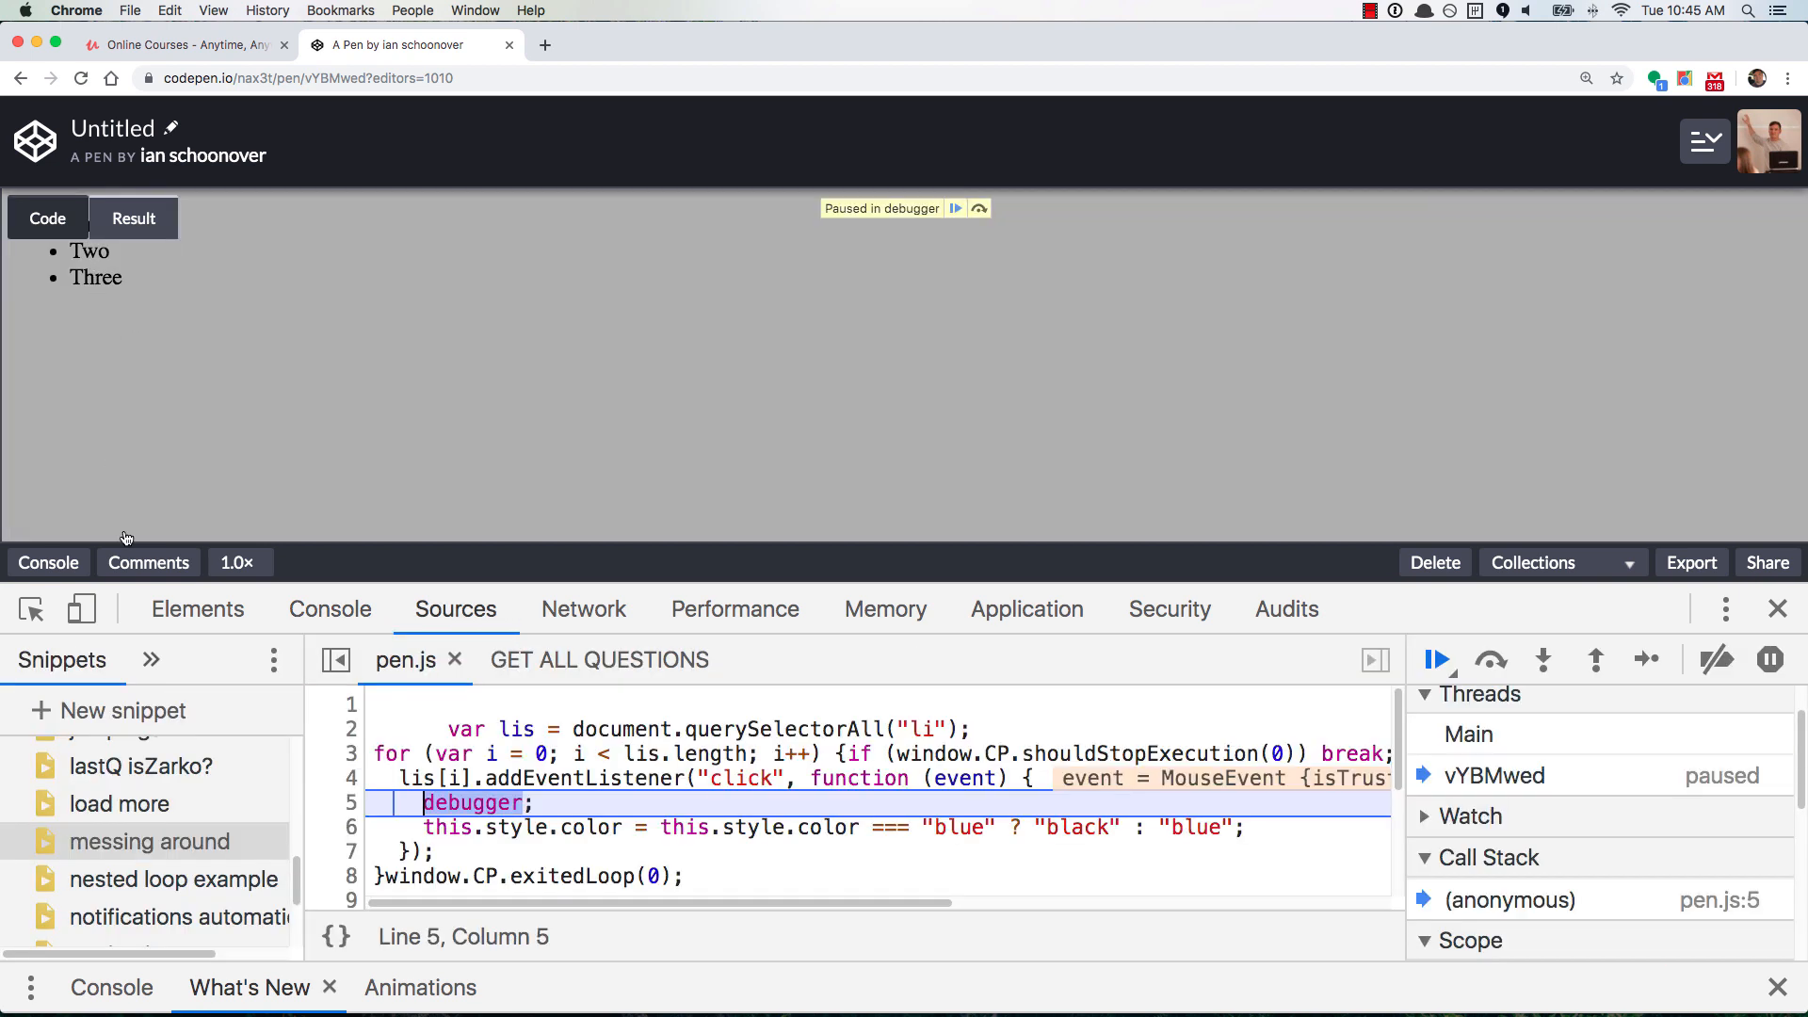
Evaluate event, event.currentTarget and this in the paused console — both return item Three
click(329, 608)
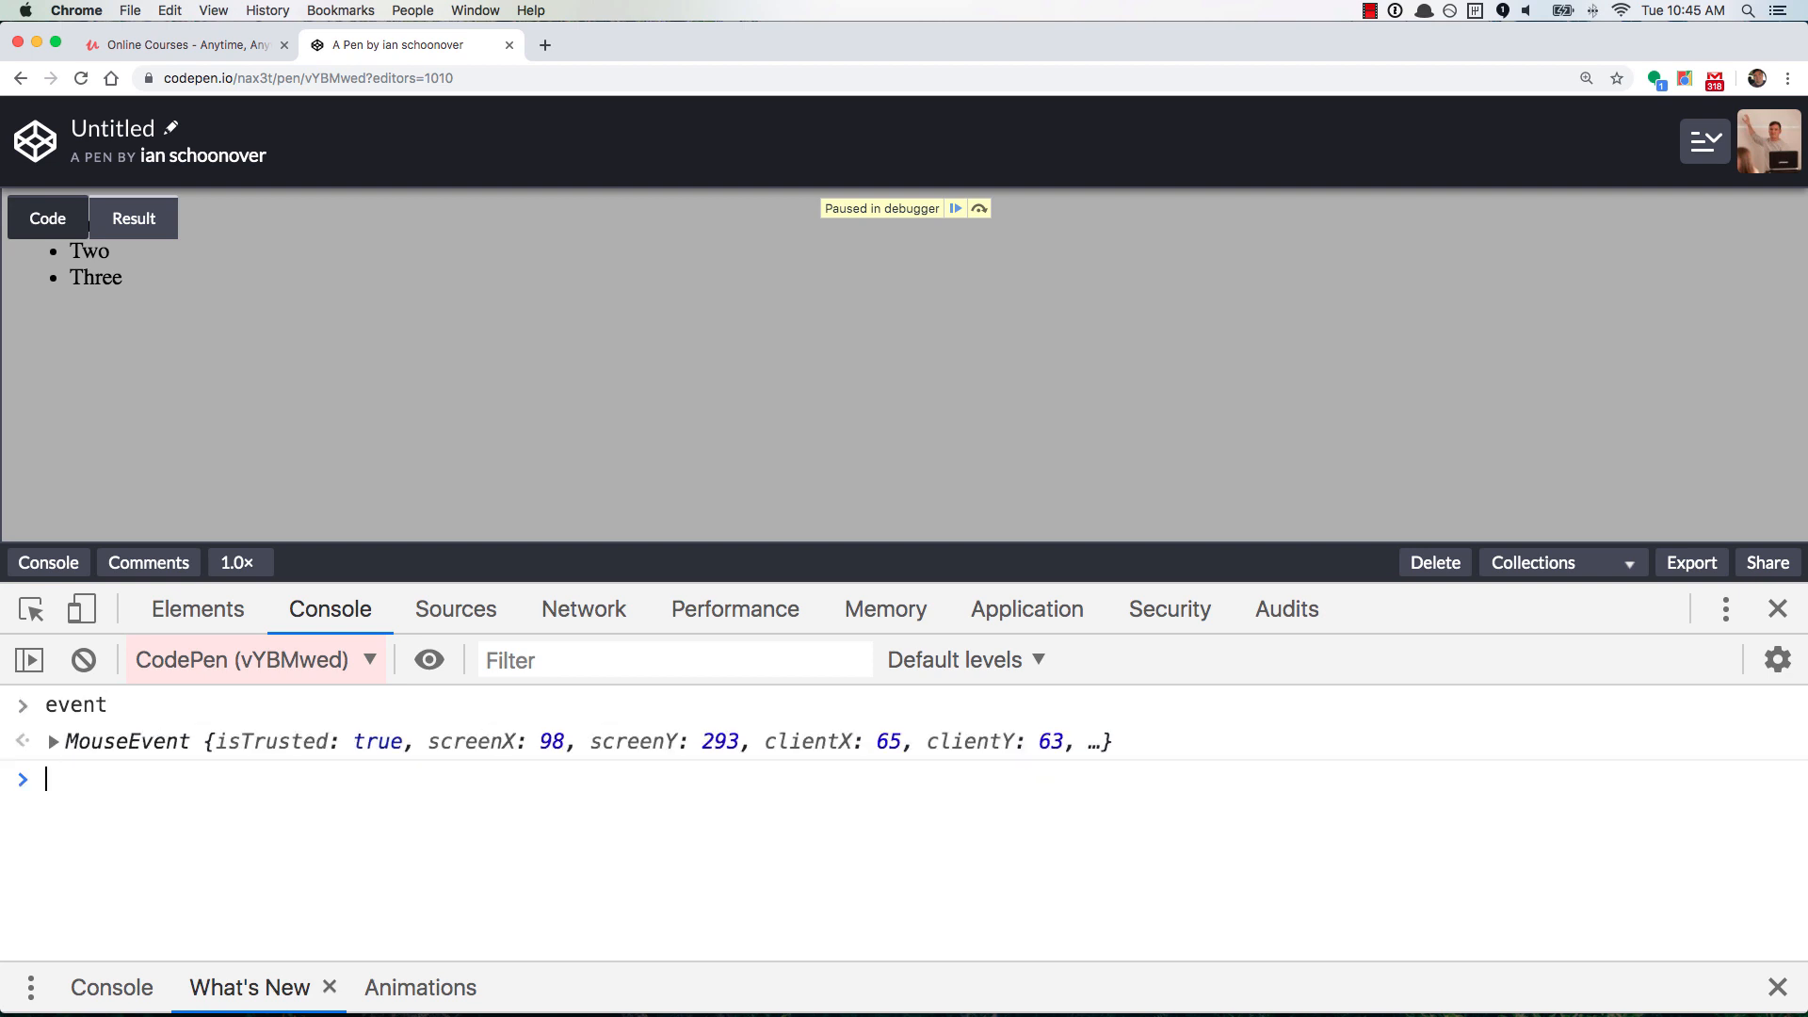
text(event)
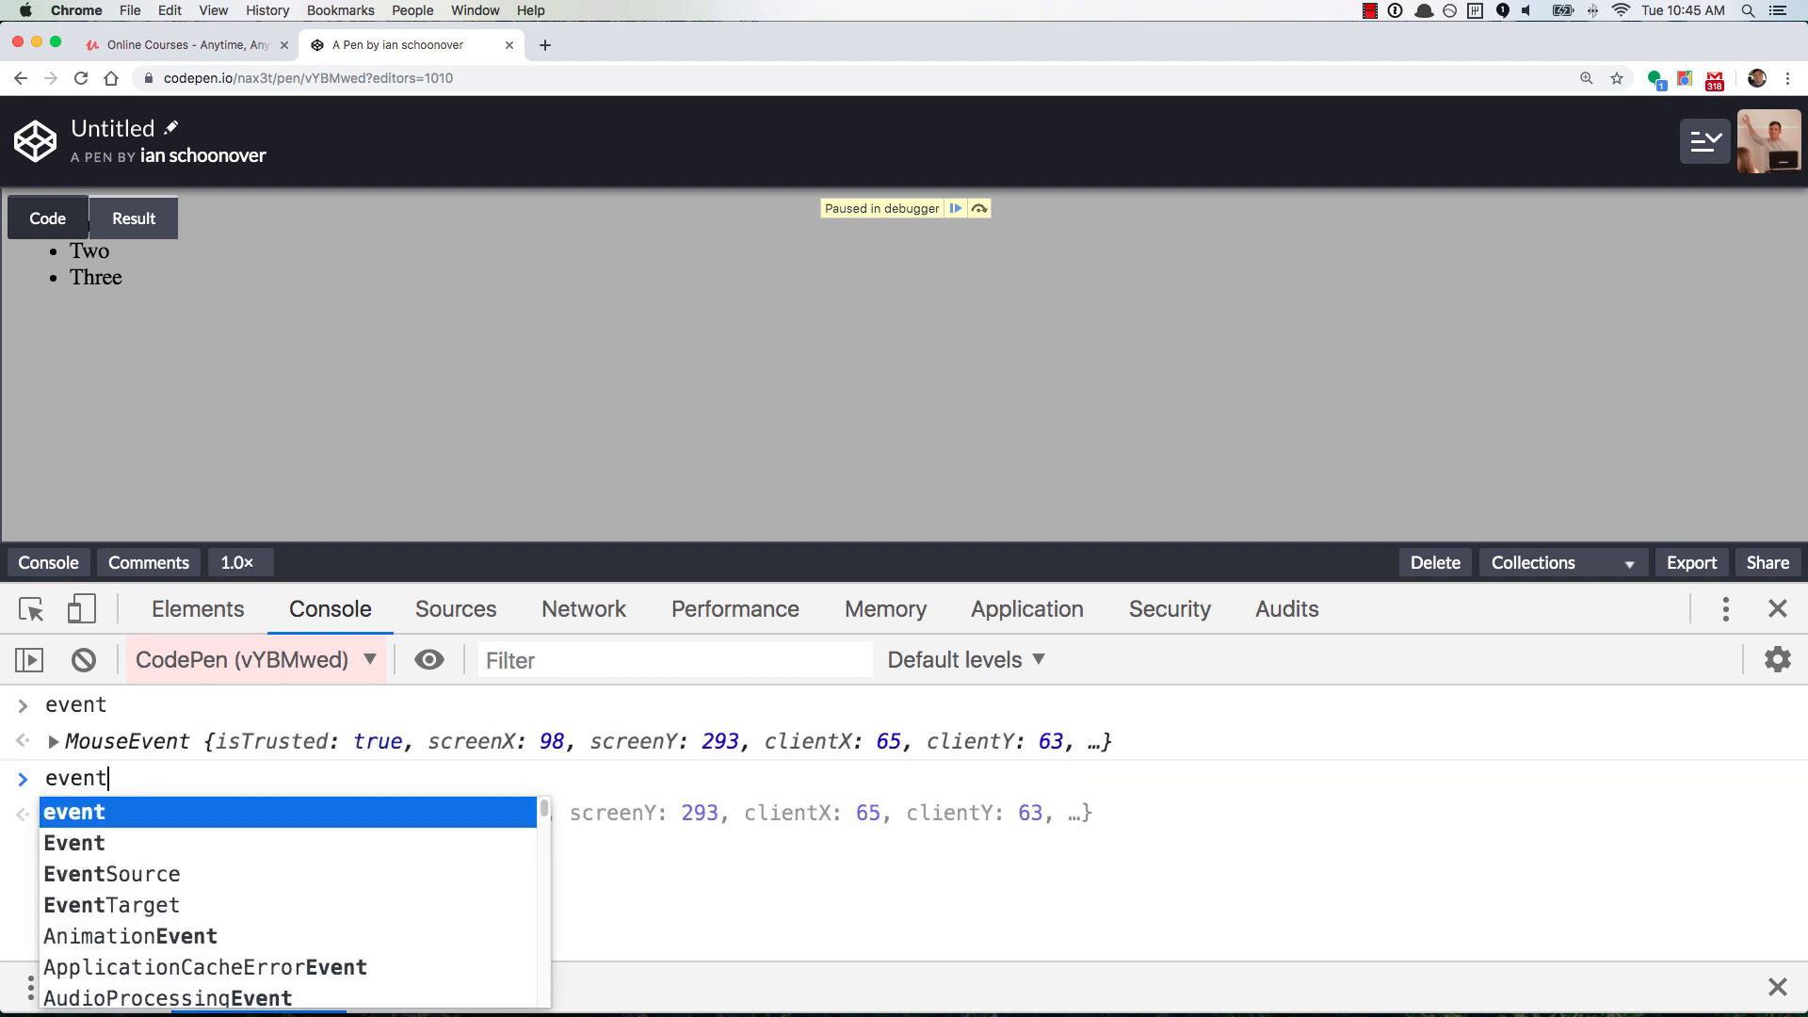
text(.currentTarget)
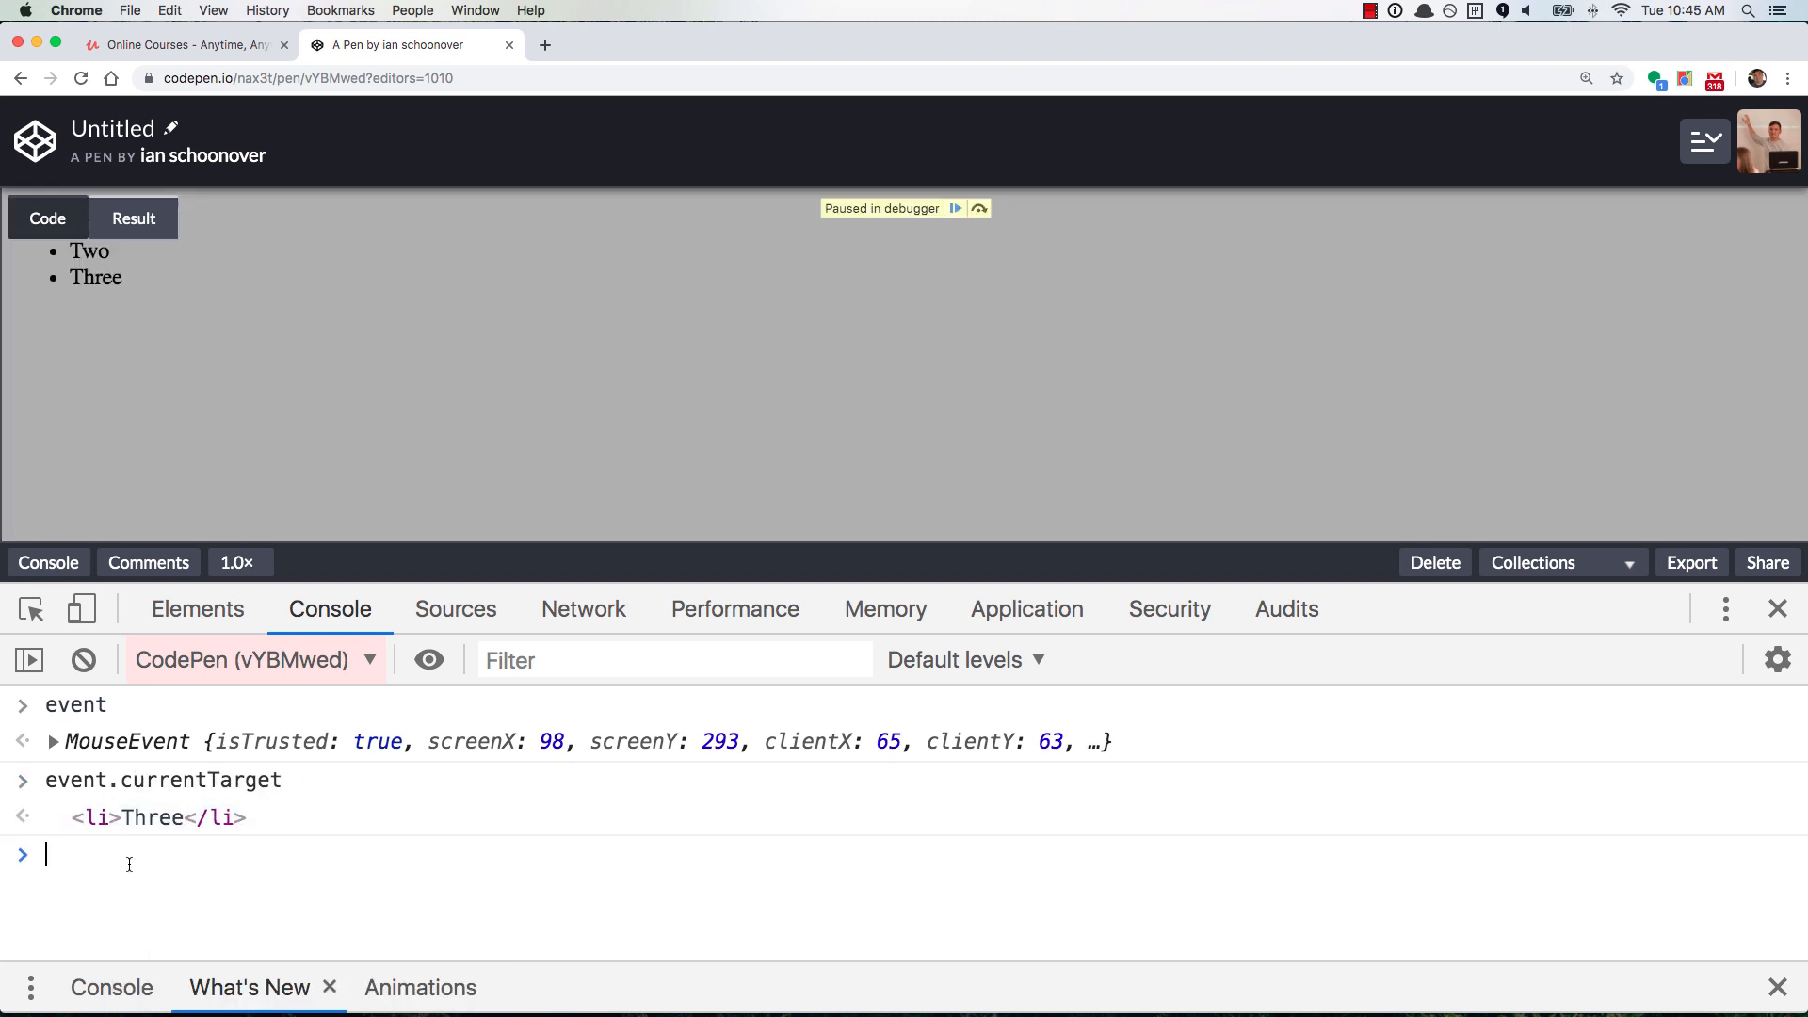
text(this)
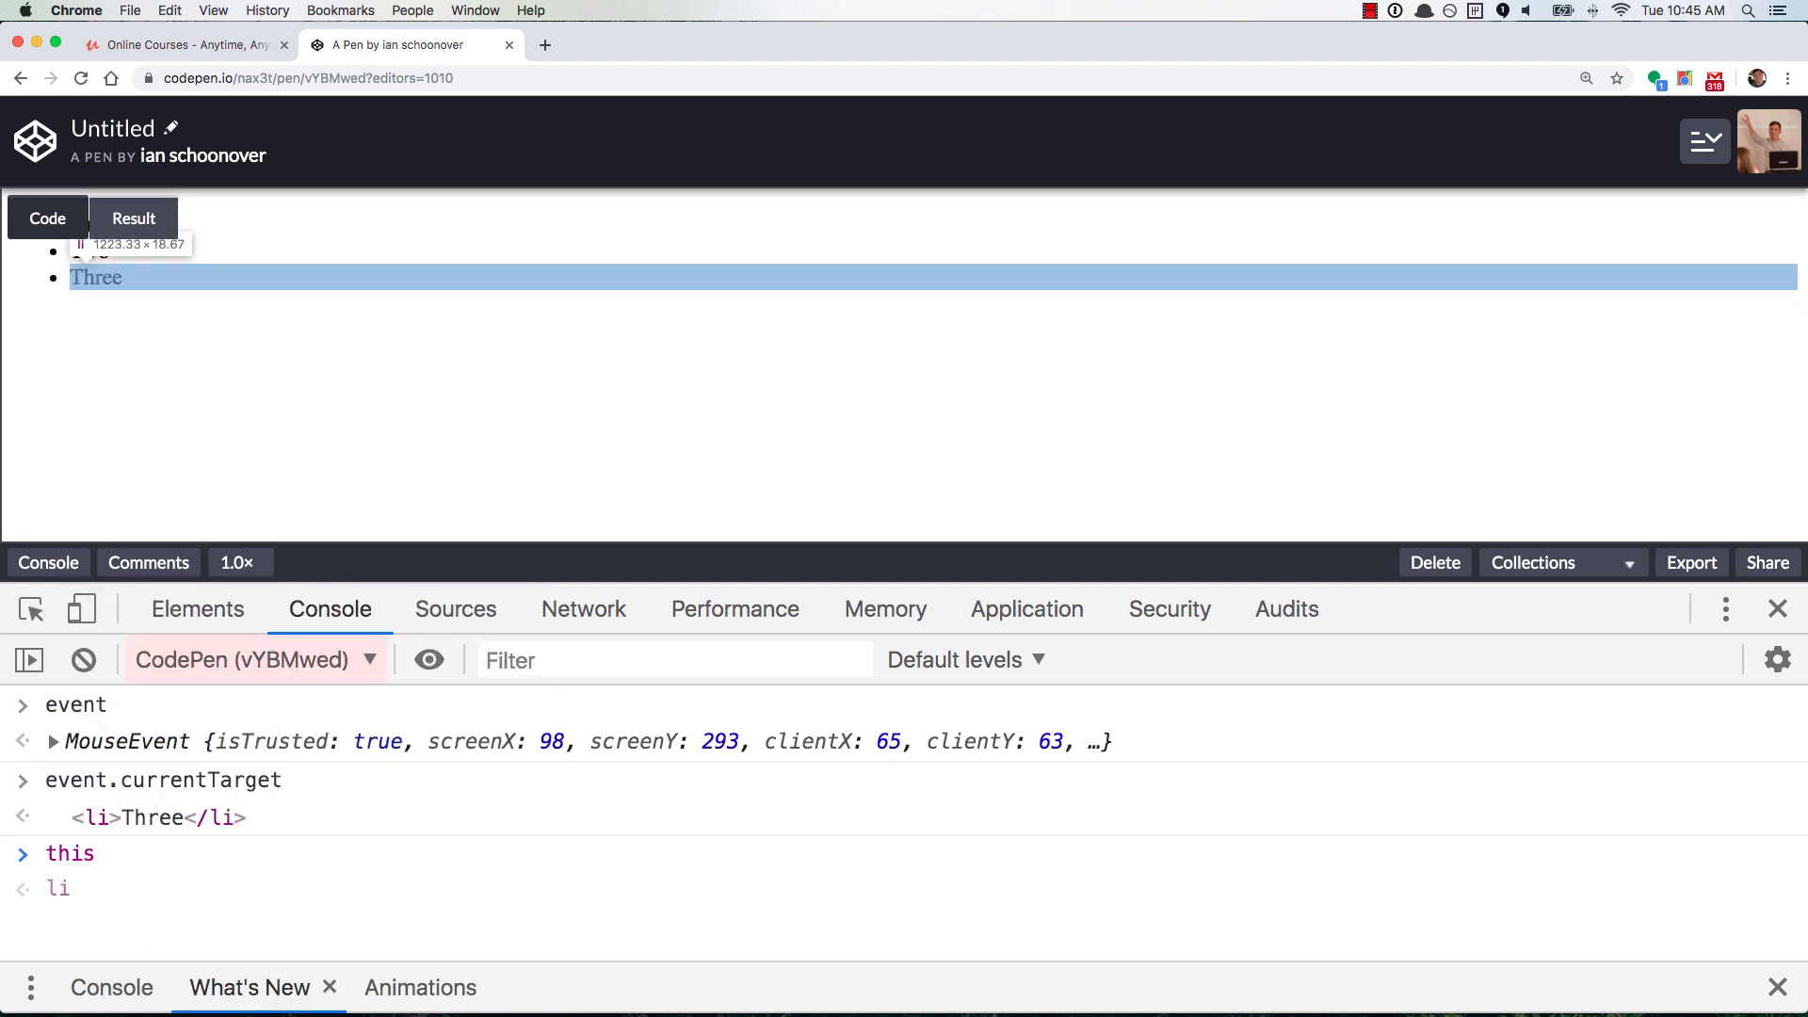
key(Enter)
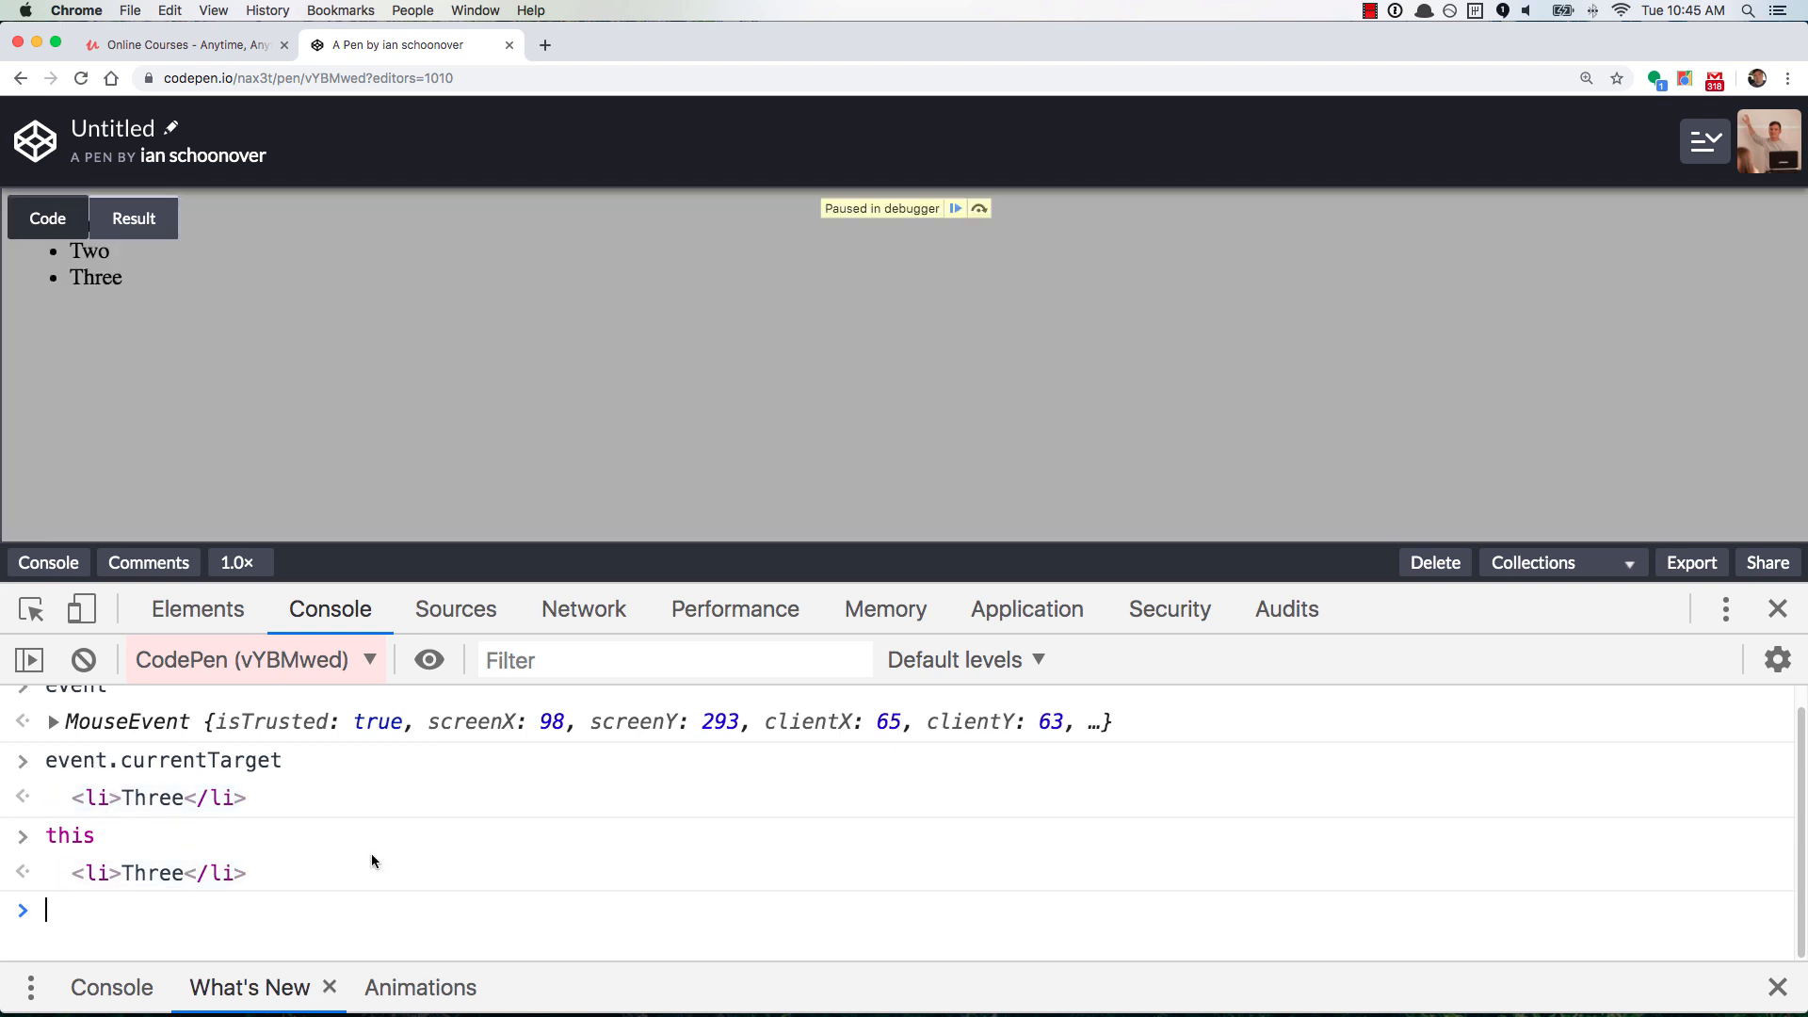
mouse_move(1779, 608)
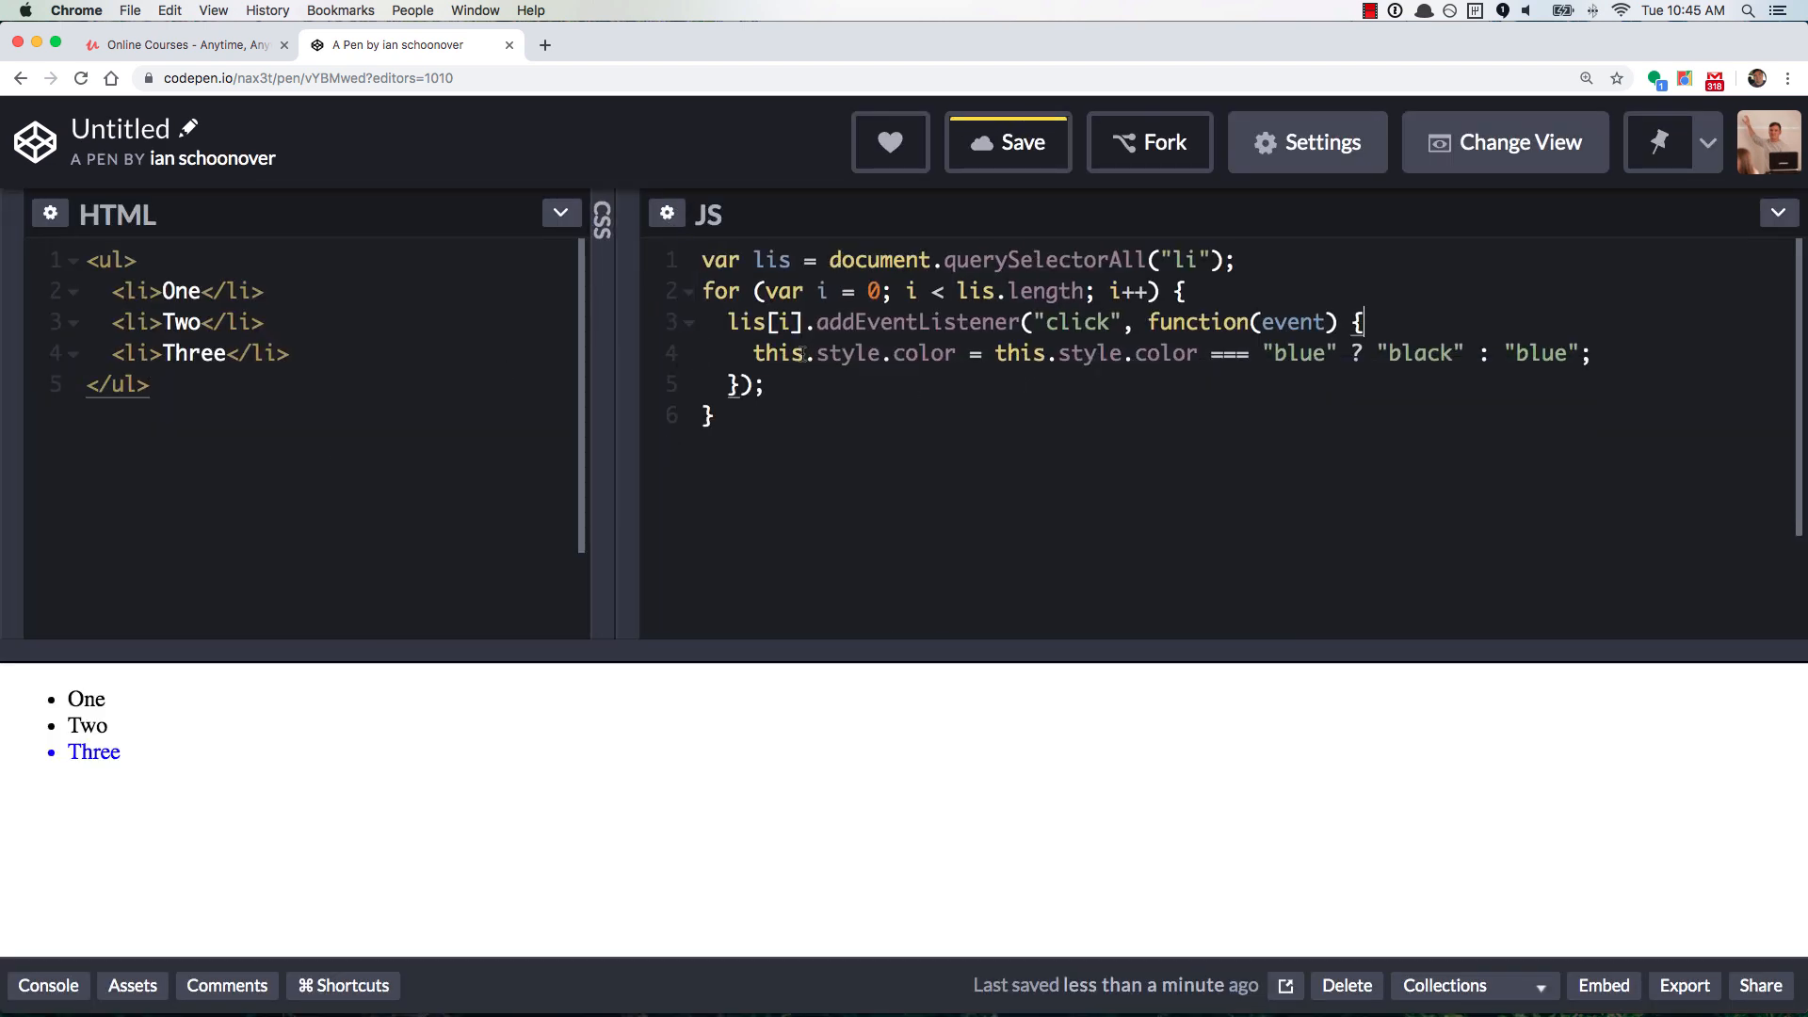
Replace both this references on line 4 with event.currentTarget and save the pen
click(95, 751)
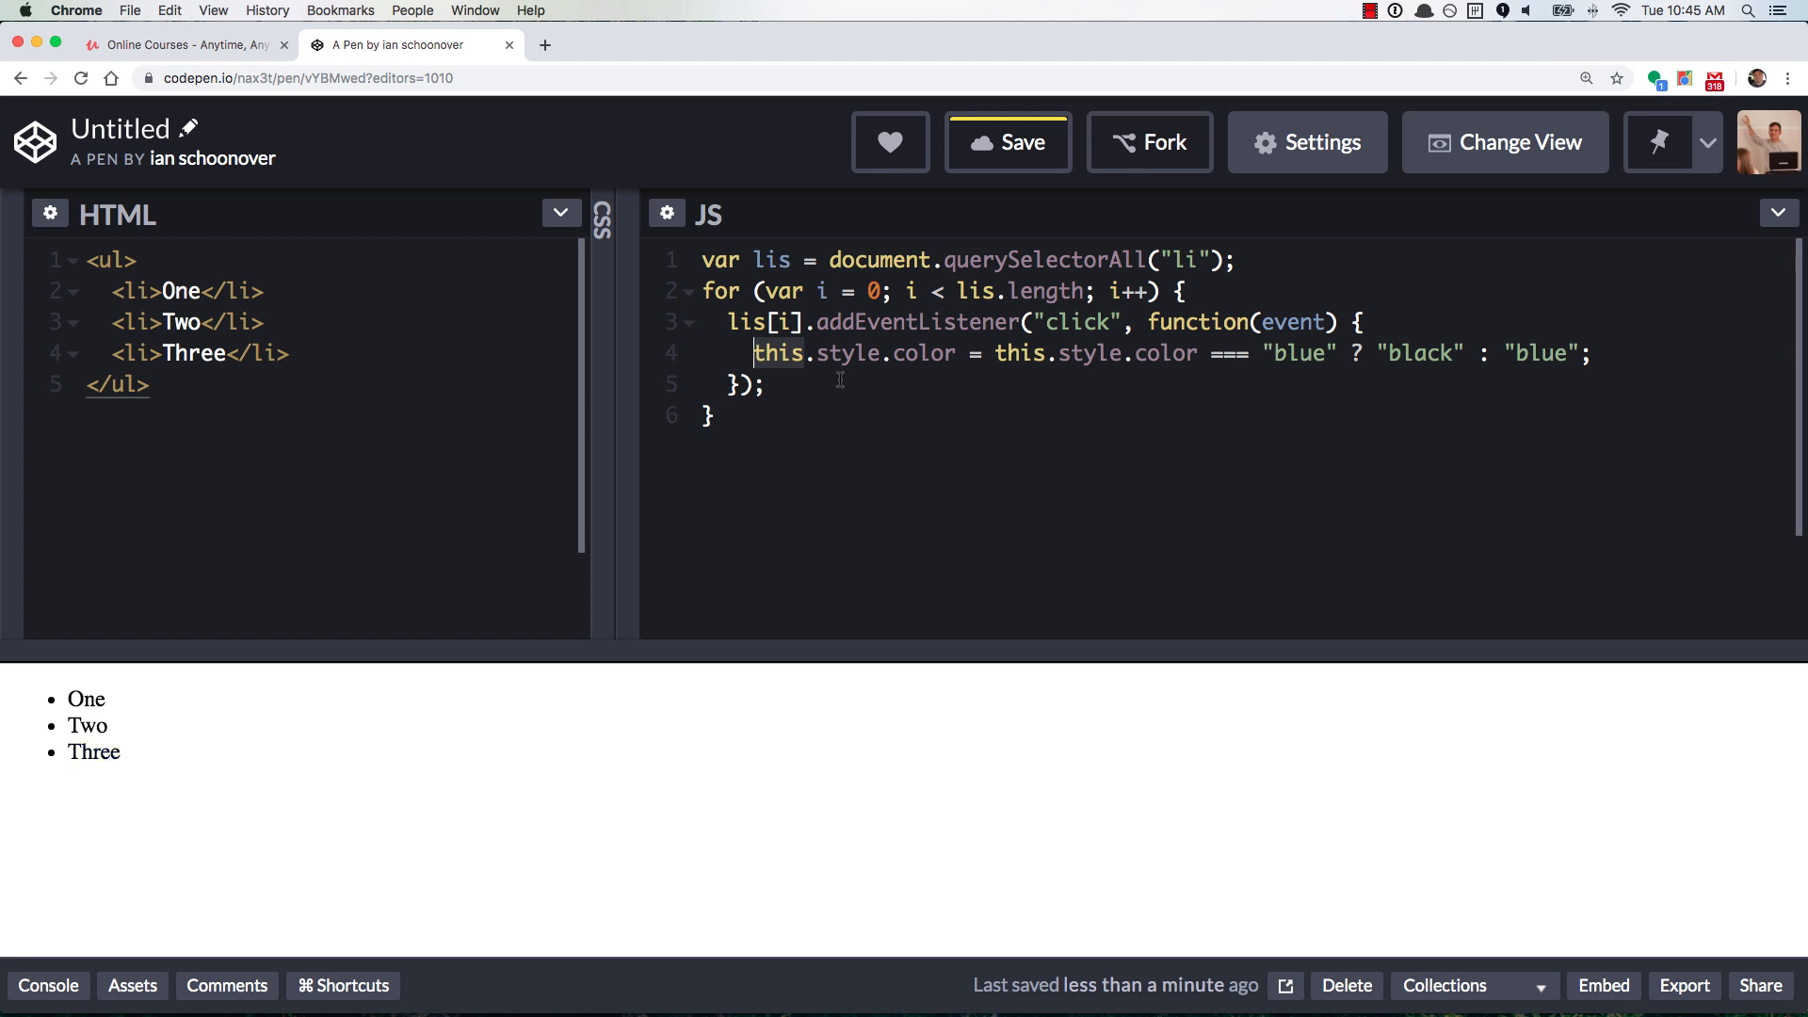
text(event.current)
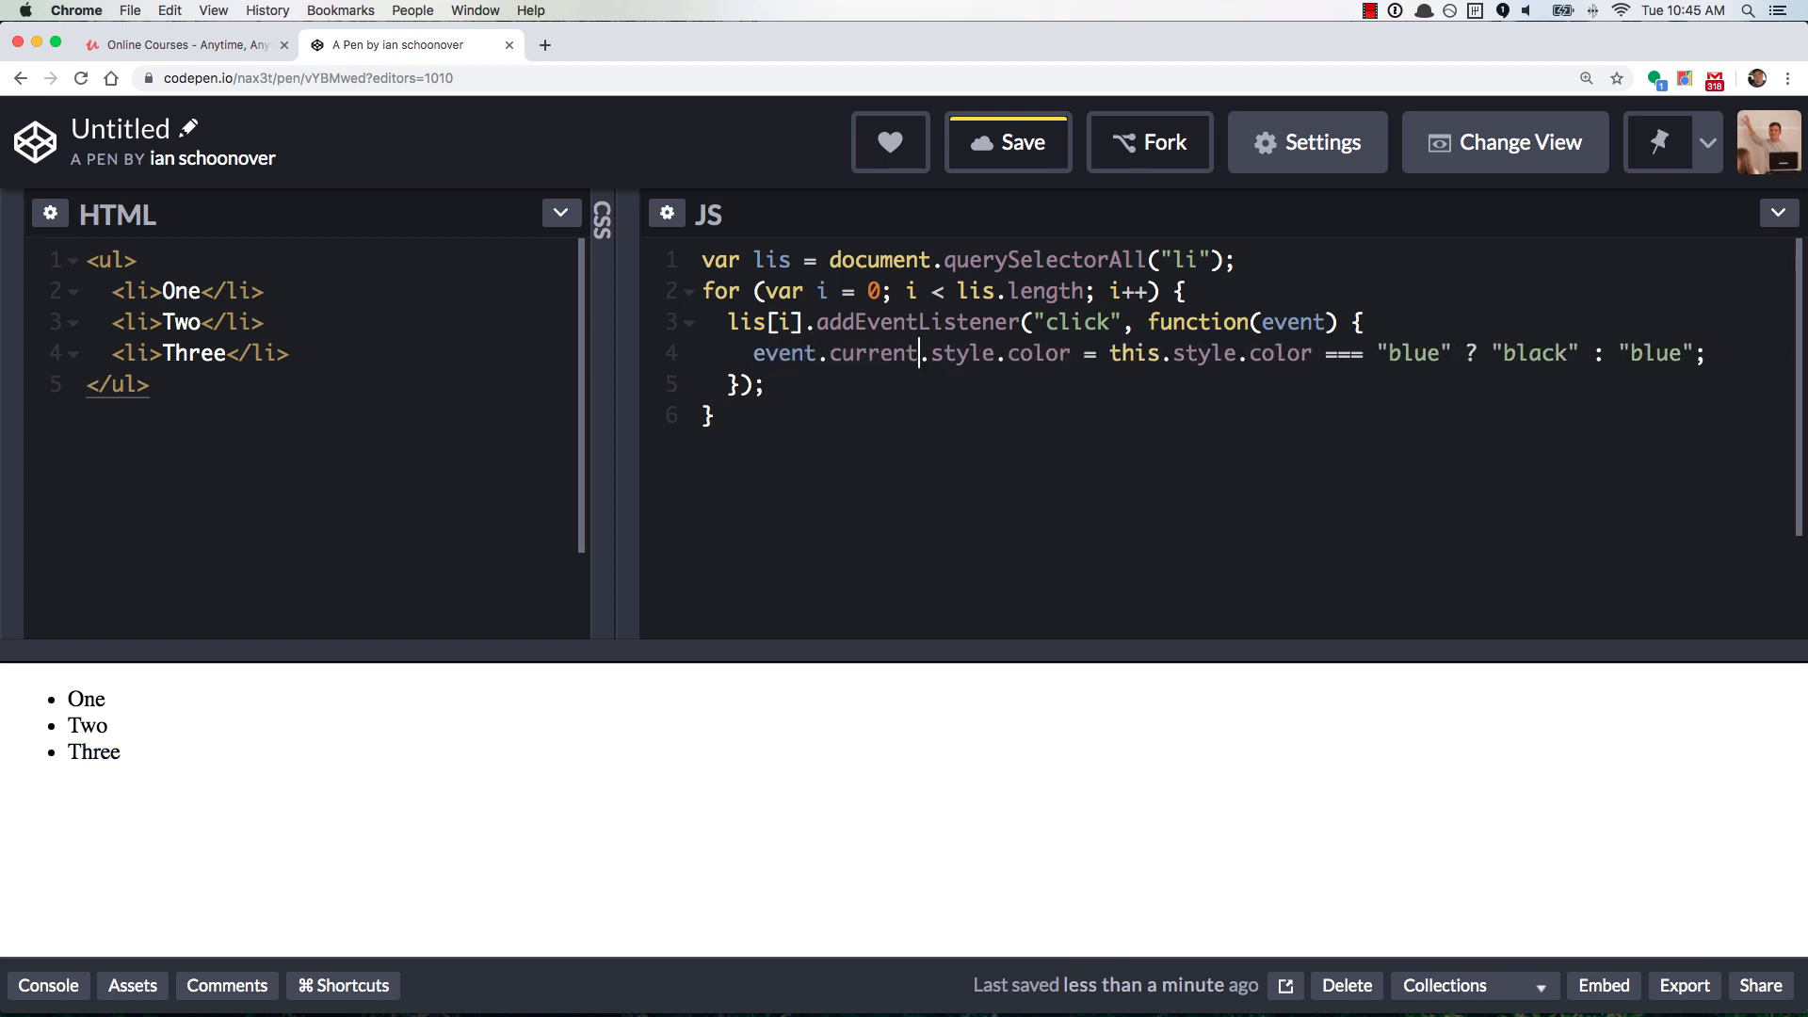
text(Target)
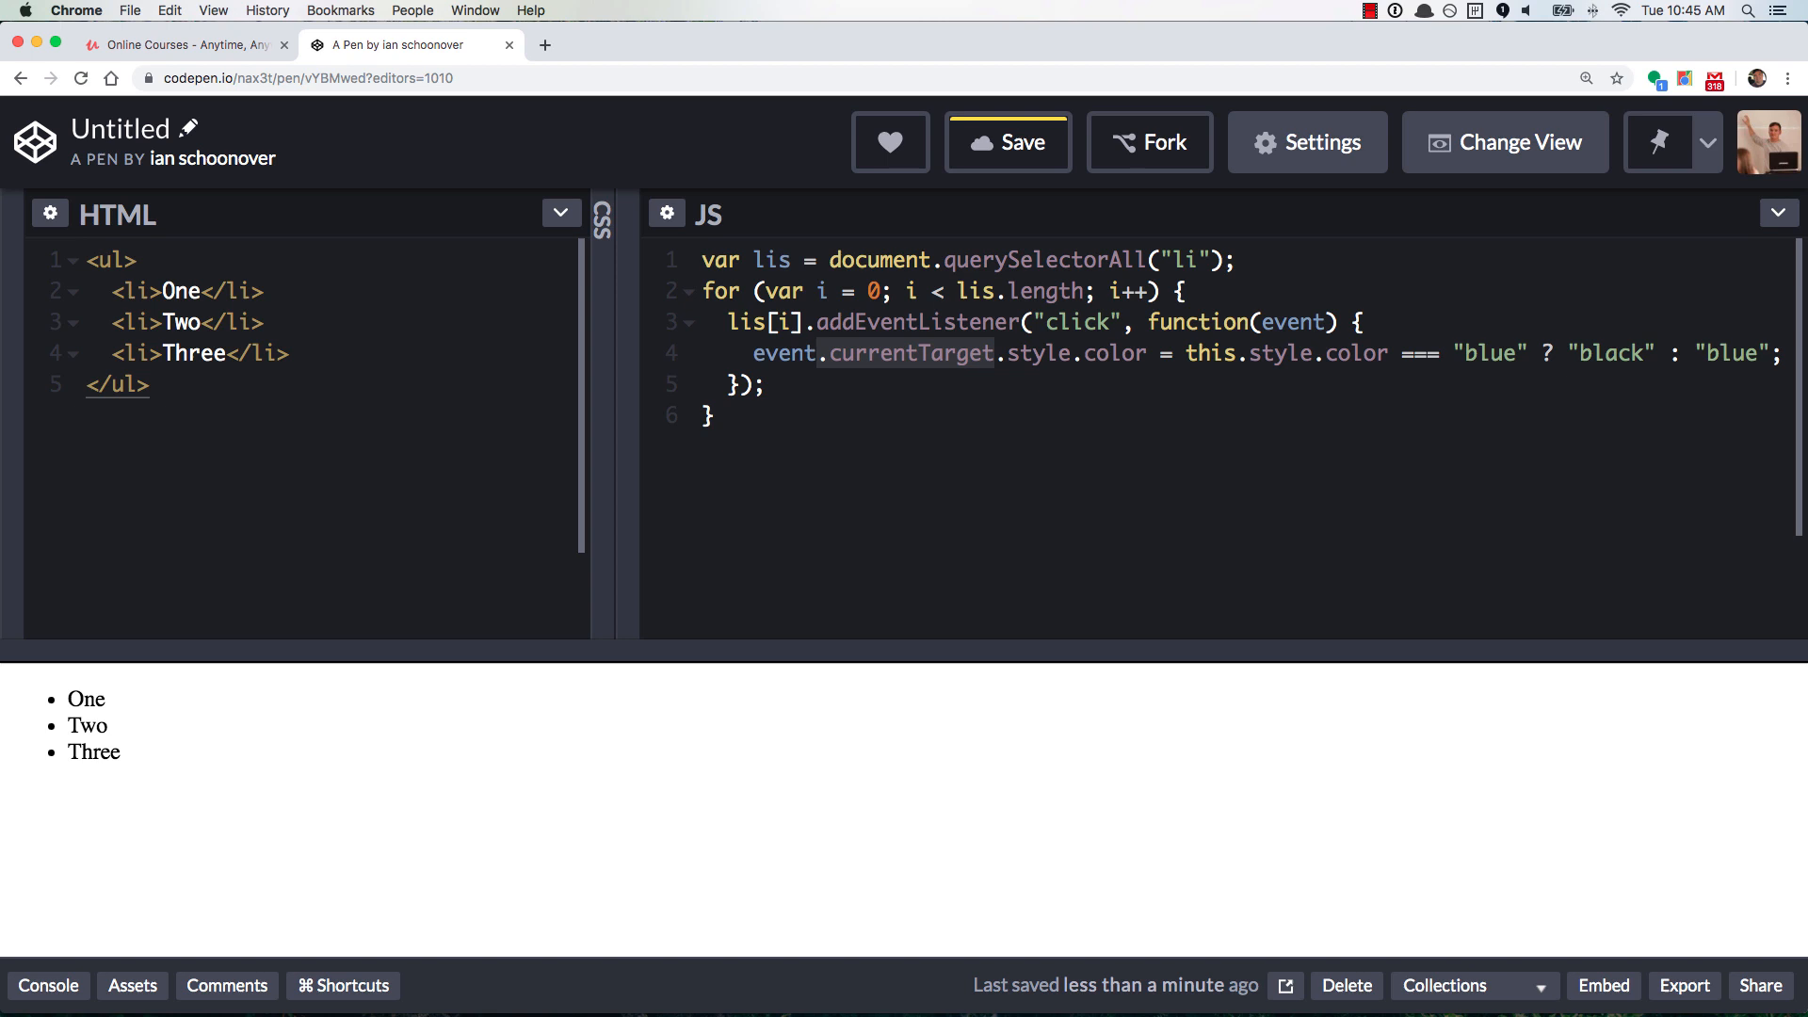
click(1214, 352)
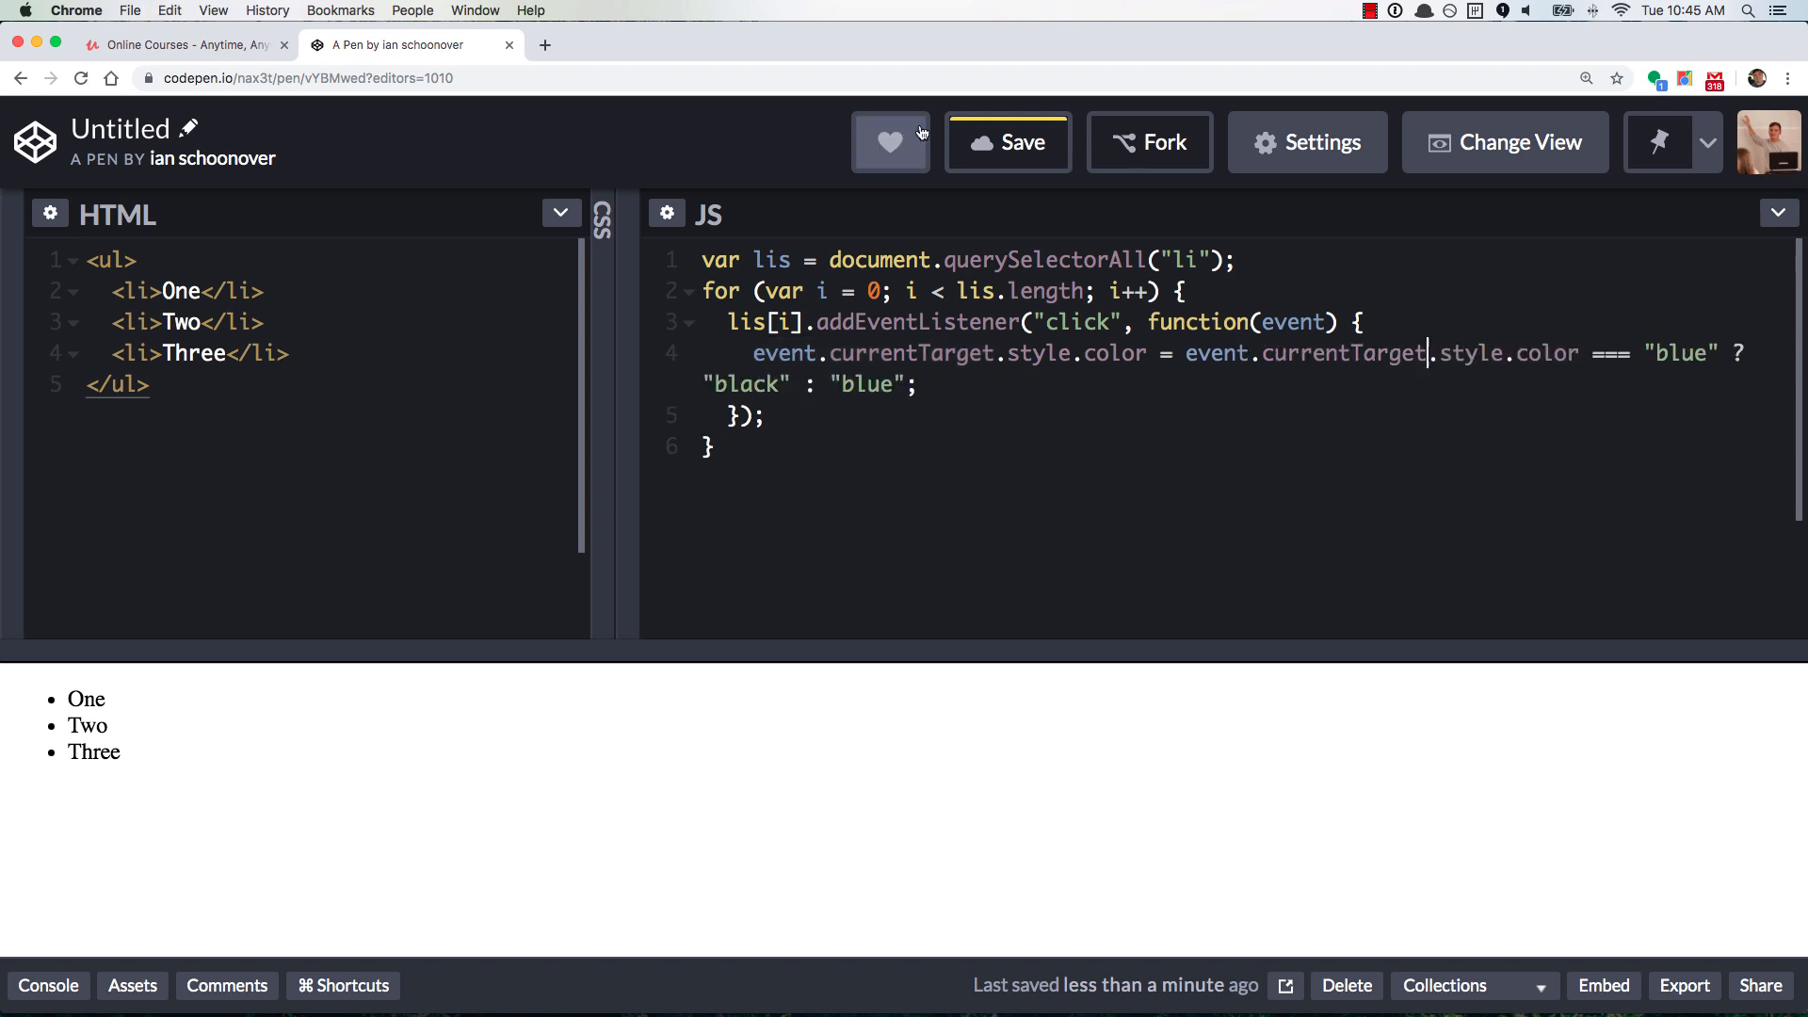
click(1005, 141)
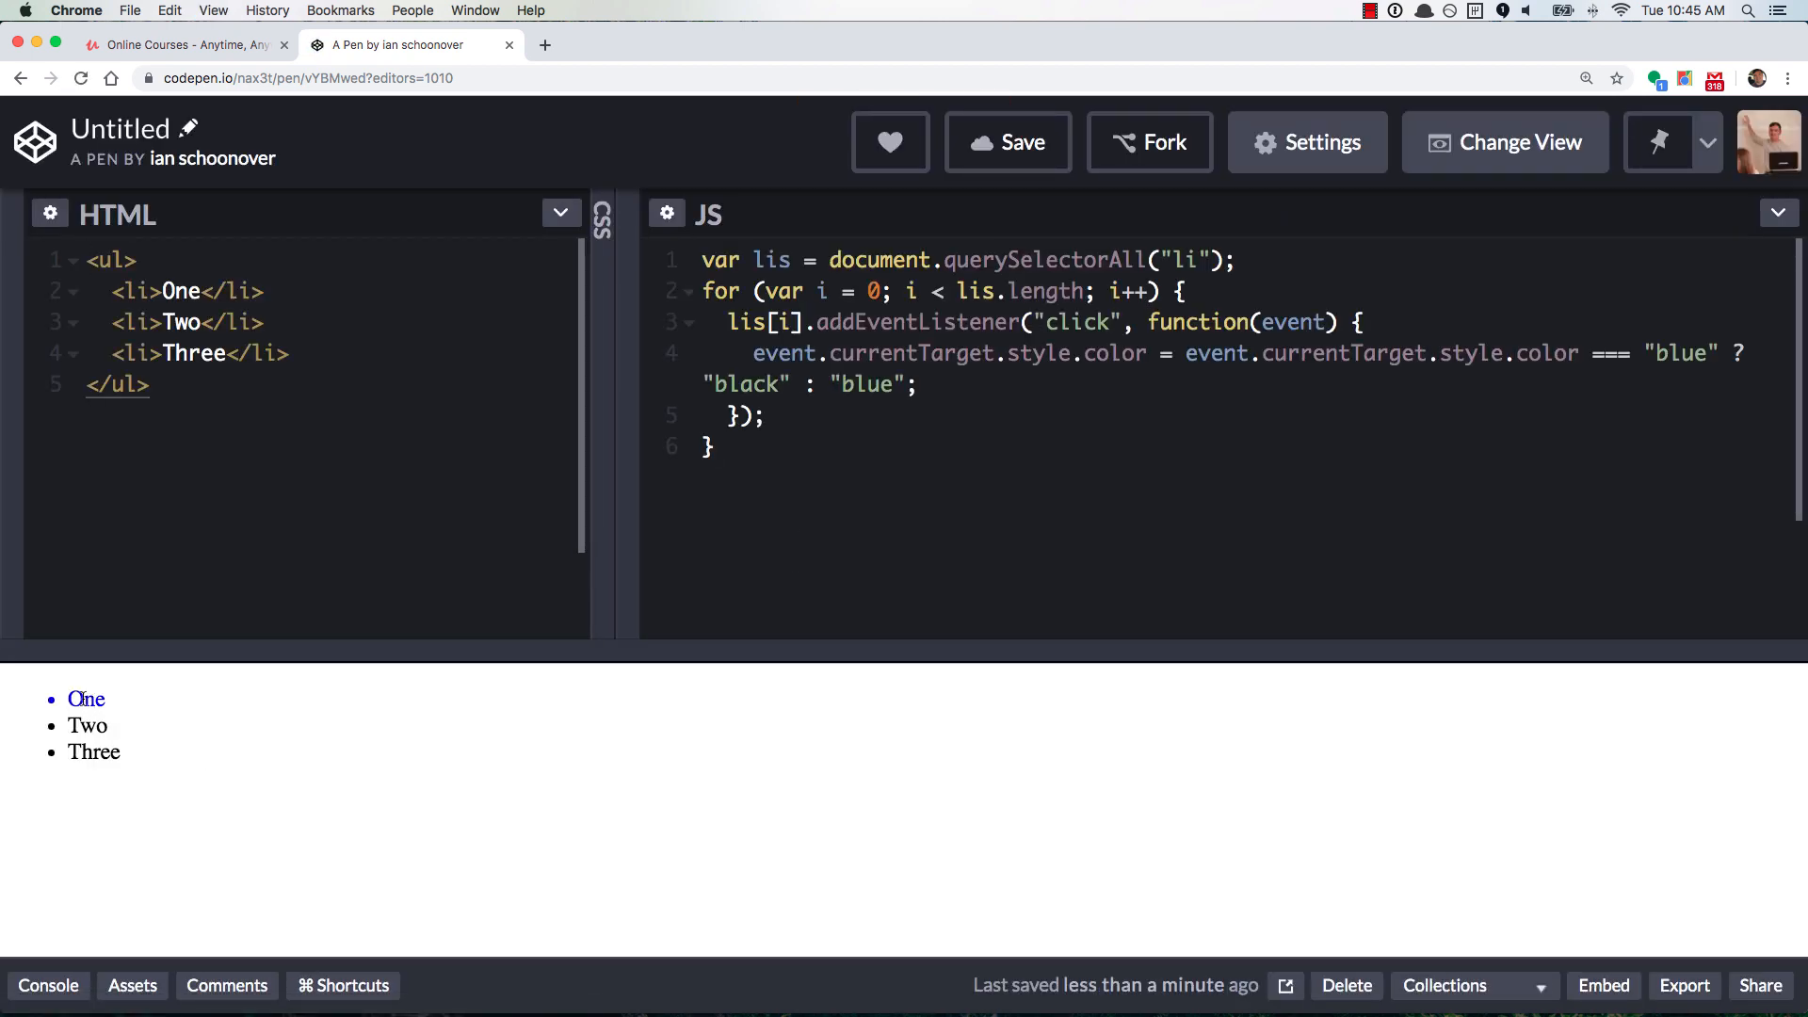
Click One, Two, Two again and Three to check the blue/black toggle, leaving Three blue
click(84, 698)
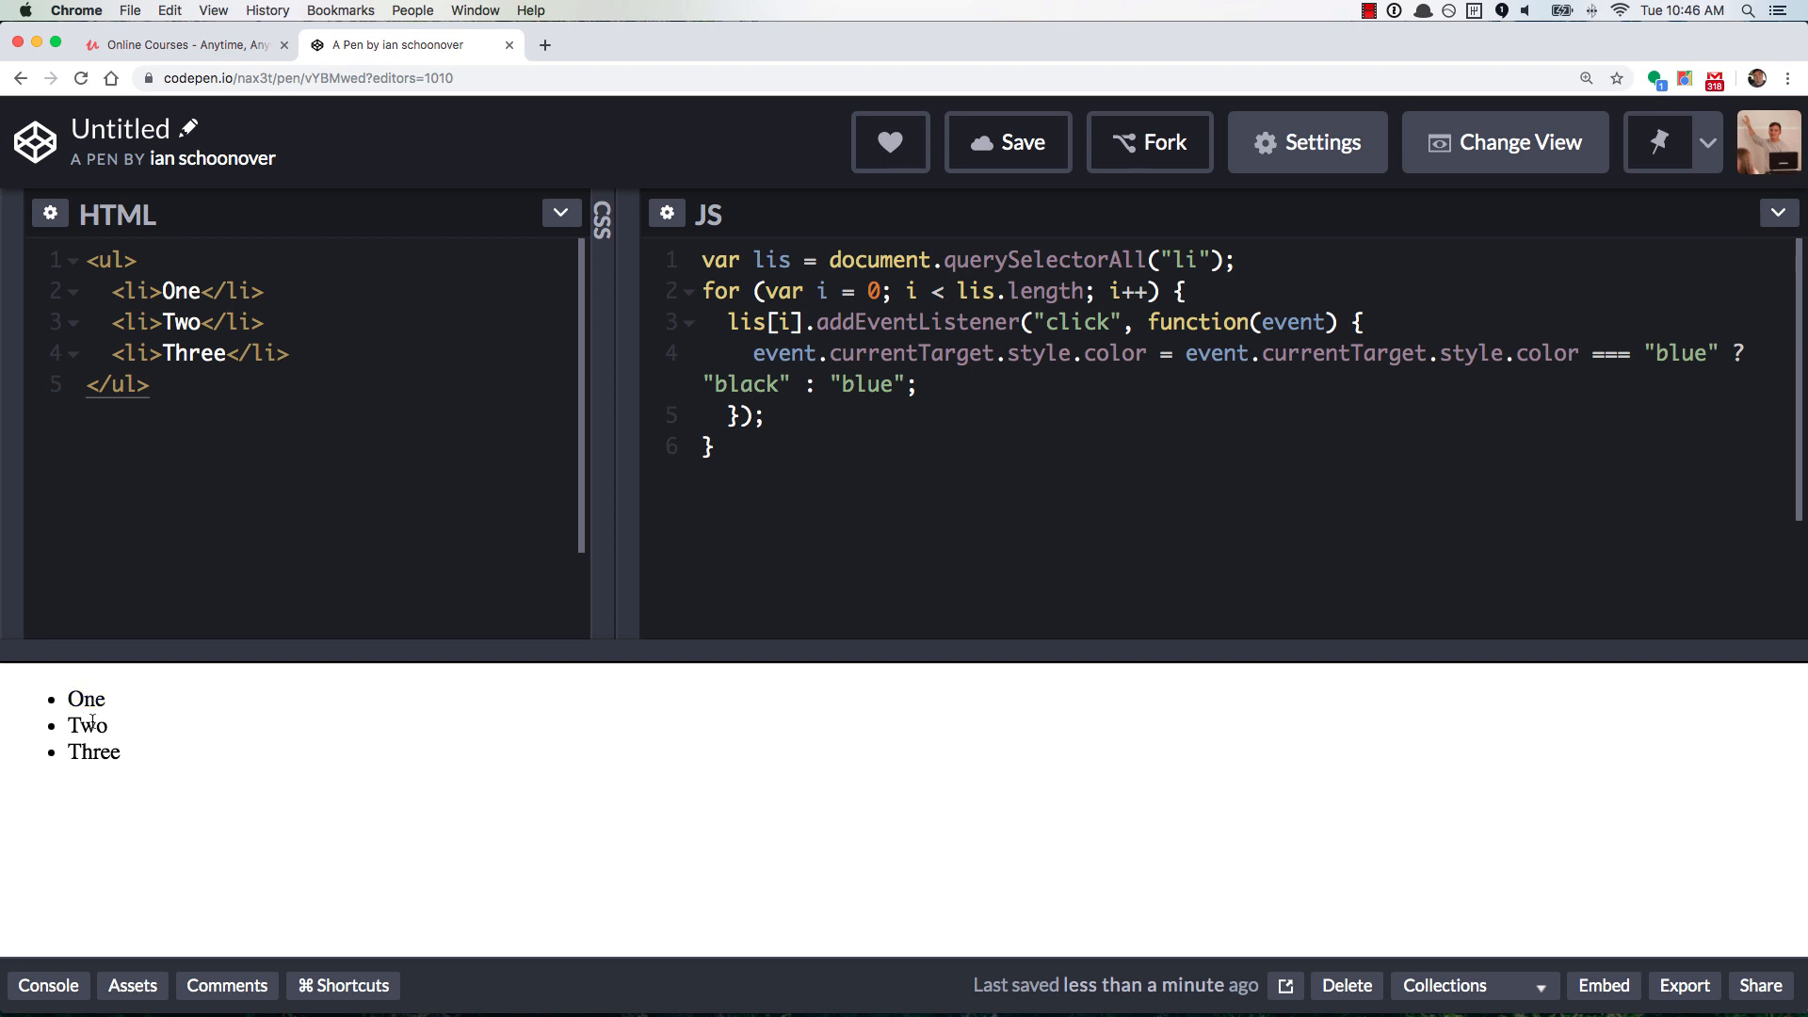
click(87, 723)
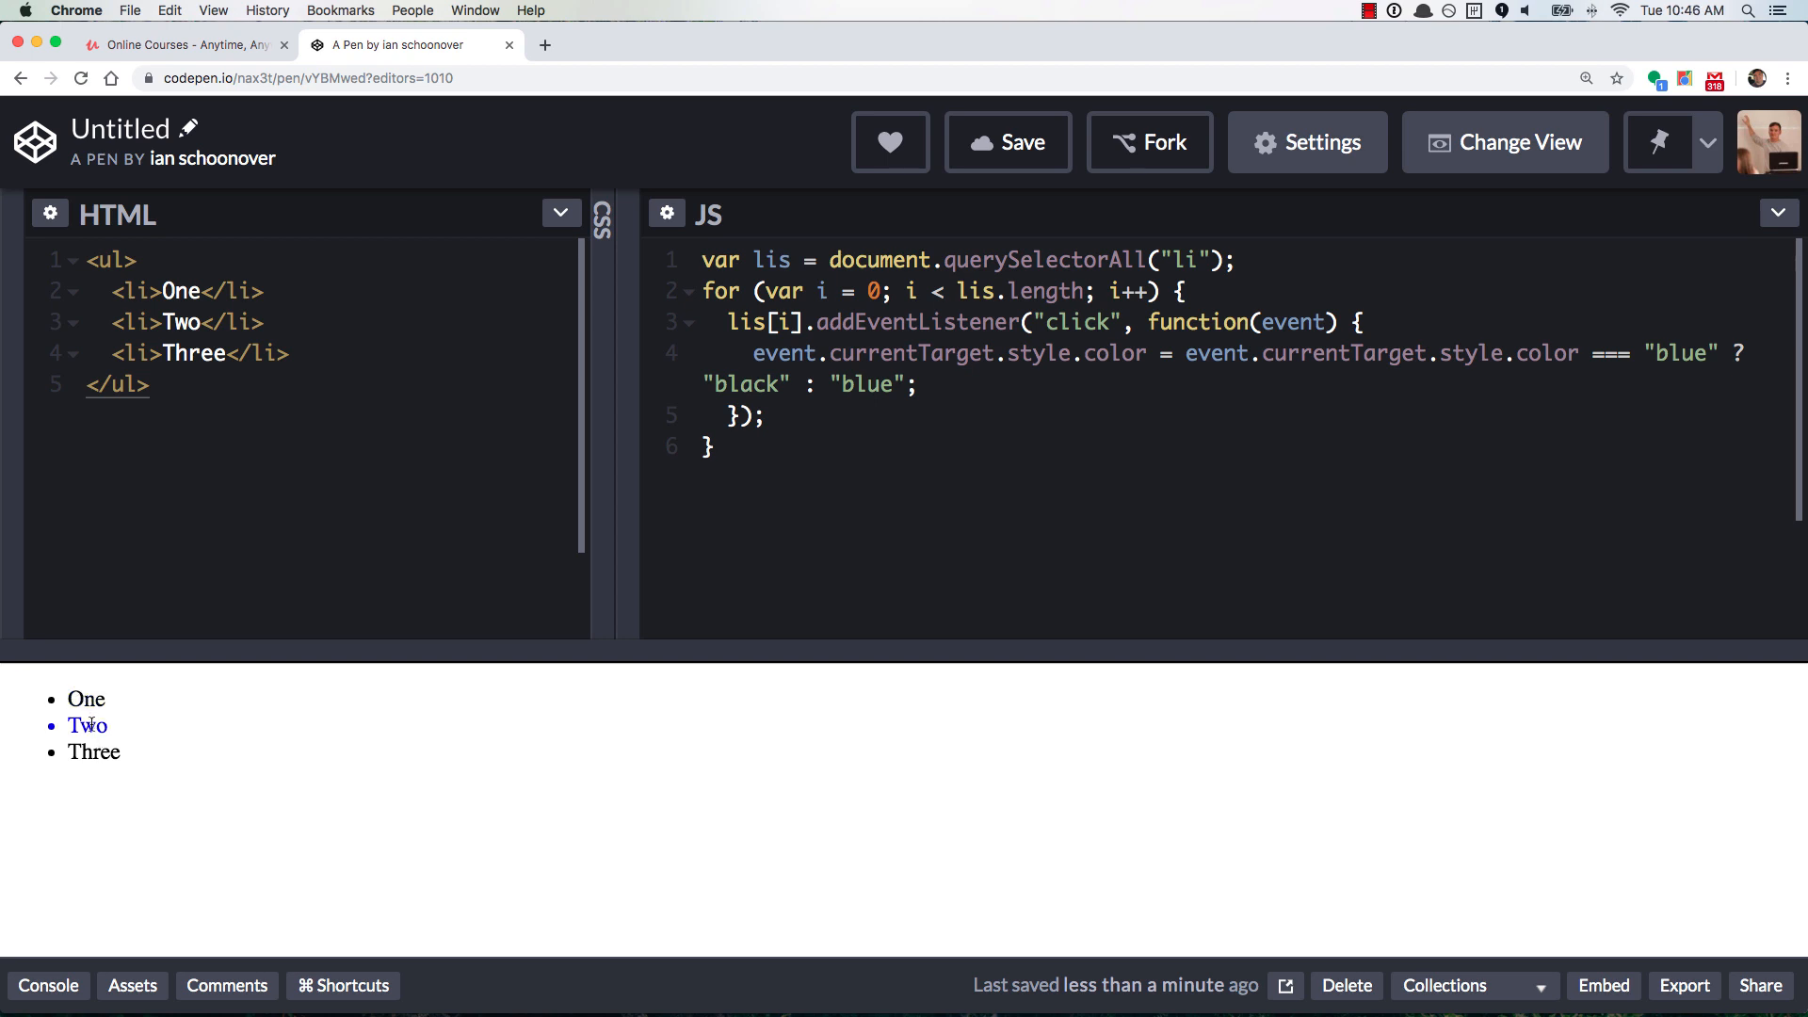
click(94, 751)
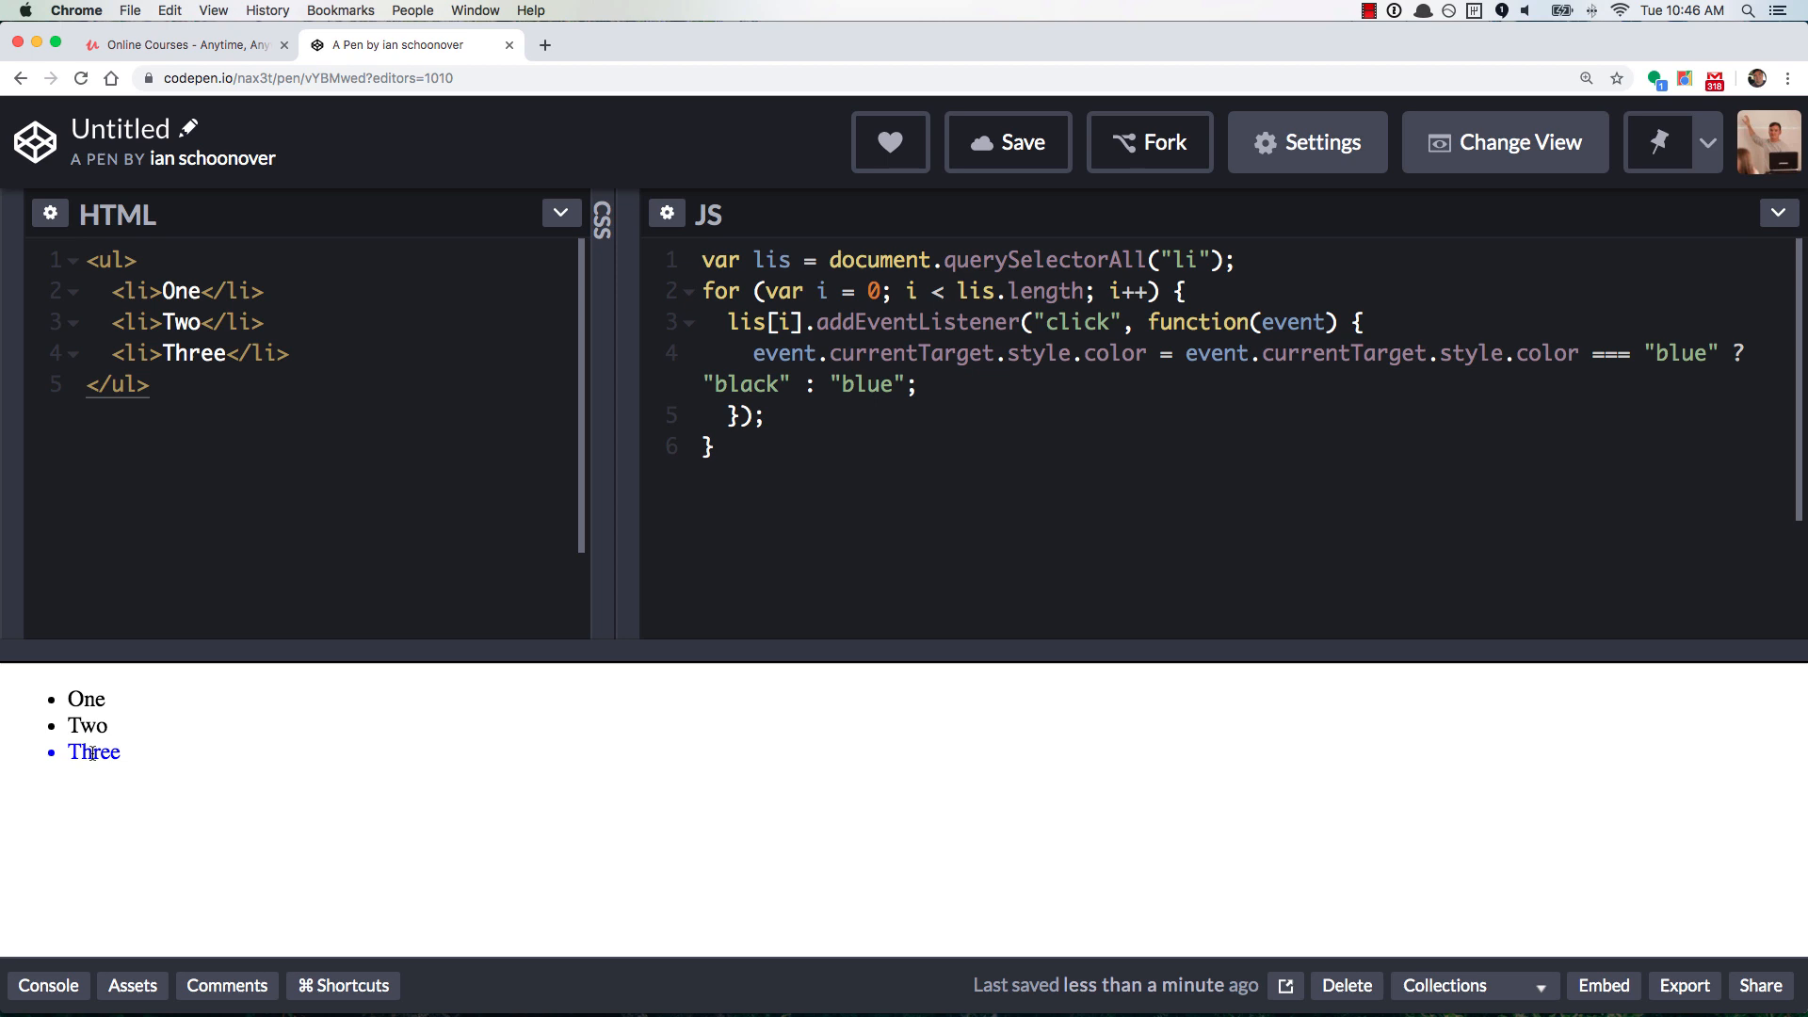
click(92, 751)
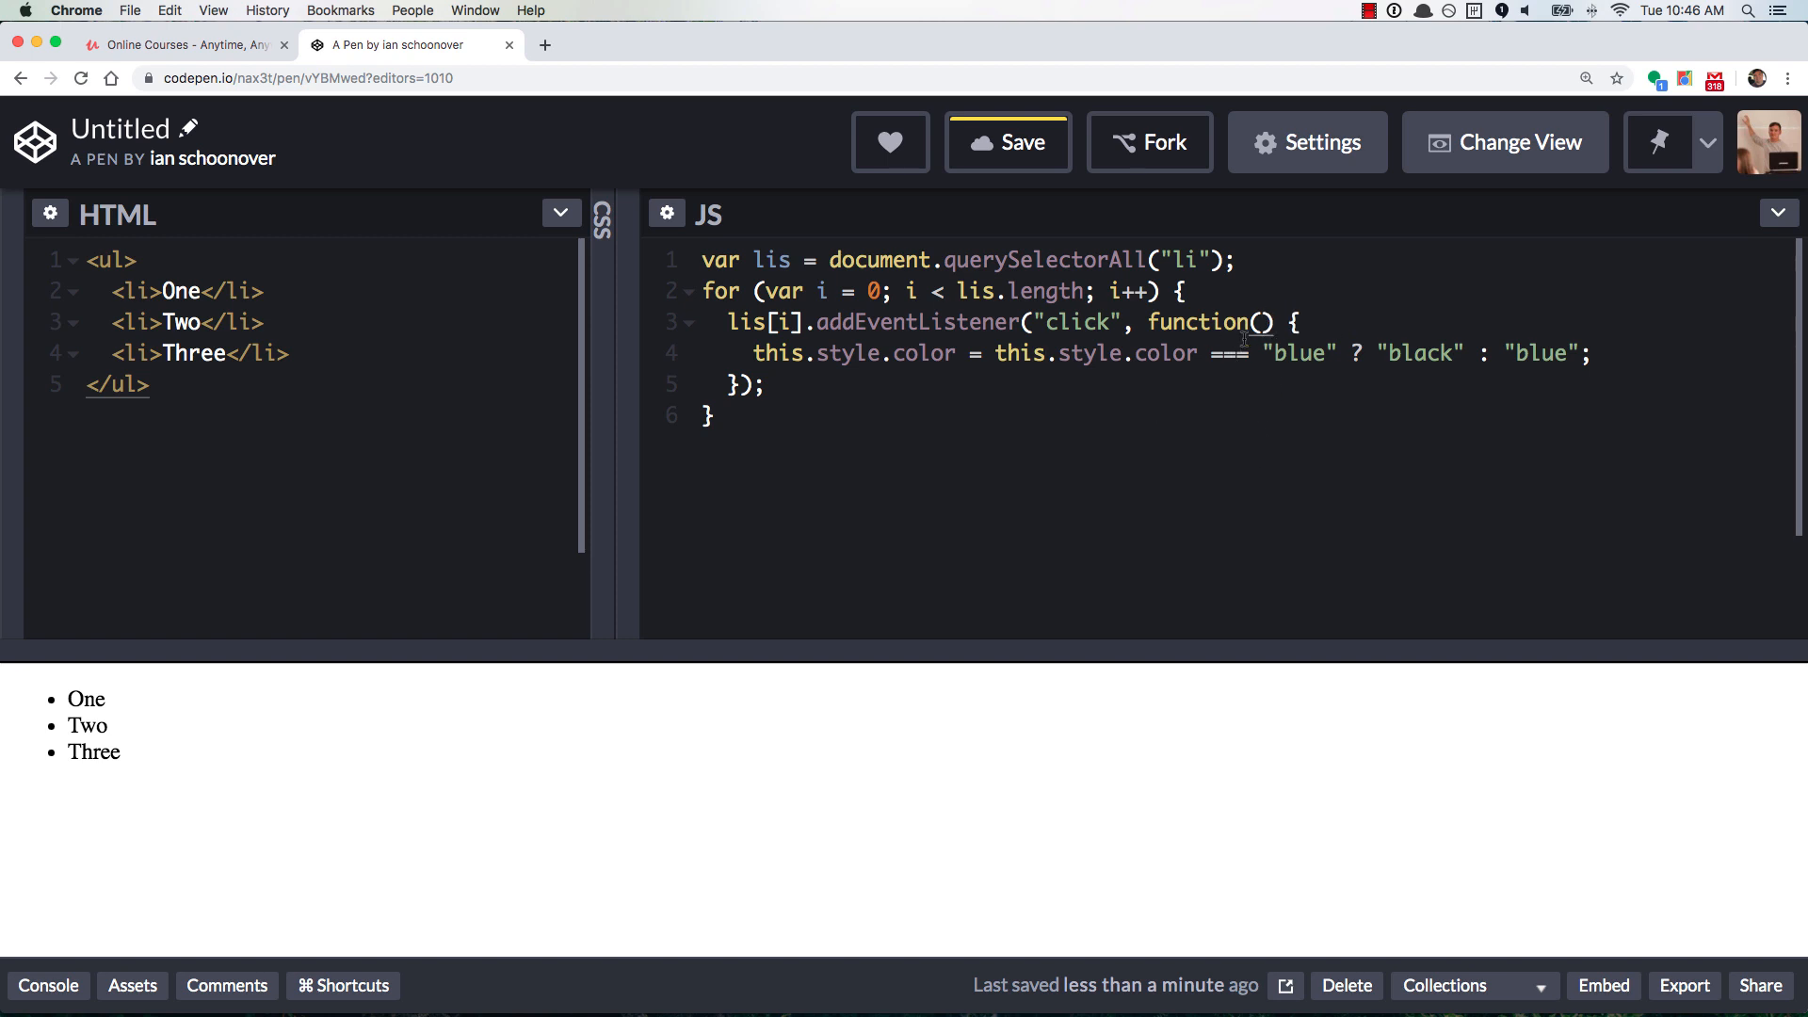
mouse_move(1241, 427)
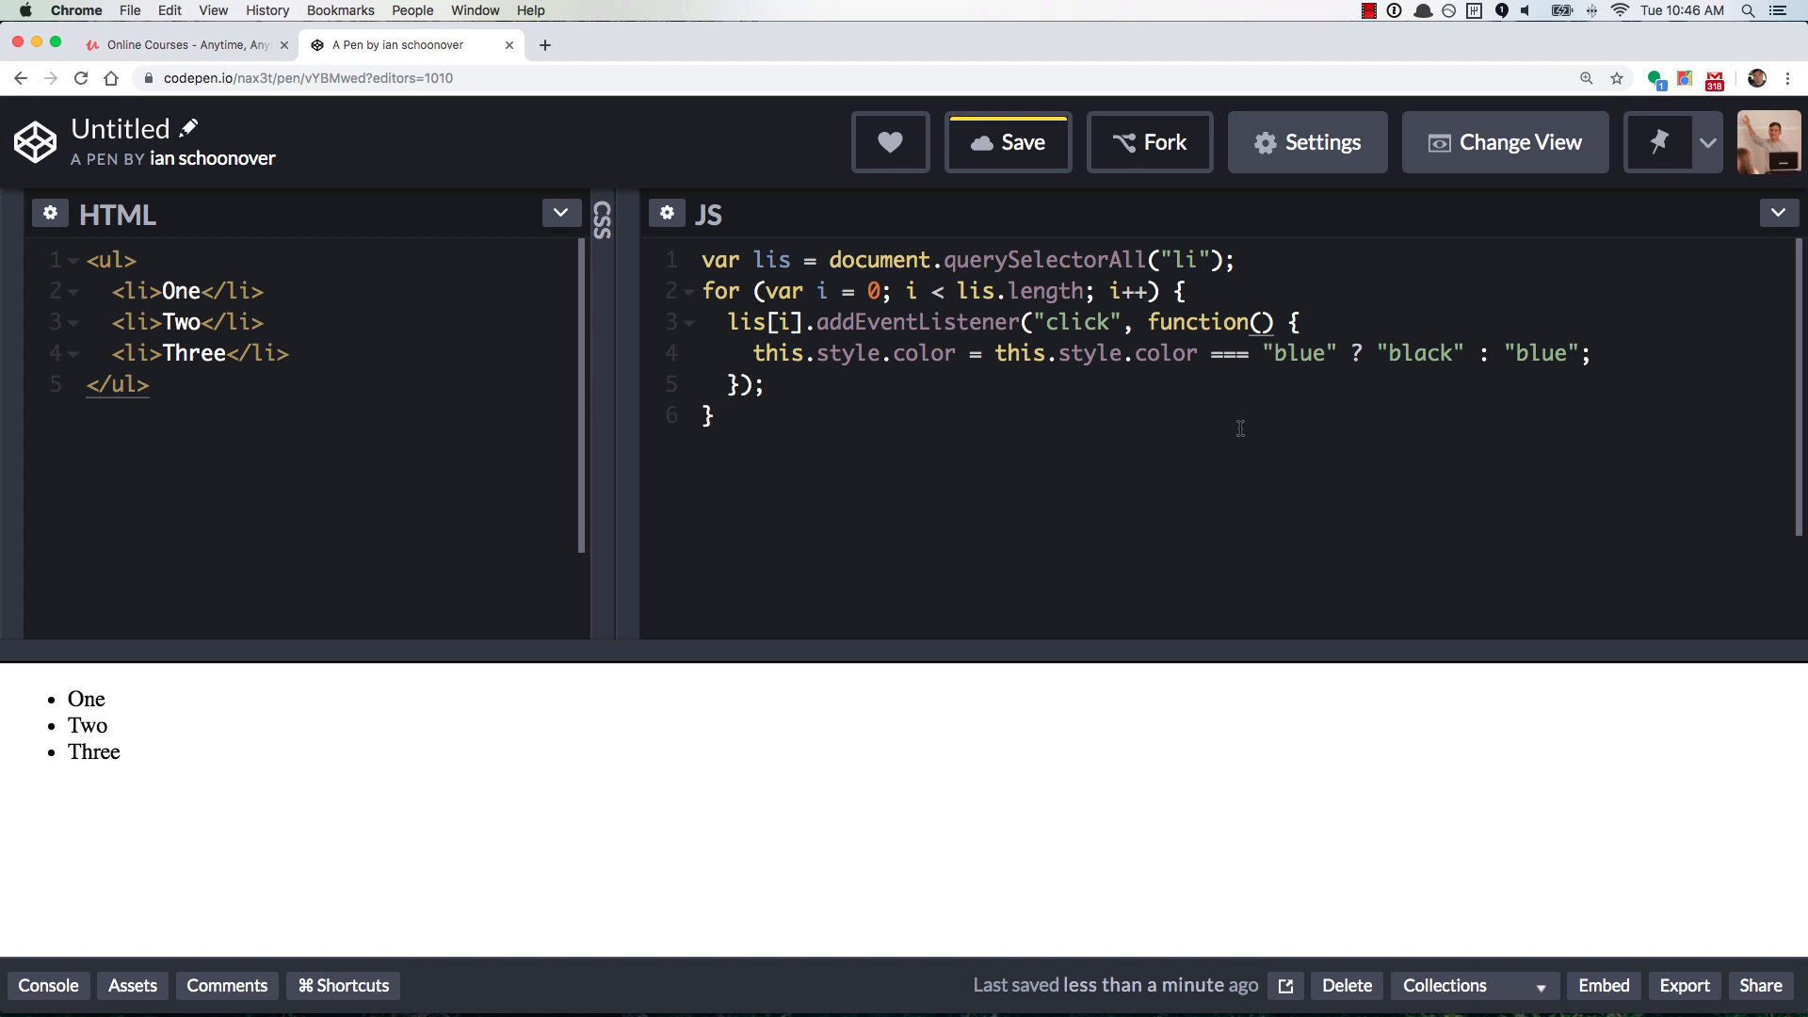
Place the cursor inside the empty parentheses of the restored function() handler that uses this
click(1258, 322)
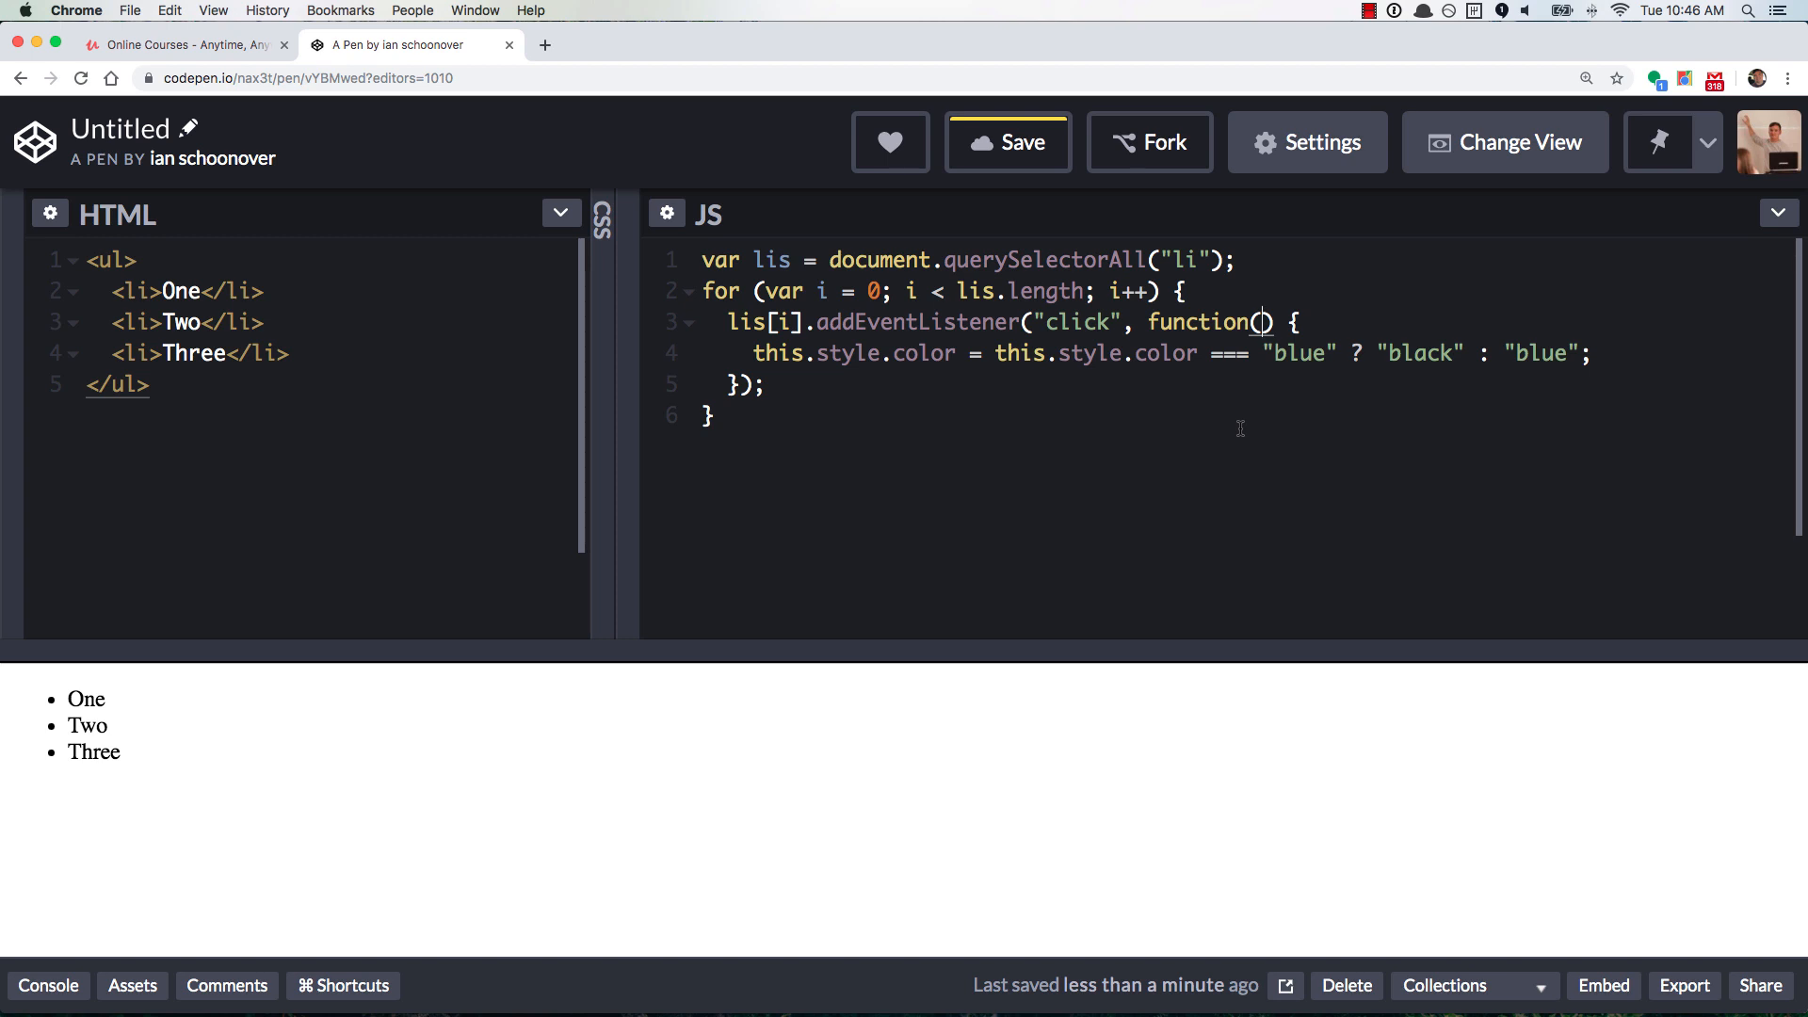